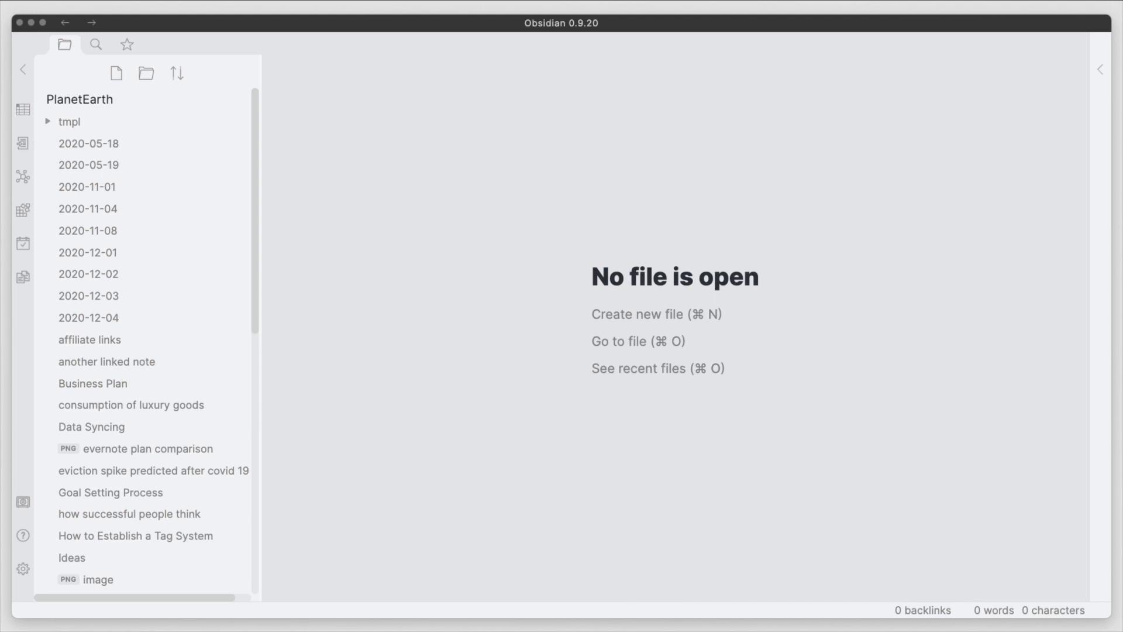
pyautogui.moveTo(655, 314)
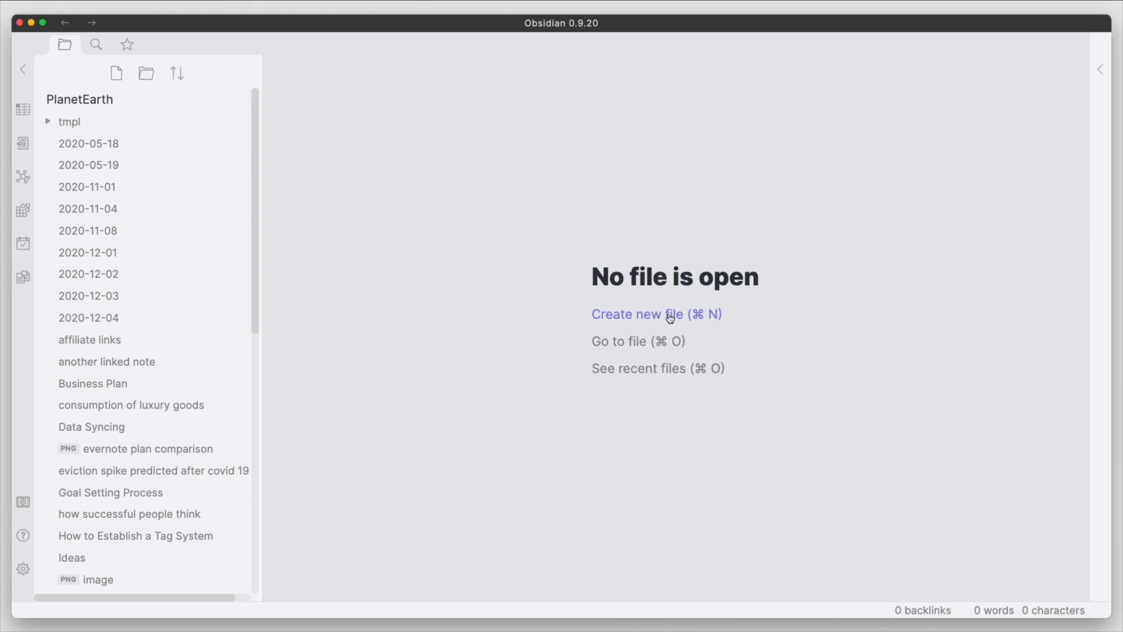
# Create a new note holding a Markdown table with headers 'things' and 'count'
pyautogui.click(655, 314)
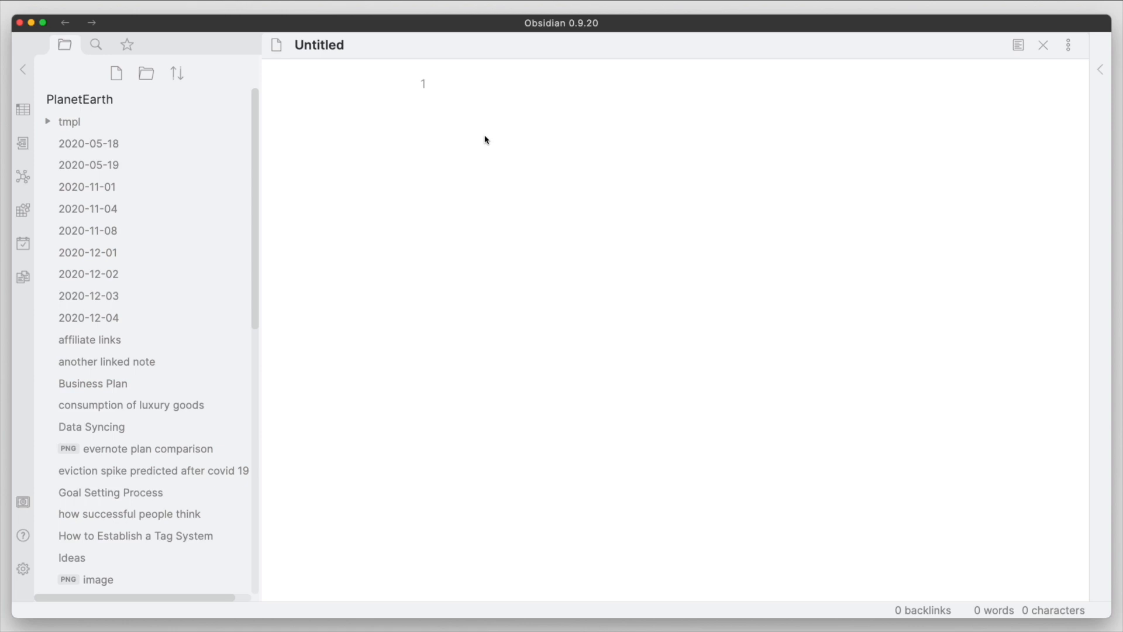
pyautogui.write('a')
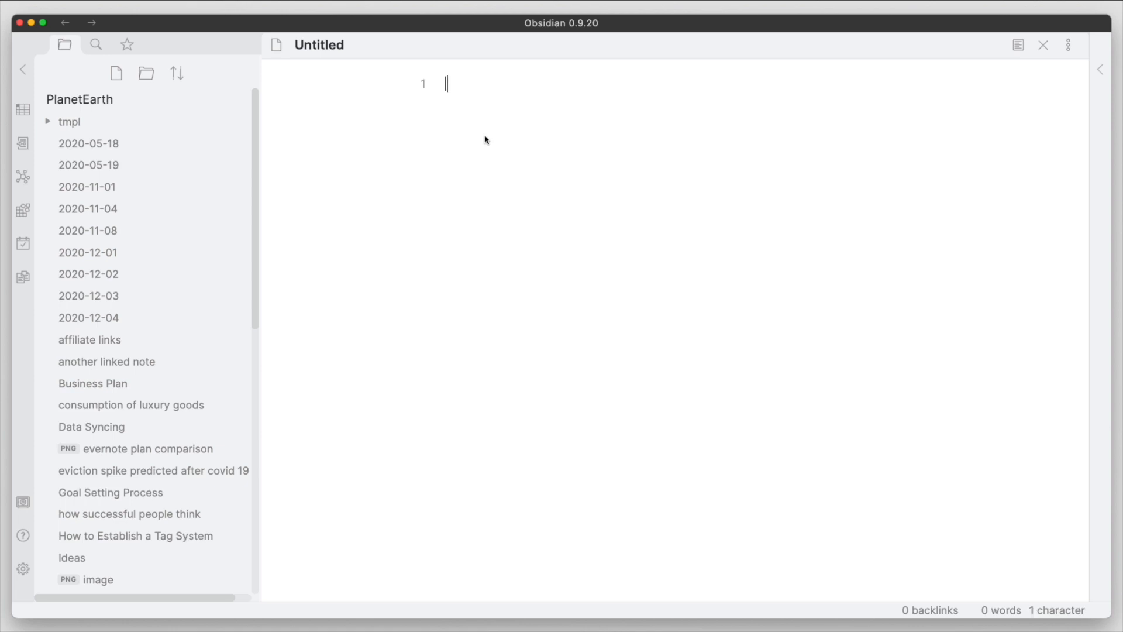
pyautogui.write('|  |')
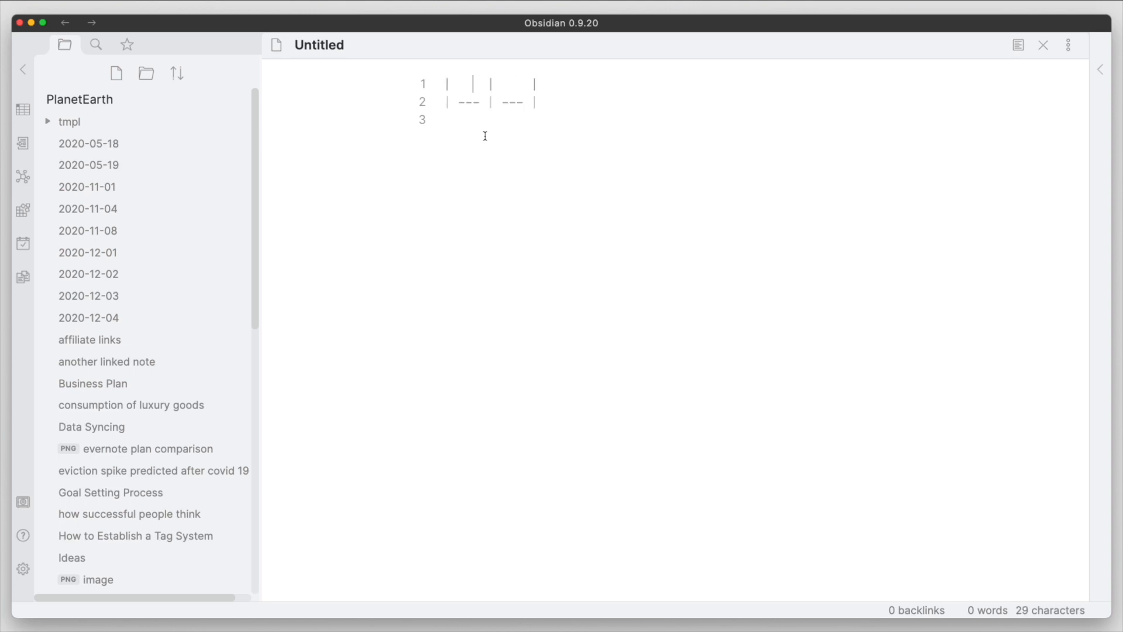
pyautogui.write('thing')
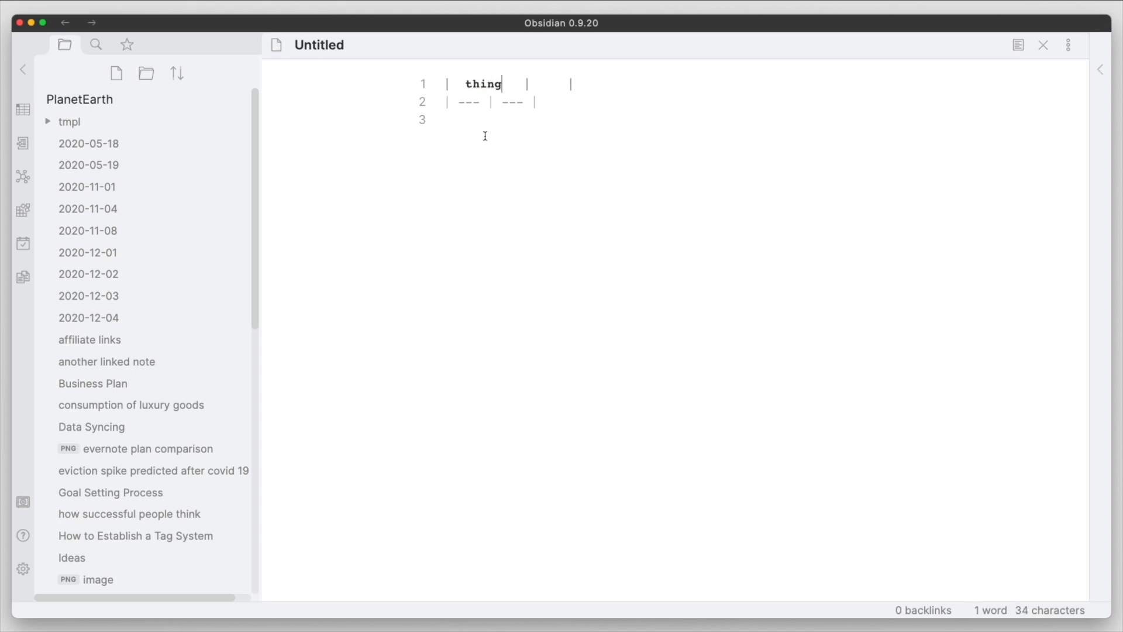
pyautogui.write('s')
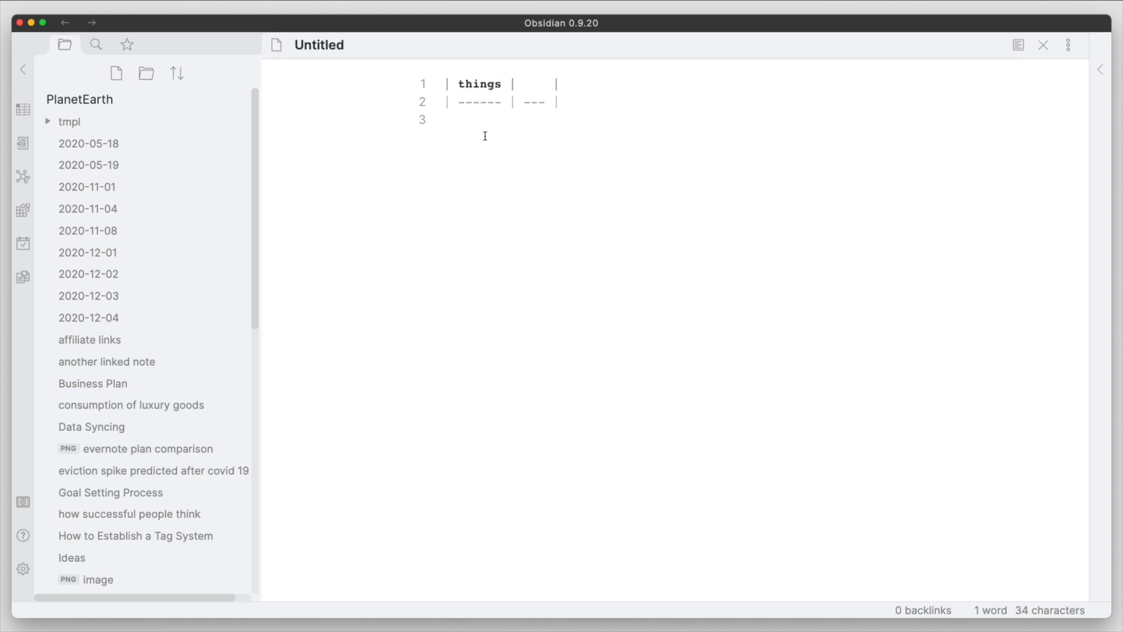
pyautogui.write('count')
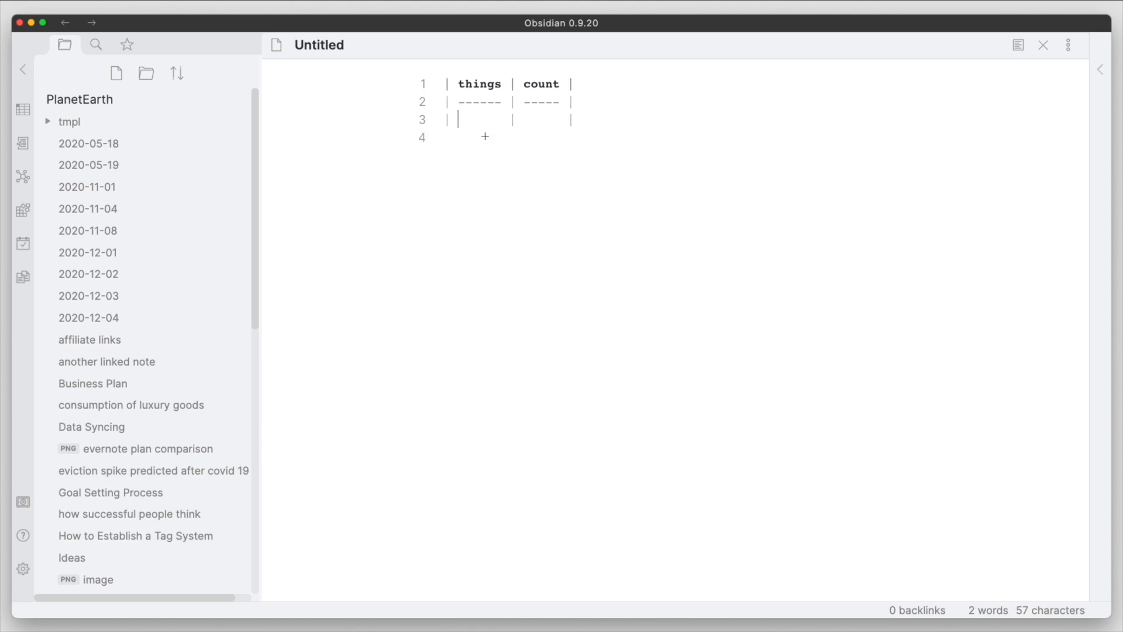
# Add four empty body rows beneath the things/count header
pyautogui.click(485, 136)
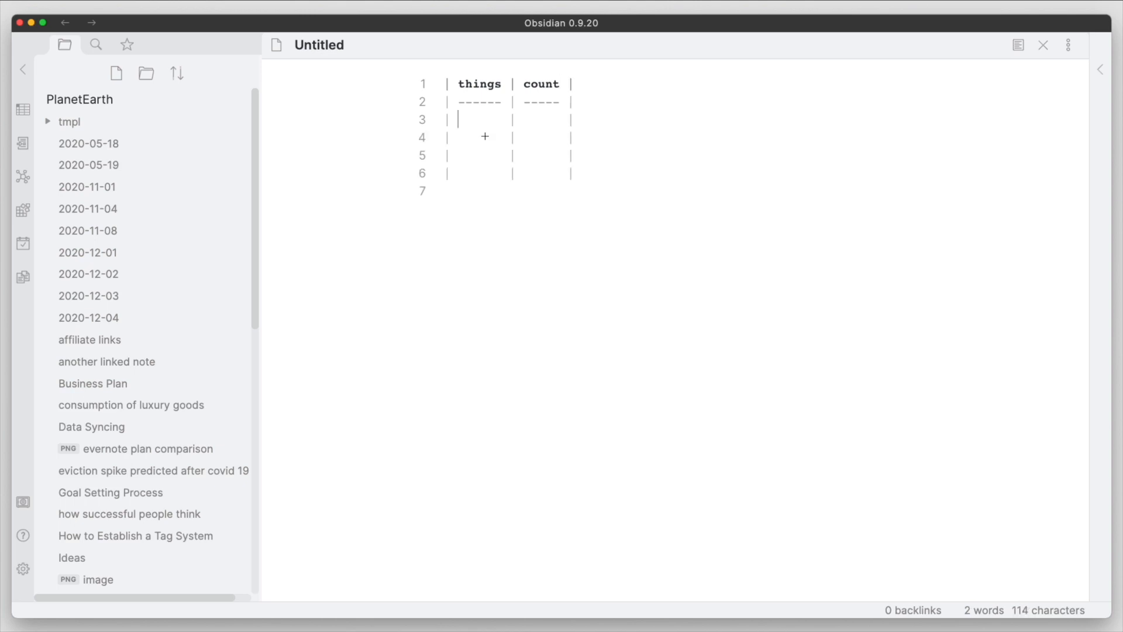
pyautogui.moveTo(484, 137)
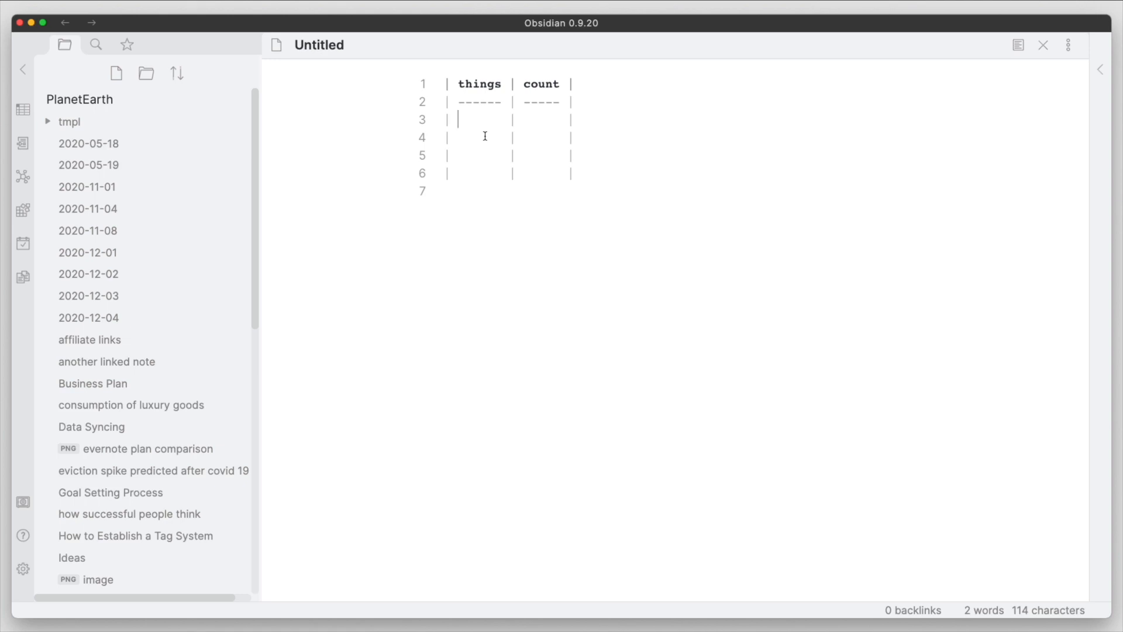
pyautogui.moveTo(236, 142)
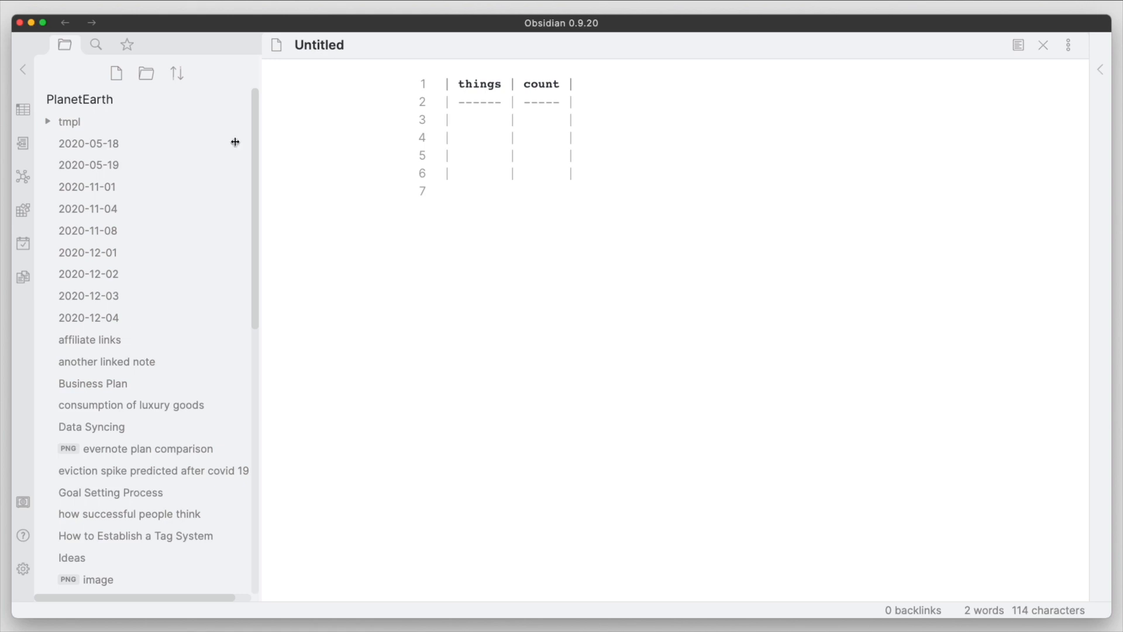
pyautogui.moveTo(23, 568)
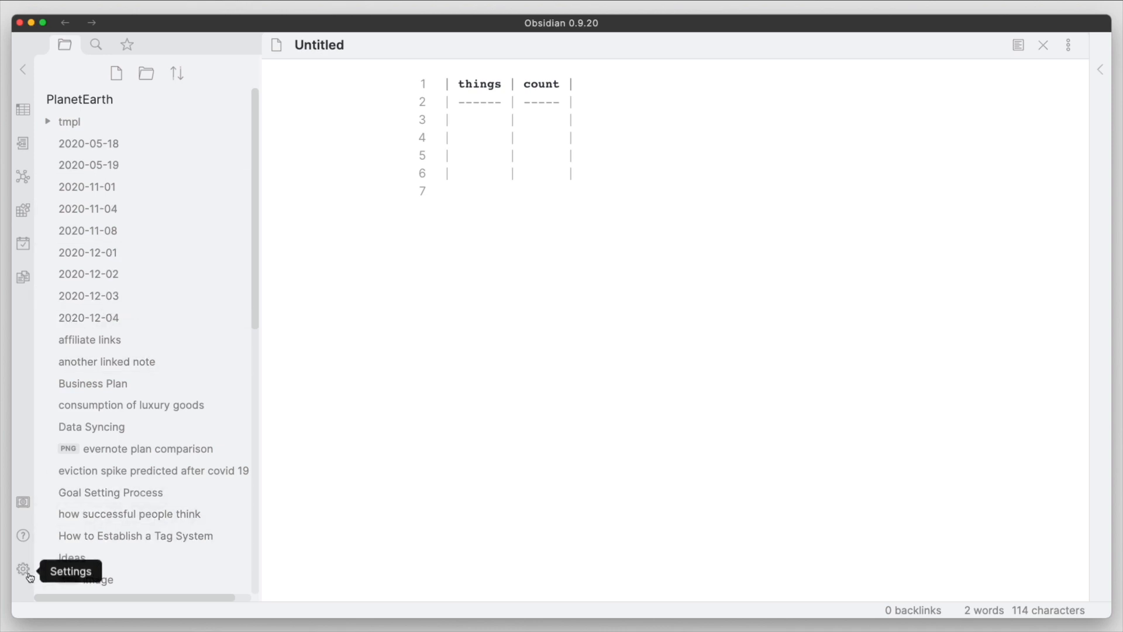
pyautogui.moveTo(497, 129)
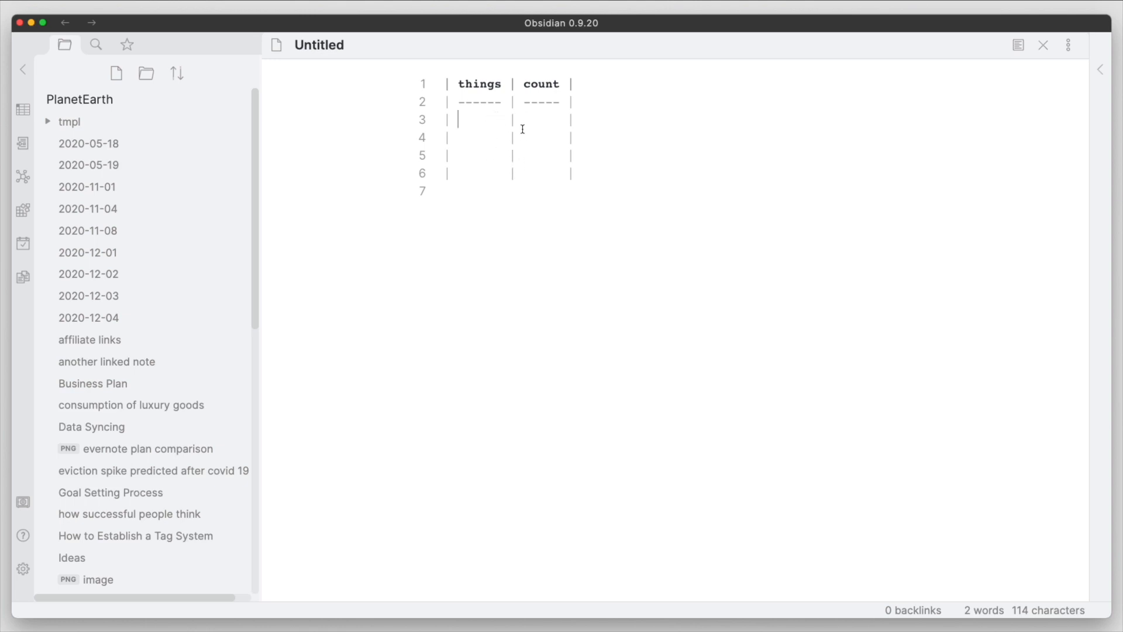
pyautogui.moveTo(478, 121)
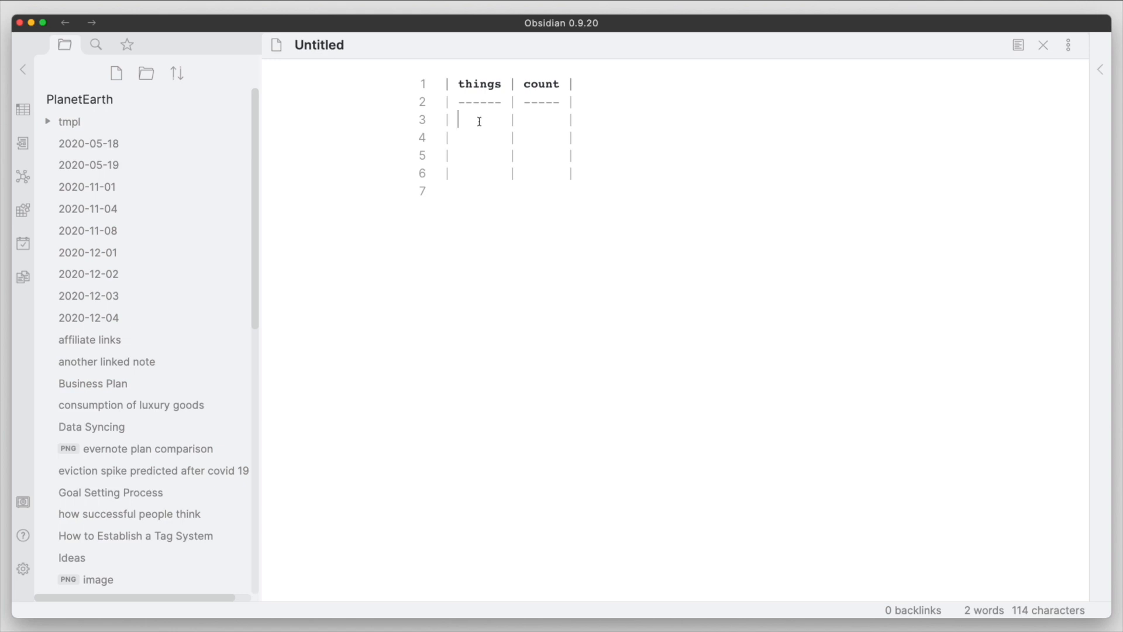
# Enter one, two, three and a bold **total** in the things column
pyautogui.write('one')
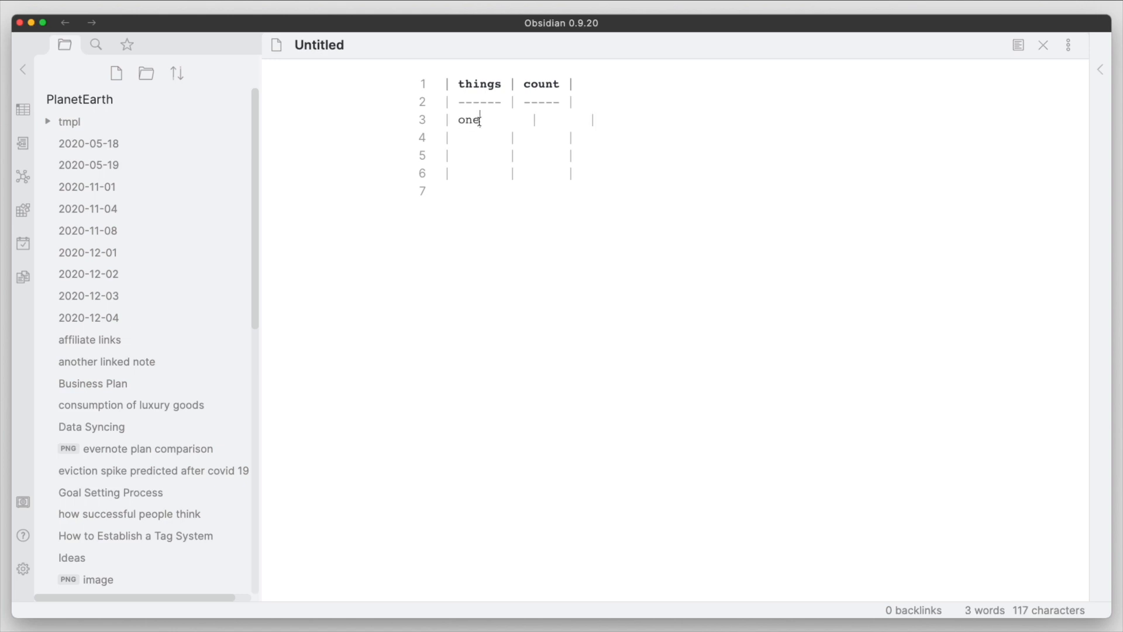
pyautogui.write('t')
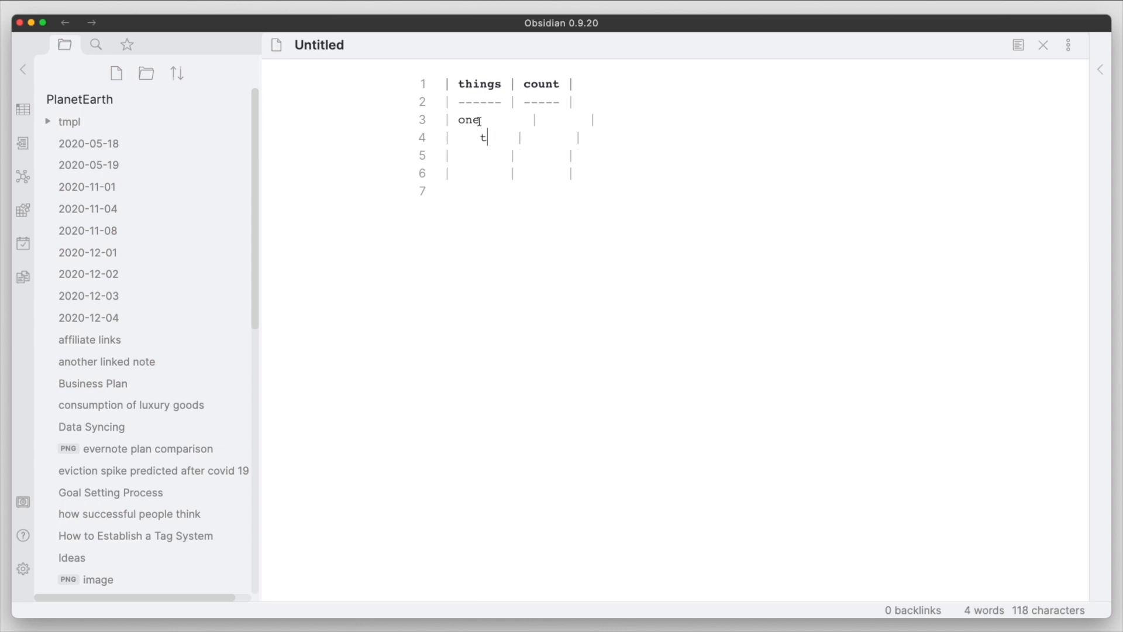
pyautogui.write('wo')
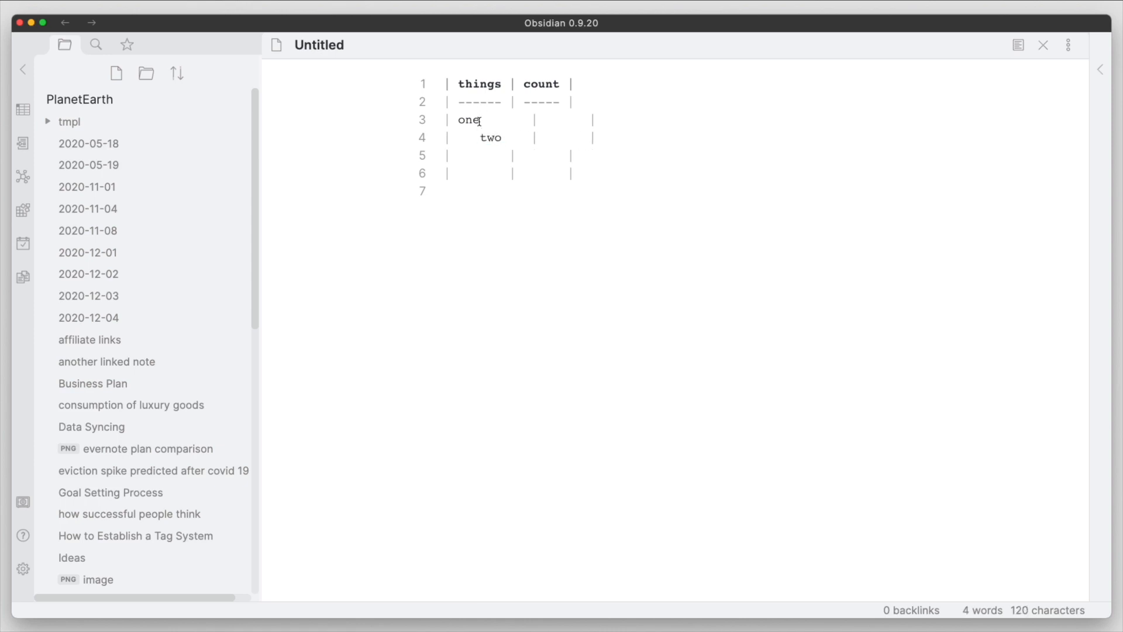
pyautogui.write('three')
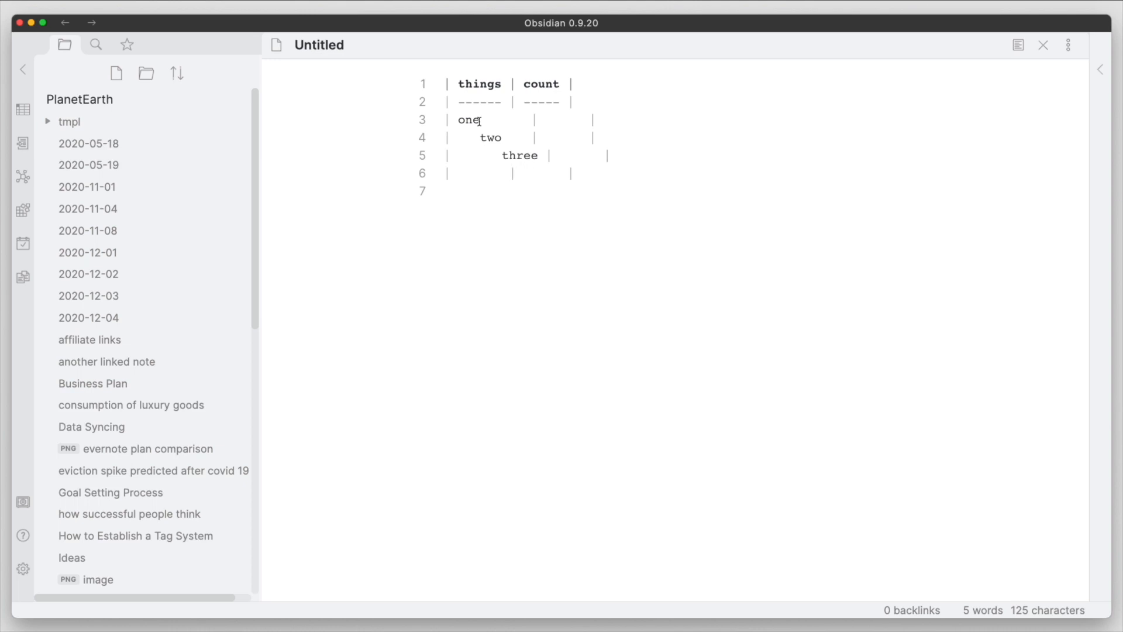
pyautogui.write('**t')
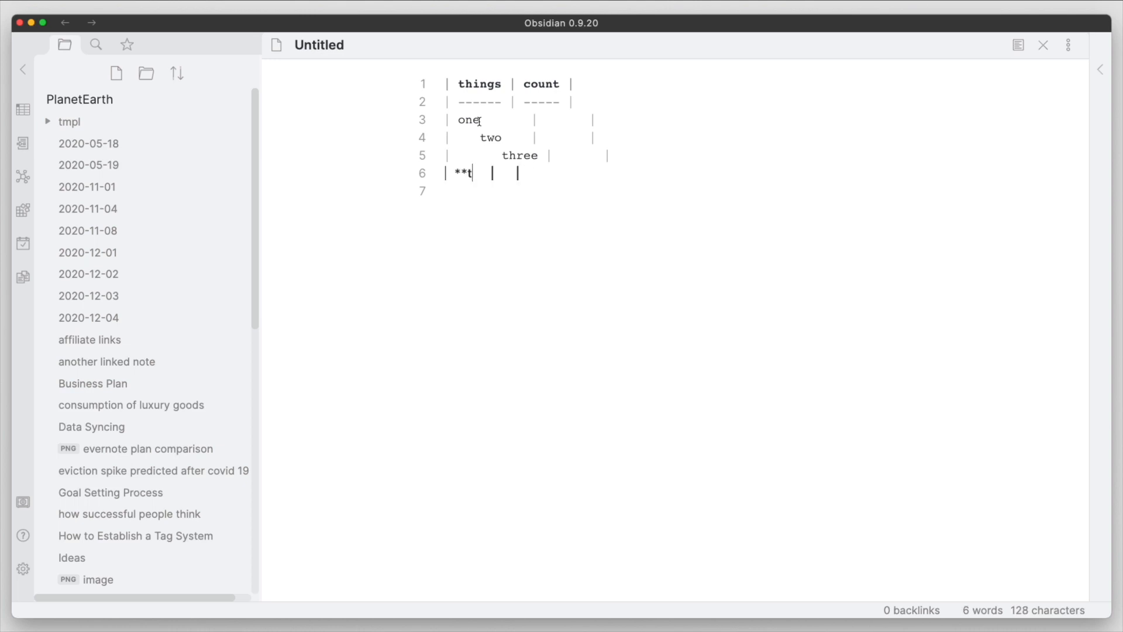
pyautogui.write('otal')
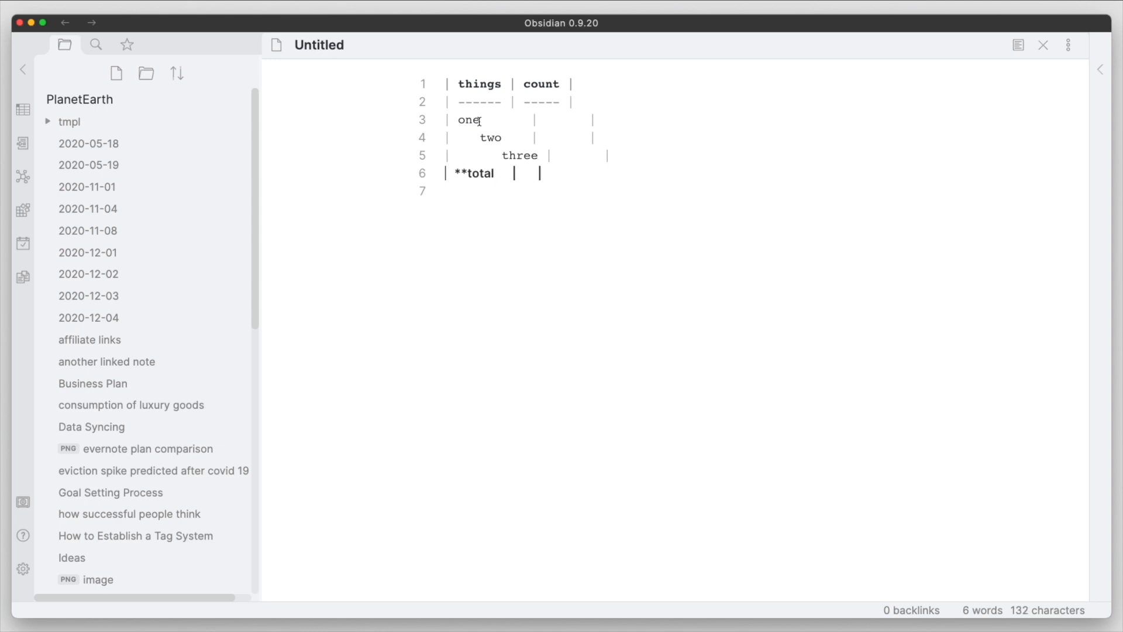
pyautogui.write('**')
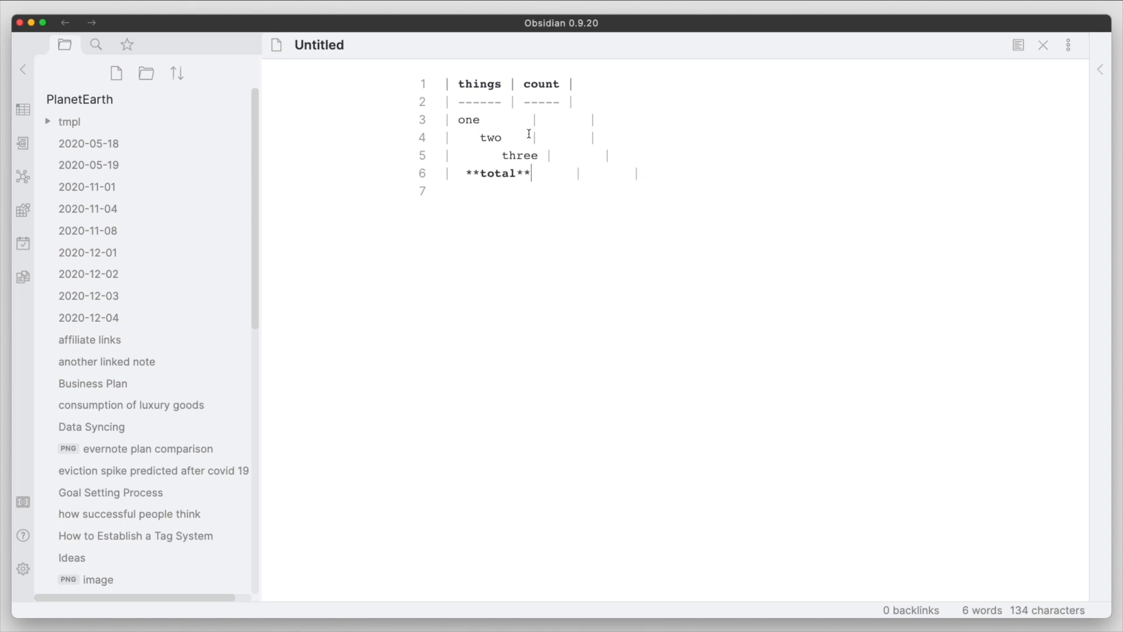
# Enter counts 1, 2 and 3 for rows one, two and three
pyautogui.click(579, 152)
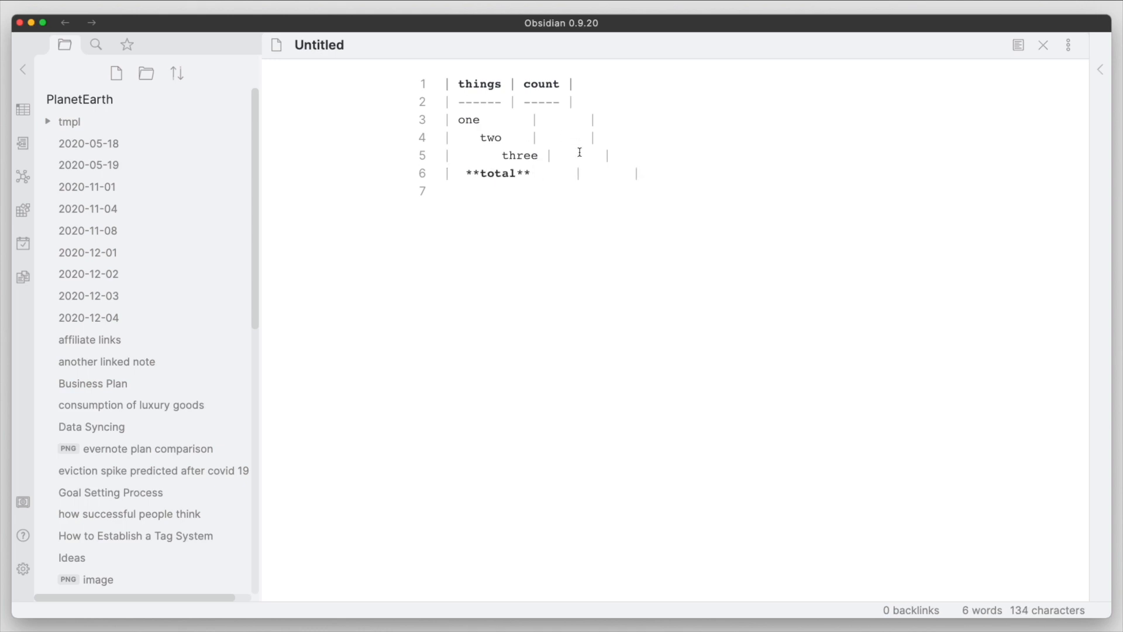
pyautogui.write('1')
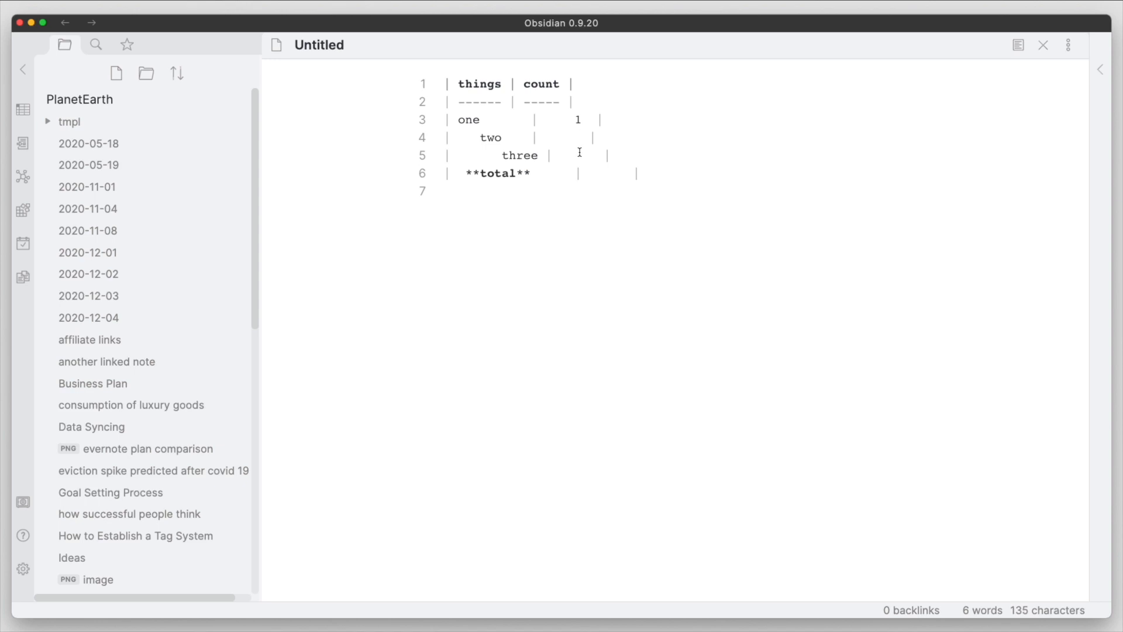
pyautogui.write('23')
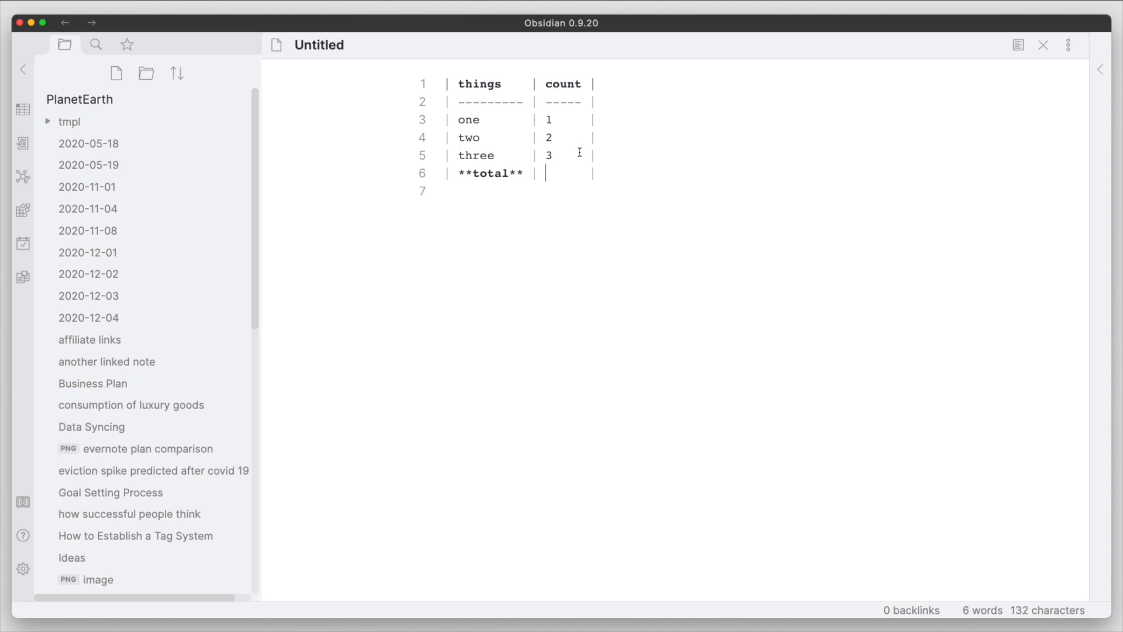
pyautogui.moveTo(537, 192)
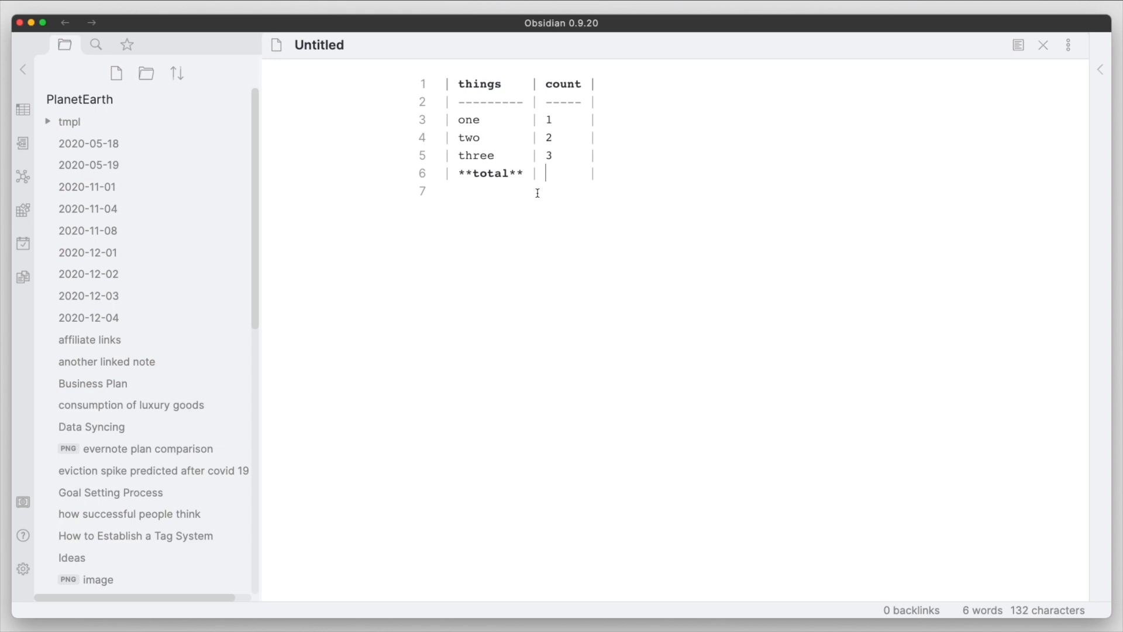
pyautogui.moveTo(585, 205)
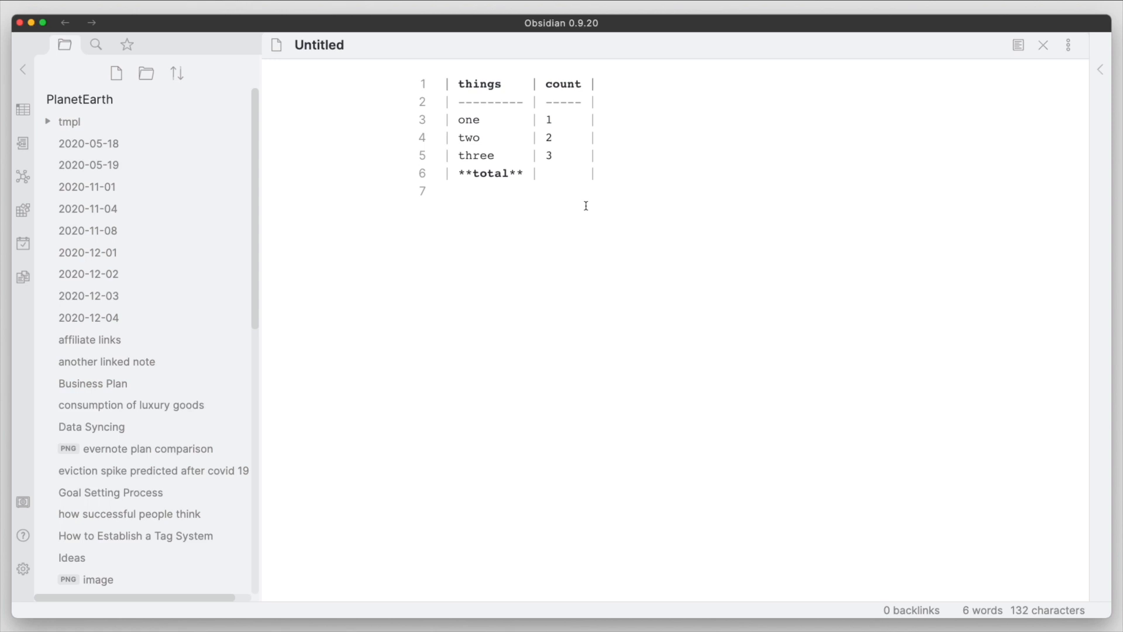
# Start an HTML comment '<!-- TBLFM:' on the line below the table
pyautogui.click(444, 191)
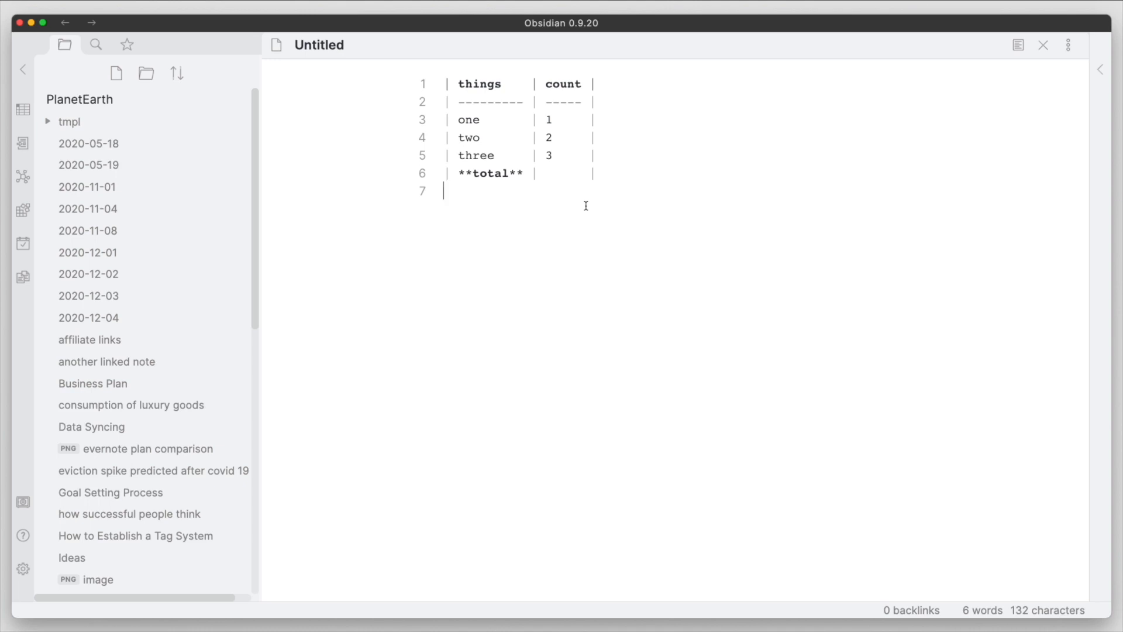
pyautogui.write('<')
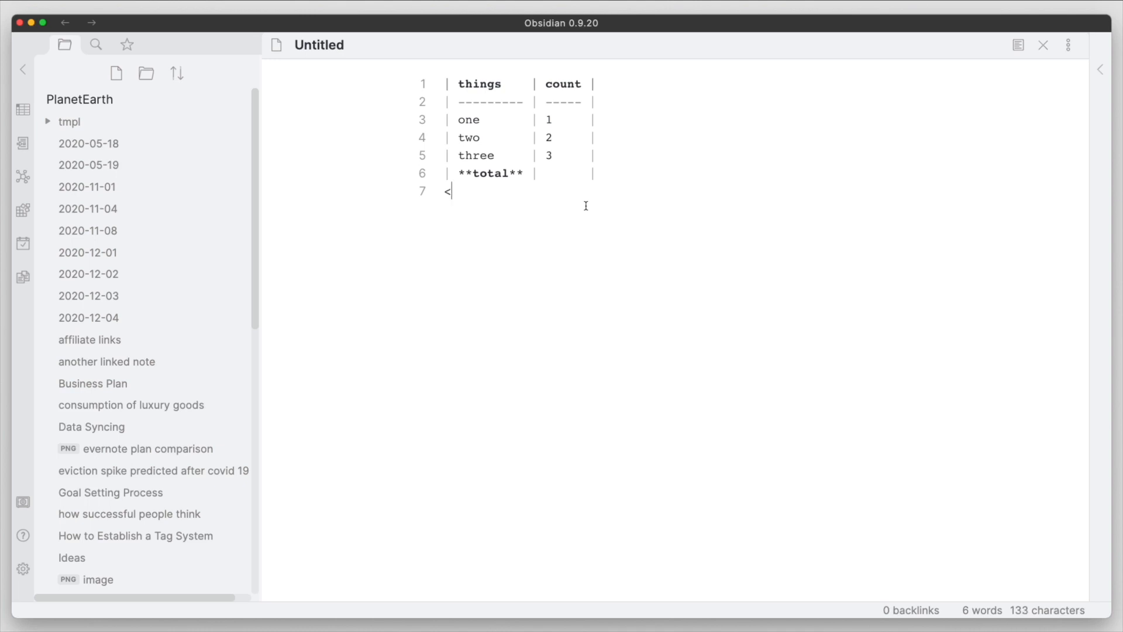
pyautogui.write('!')
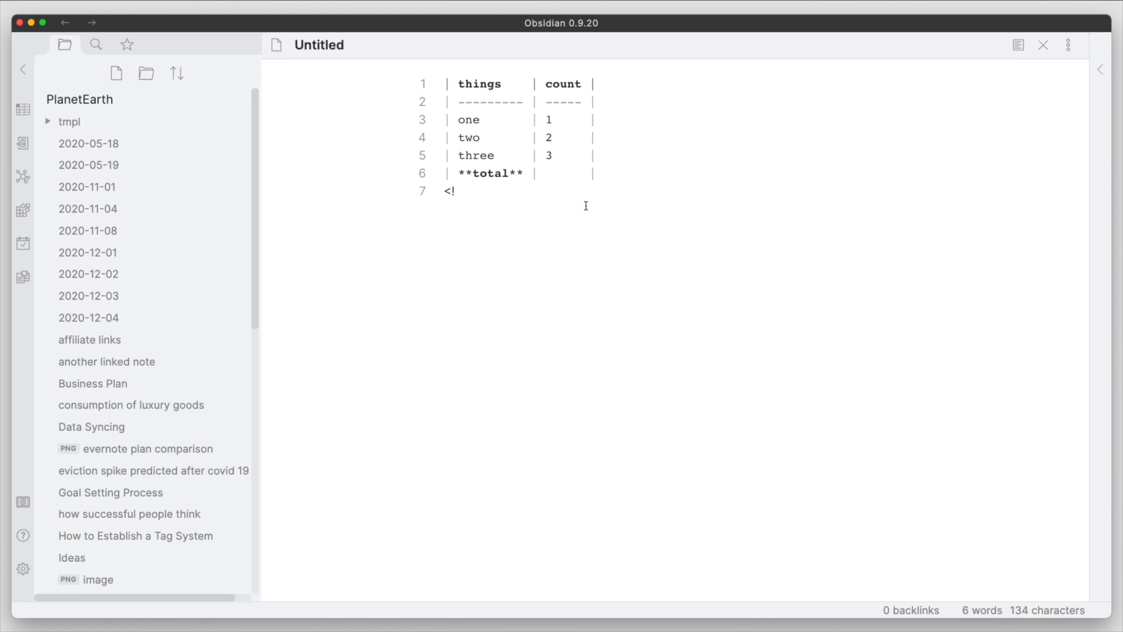
pyautogui.write('--')
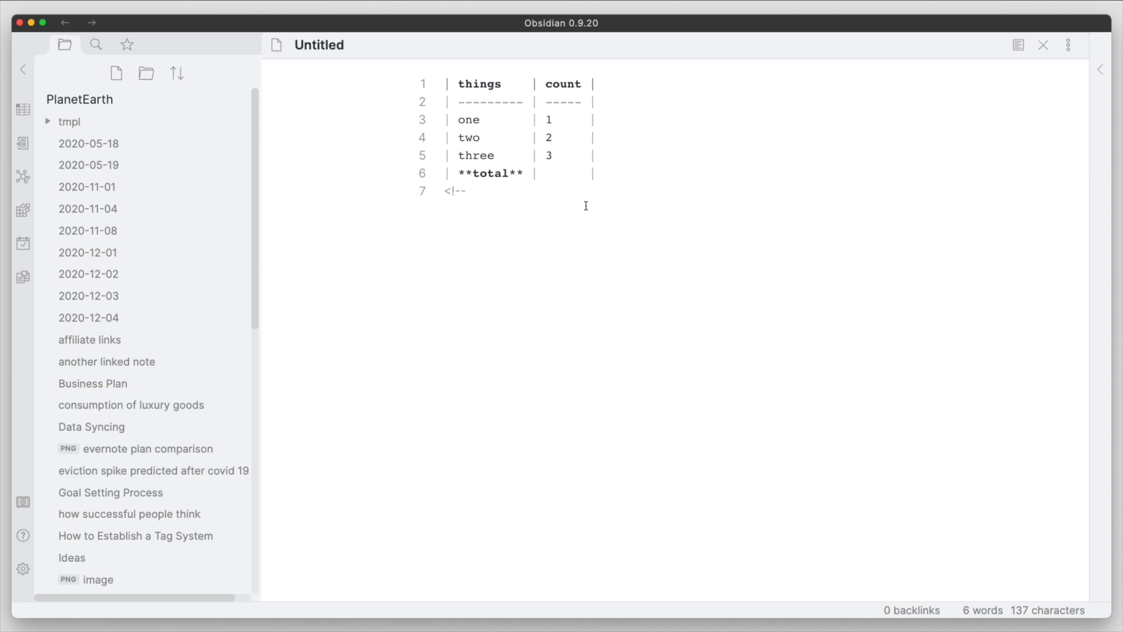
pyautogui.write('T')
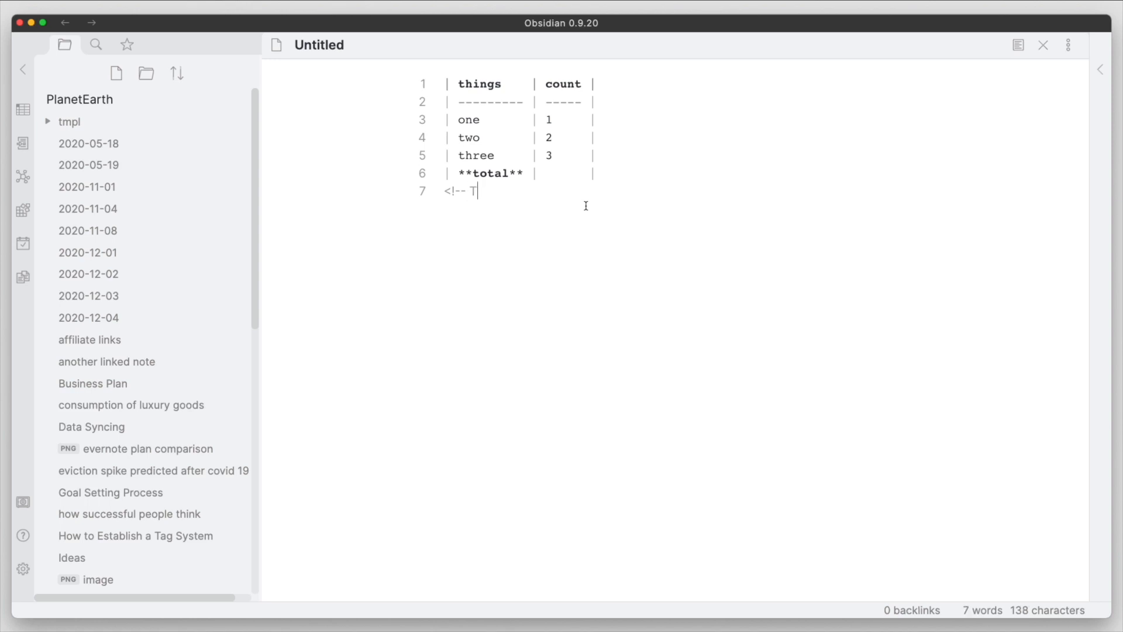
pyautogui.write('BL')
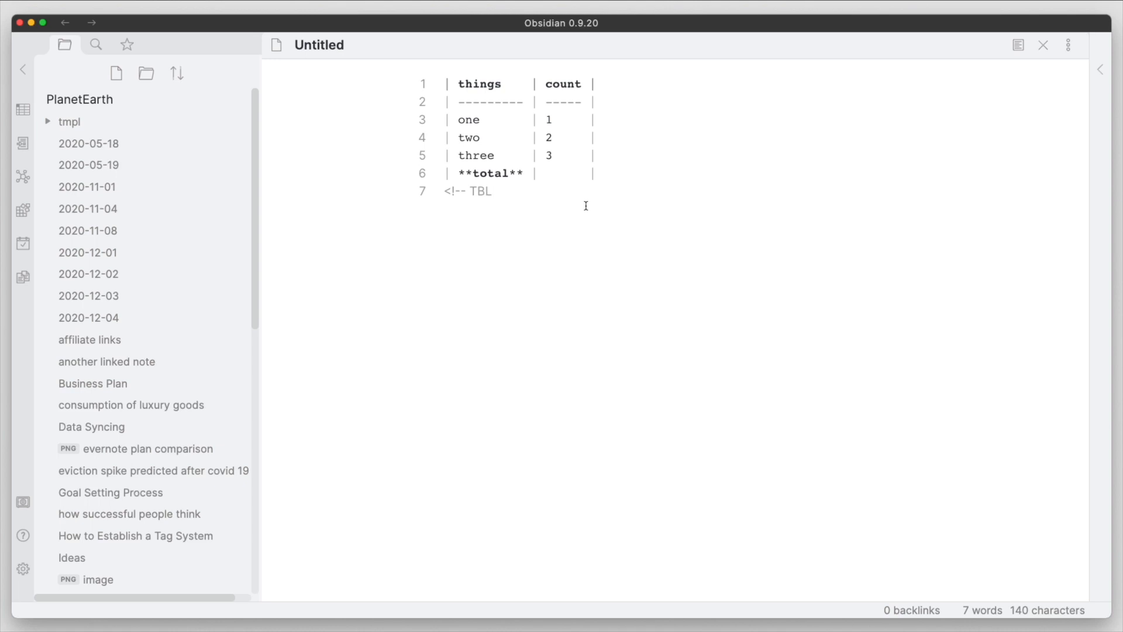
pyautogui.write('FM')
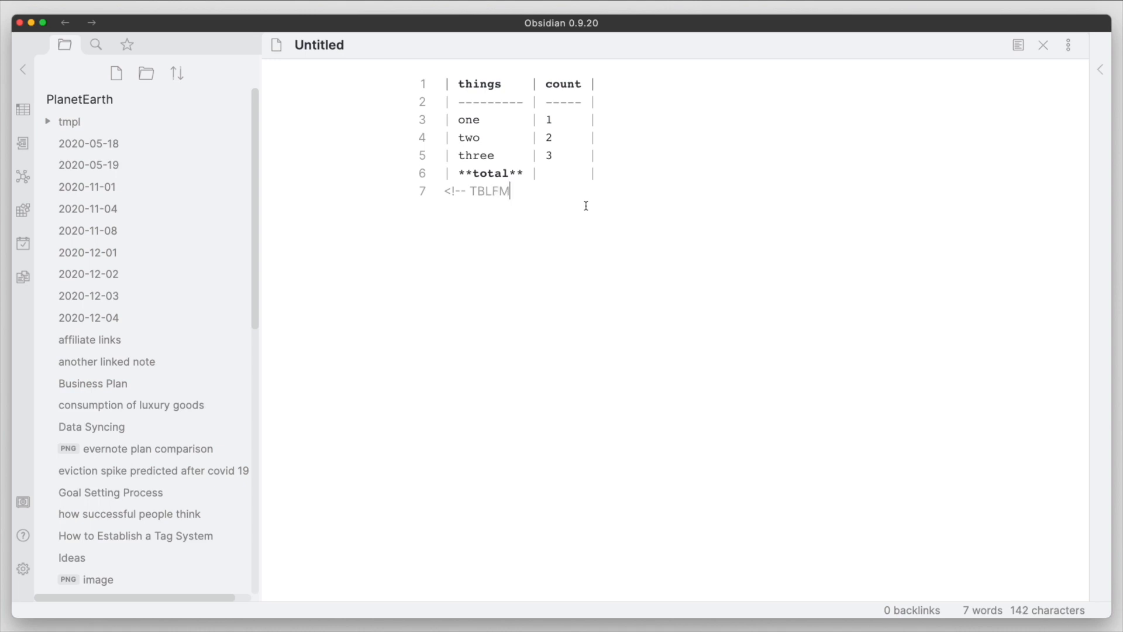
pyautogui.write(':')
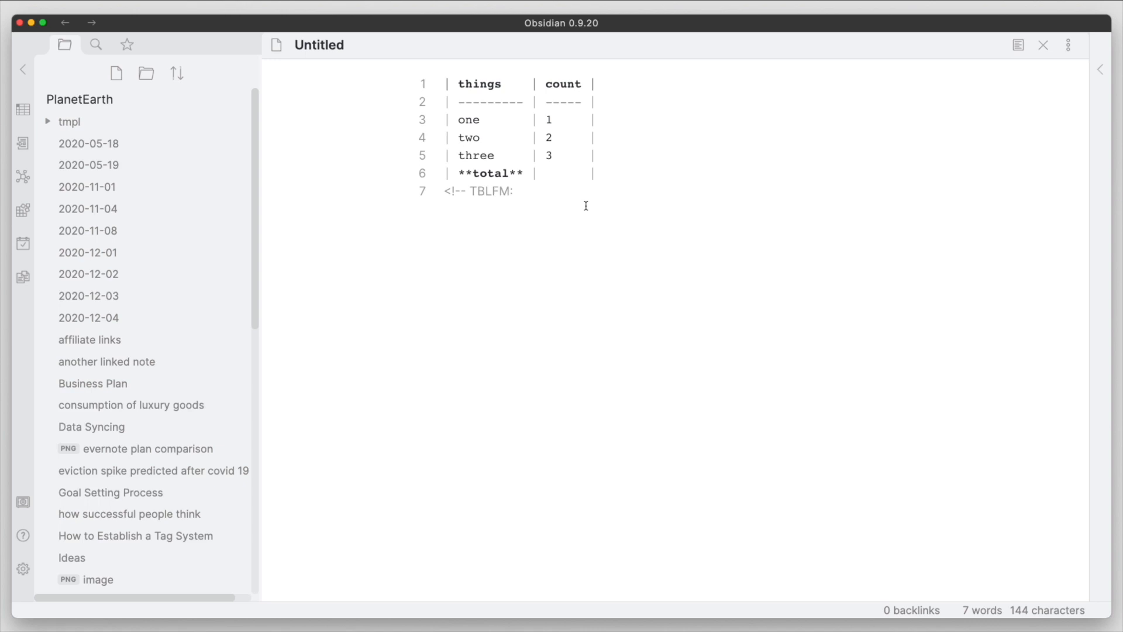
# Add the target '@>$2' for the total row's count cell to the formula
pyautogui.click(514, 191)
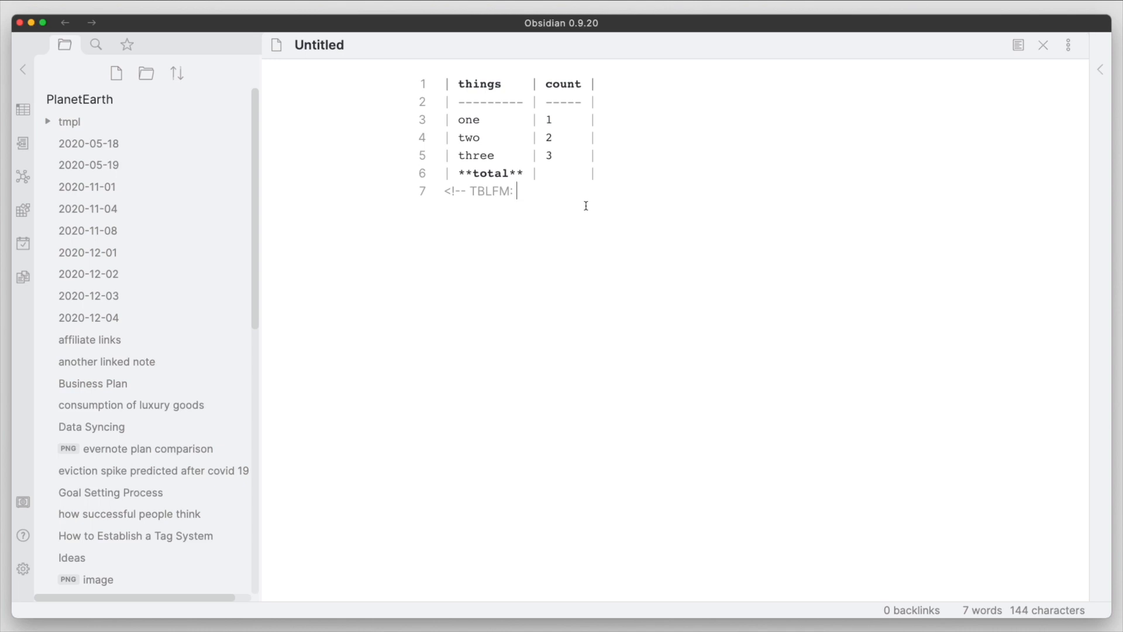
pyautogui.click(553, 172)
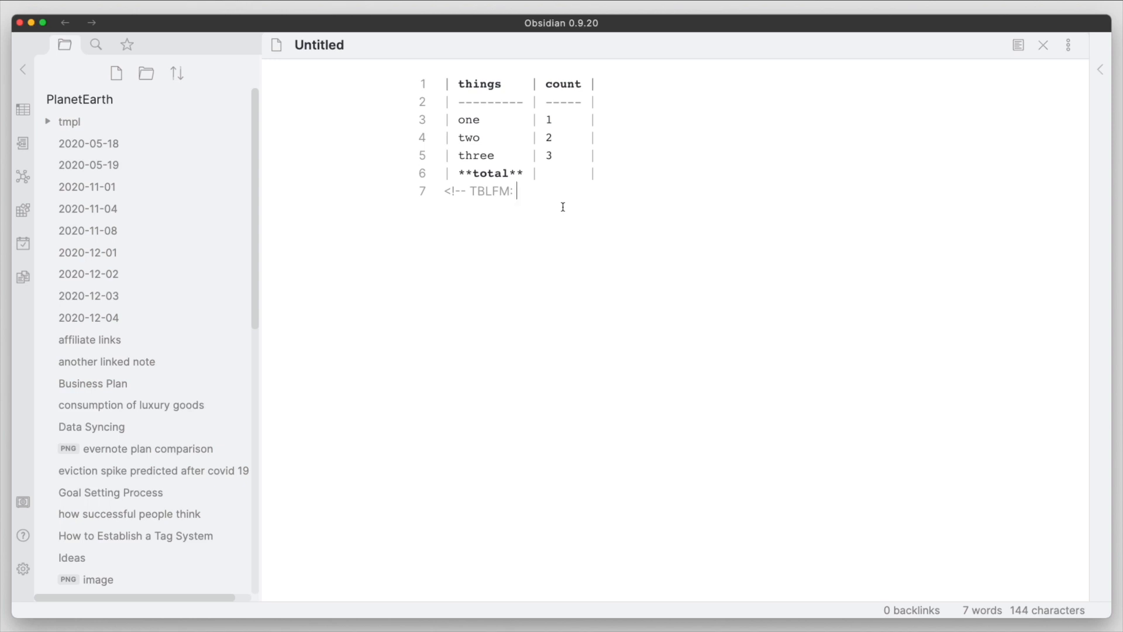
pyautogui.write('@')
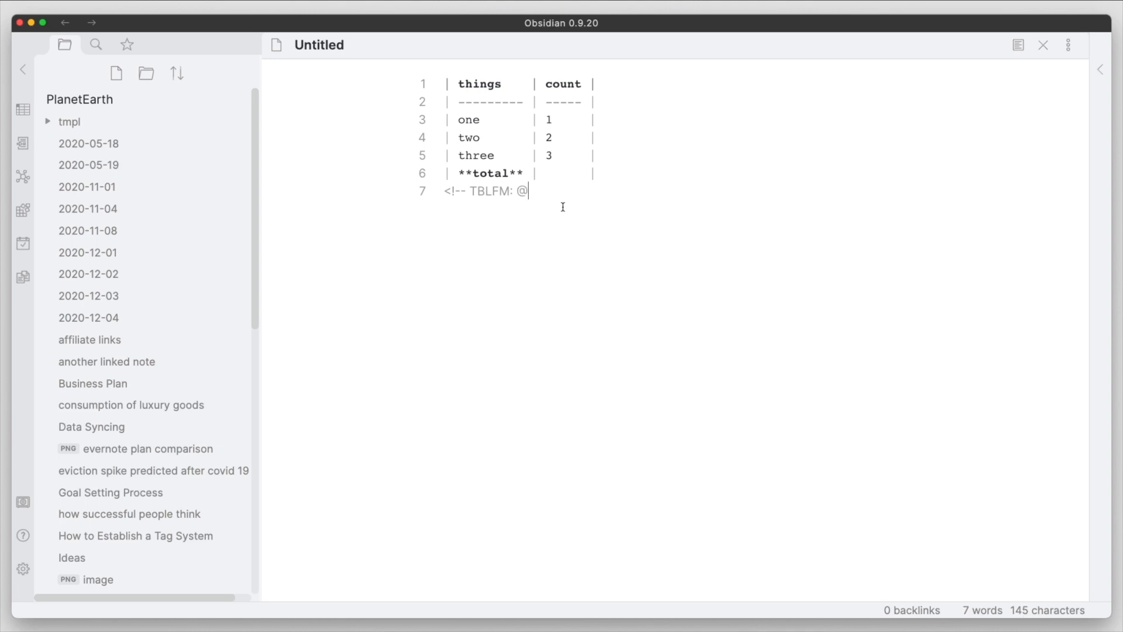
pyautogui.write('>')
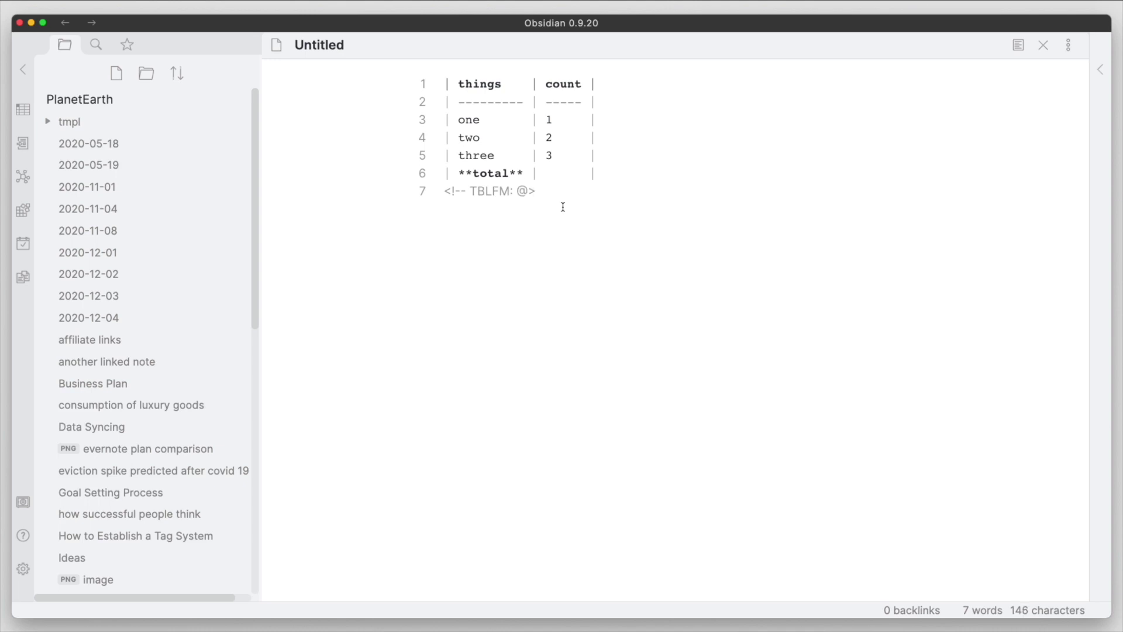
pyautogui.click(533, 191)
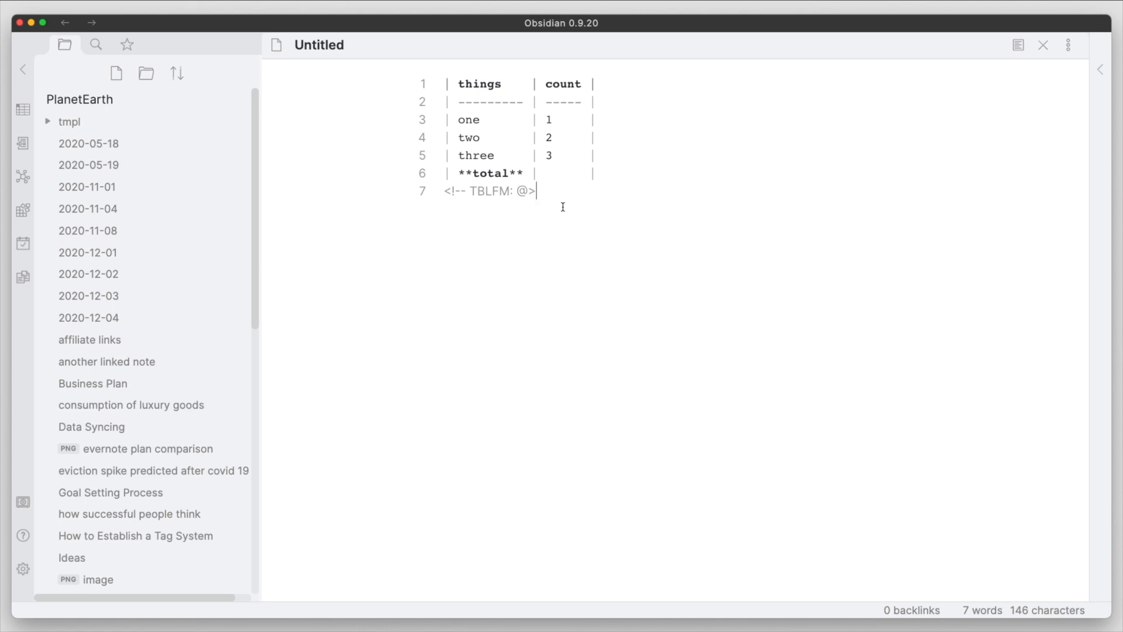
pyautogui.write('$')
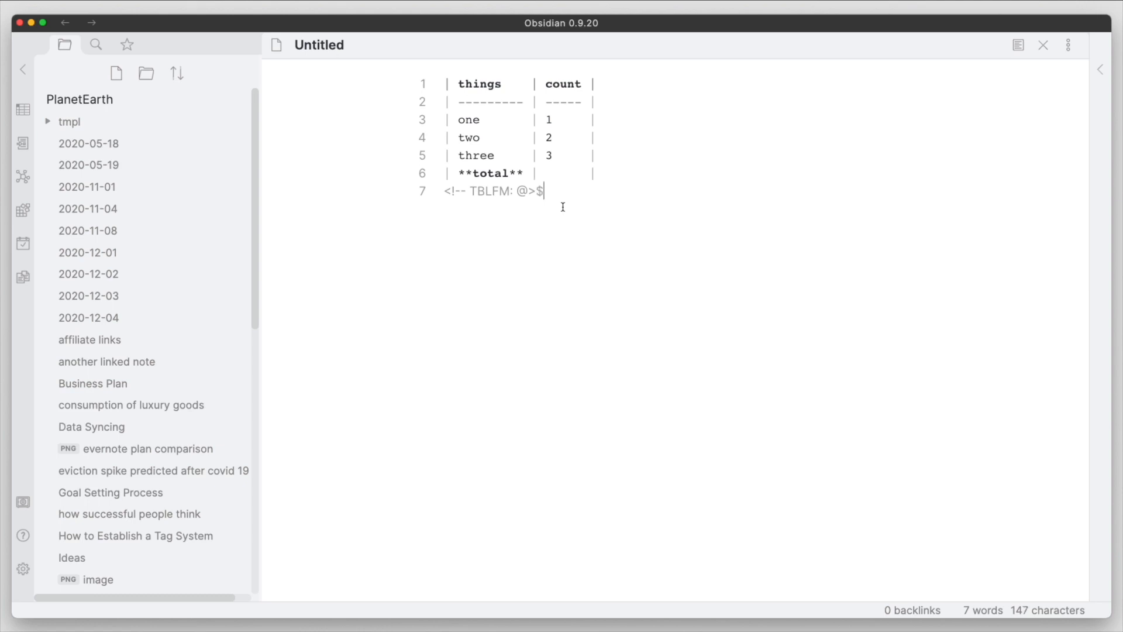
pyautogui.write('2')
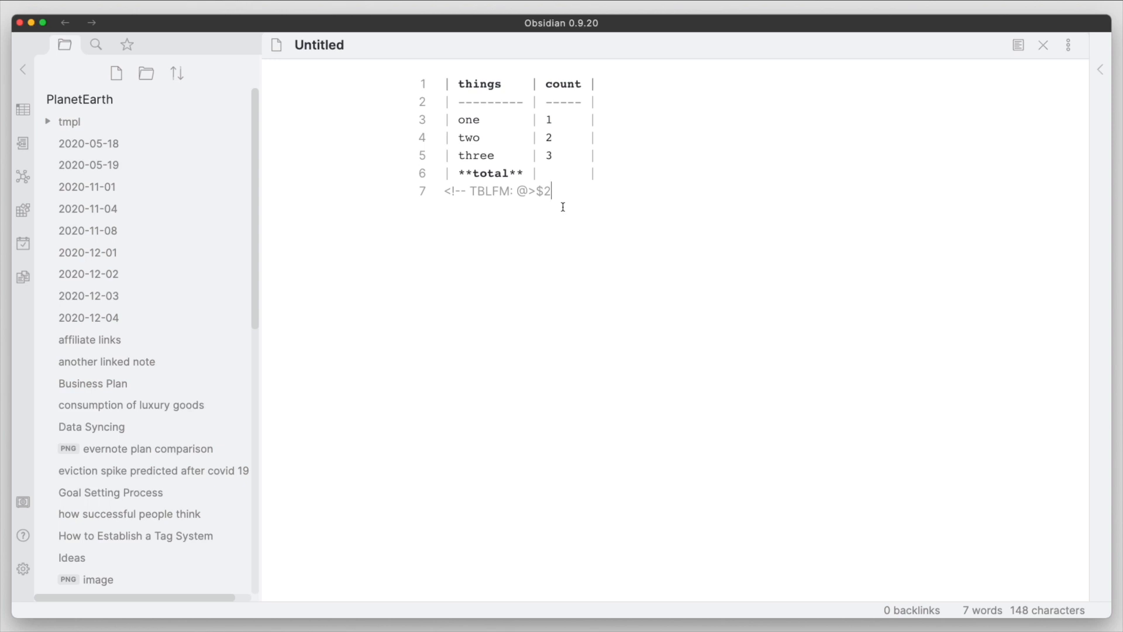
pyautogui.moveTo(514, 223)
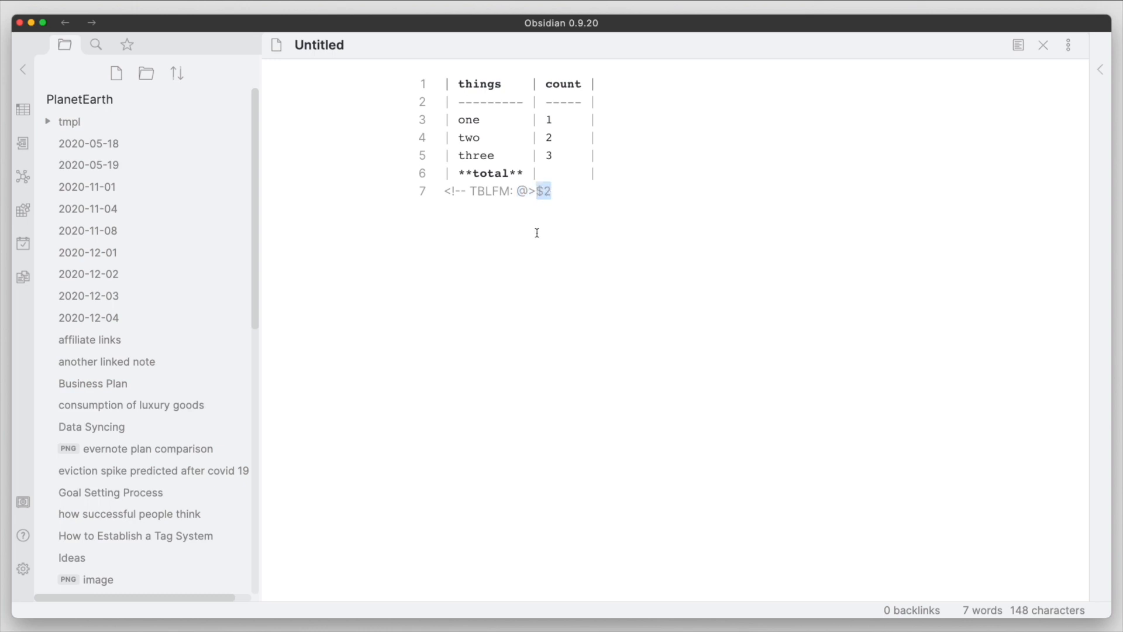
# Extend the formula to '@>$2=sum(@' with the sum parentheses opened
pyautogui.click(555, 191)
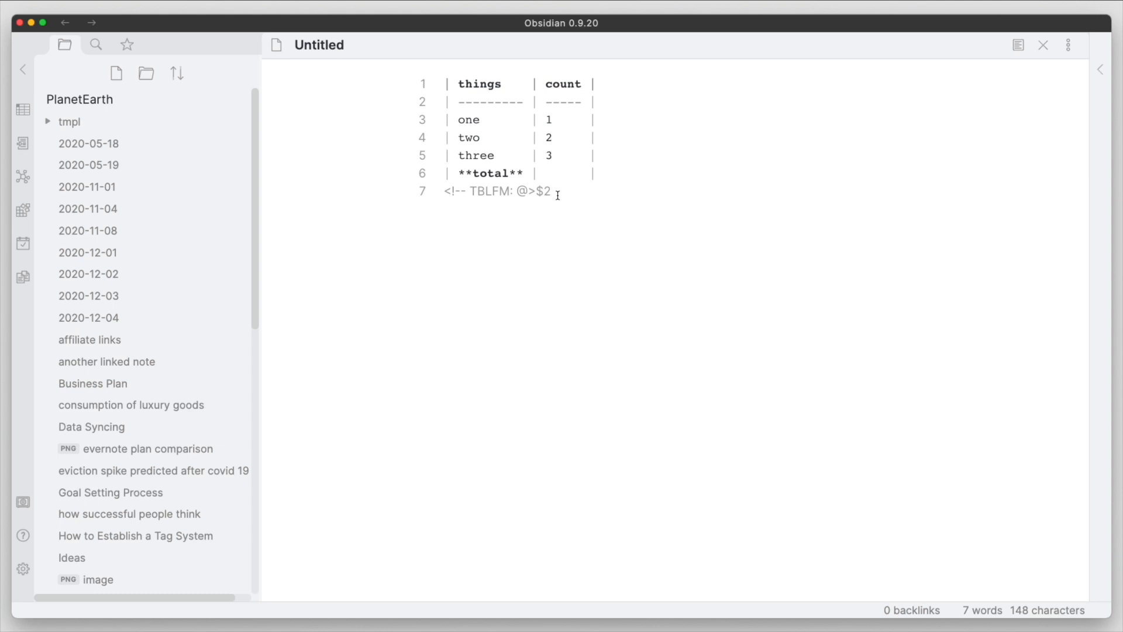
pyautogui.write('=')
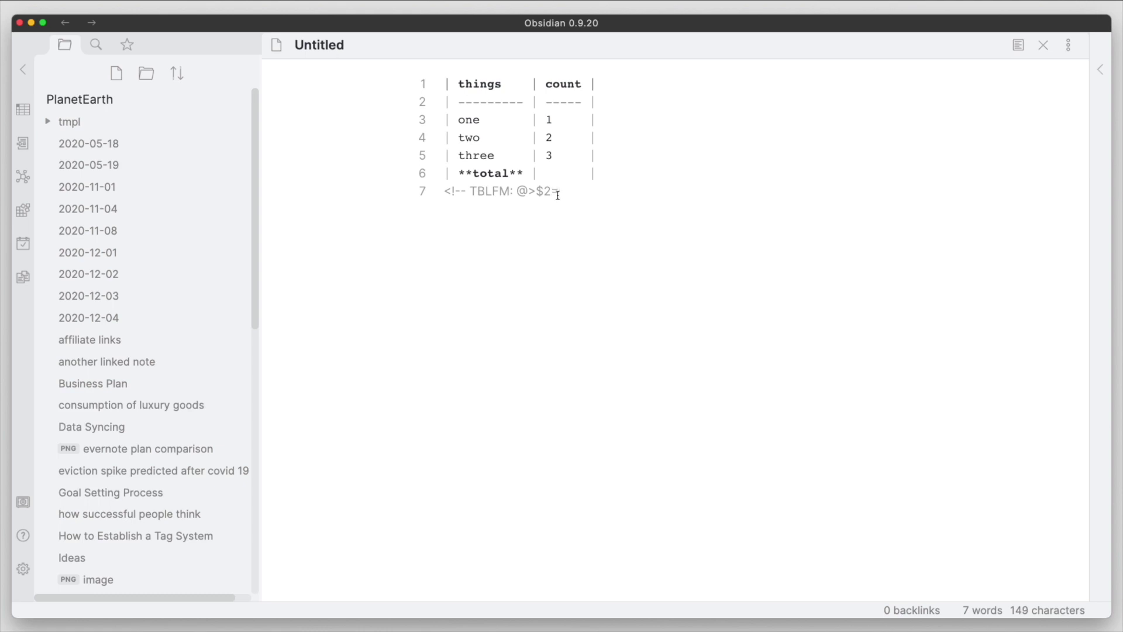
pyautogui.write('su')
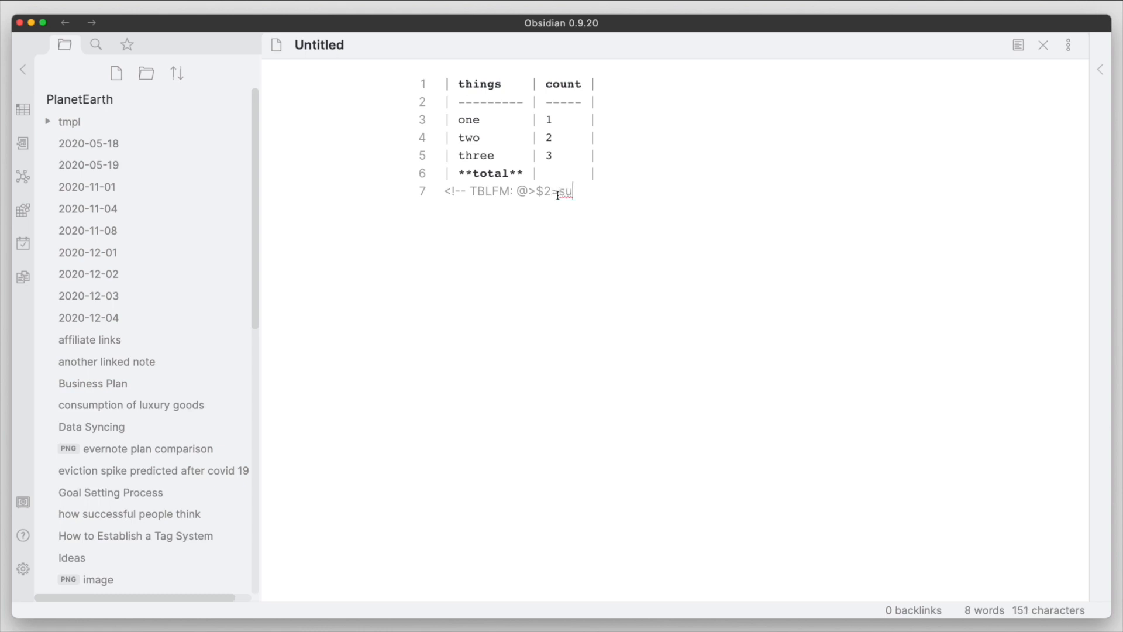
pyautogui.write('m()')
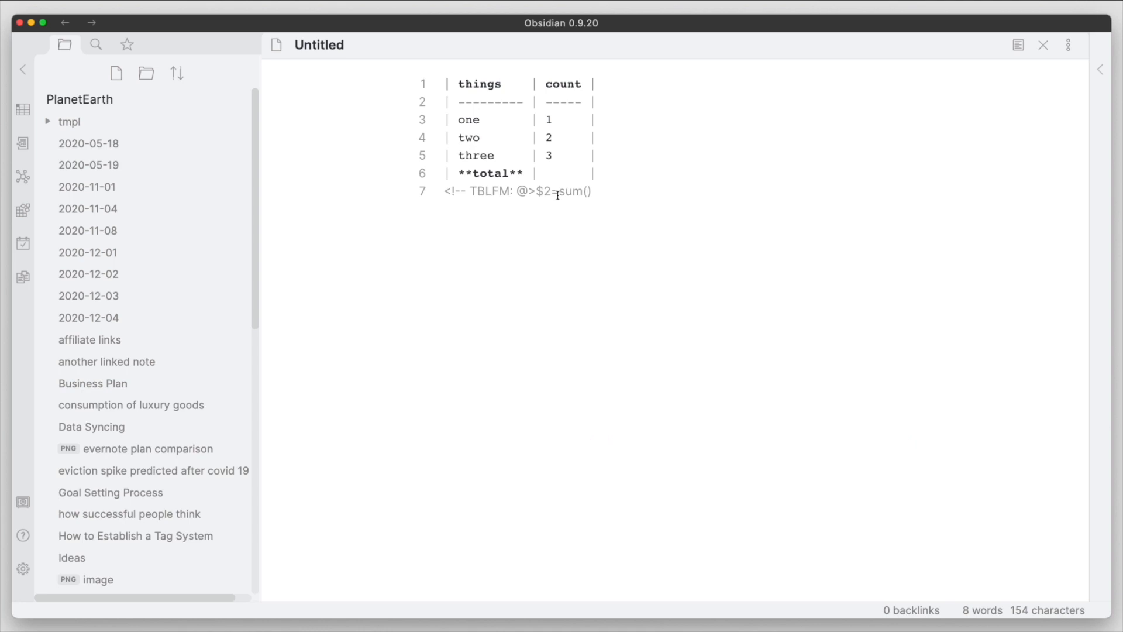
pyautogui.write('@')
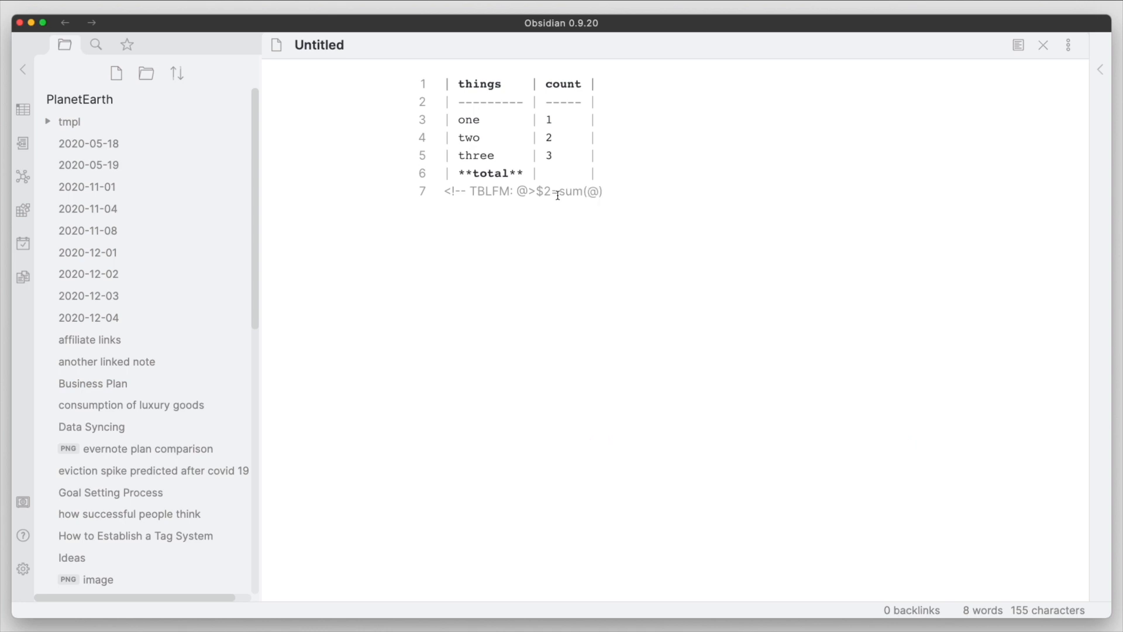
pyautogui.write(')')
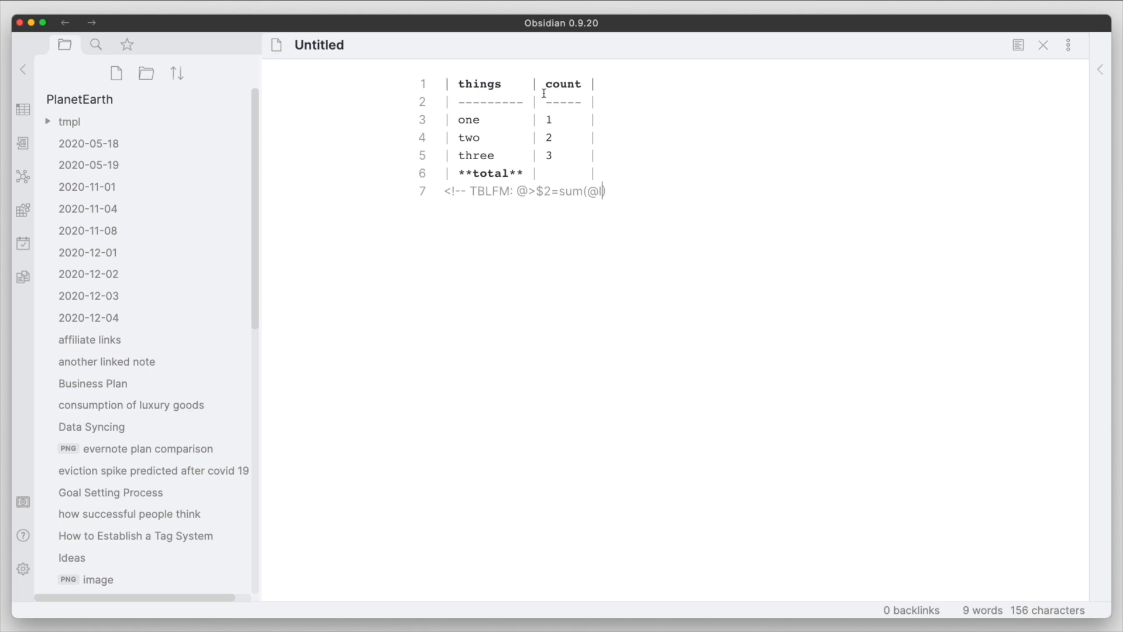
pyautogui.moveTo(582, 156)
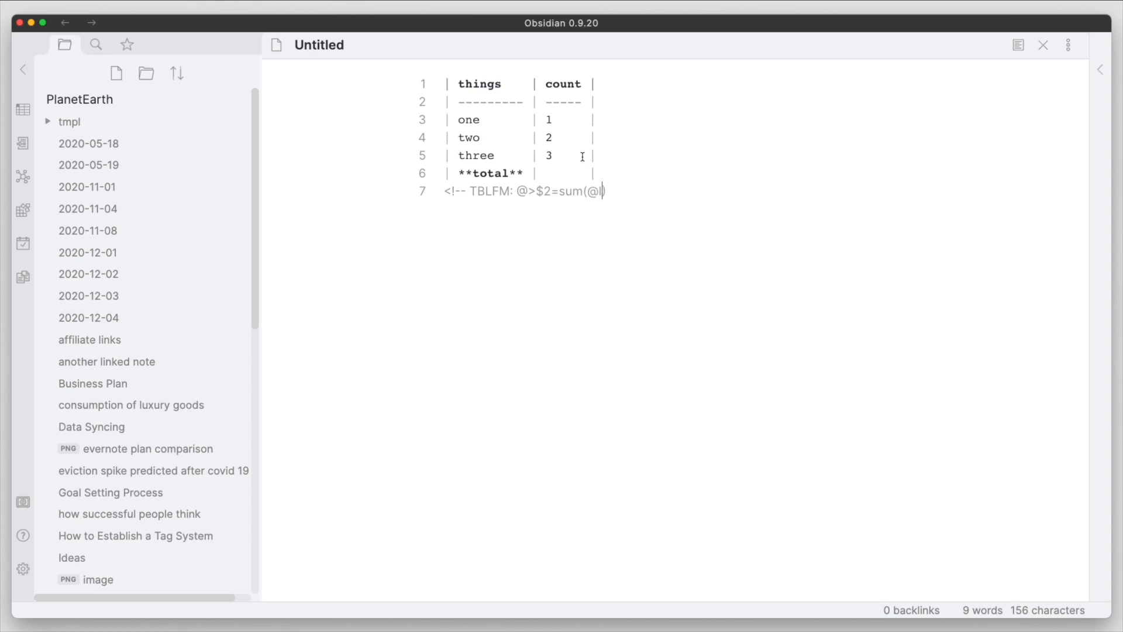
# Complete the sum range as '@I..@-1' and begin the closing '--' marker
pyautogui.write('..)')
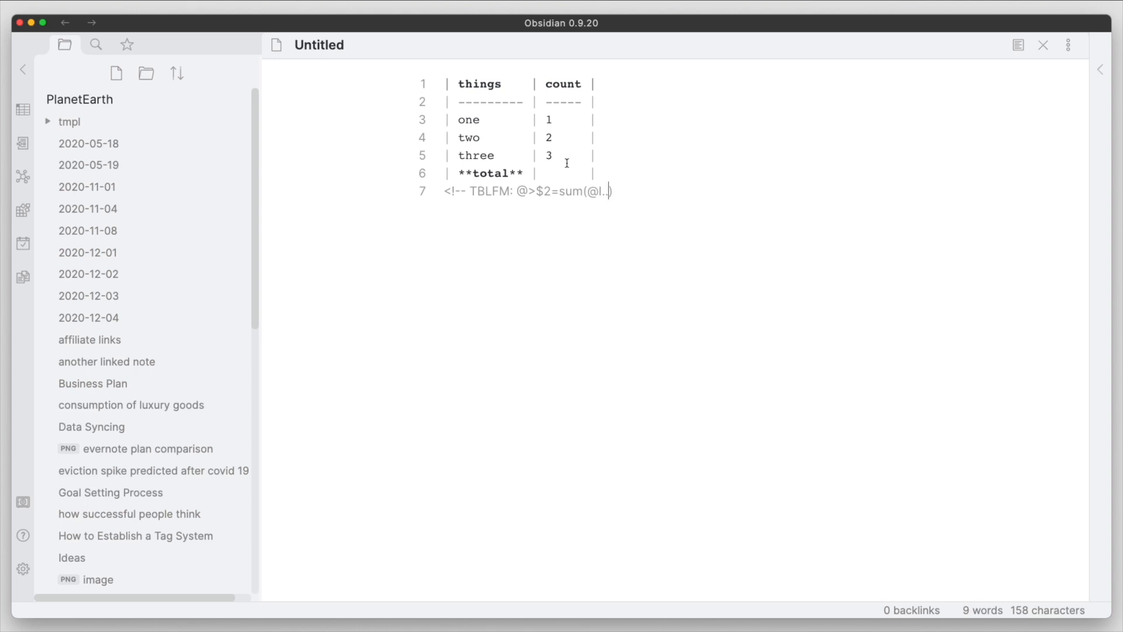
pyautogui.moveTo(561, 175)
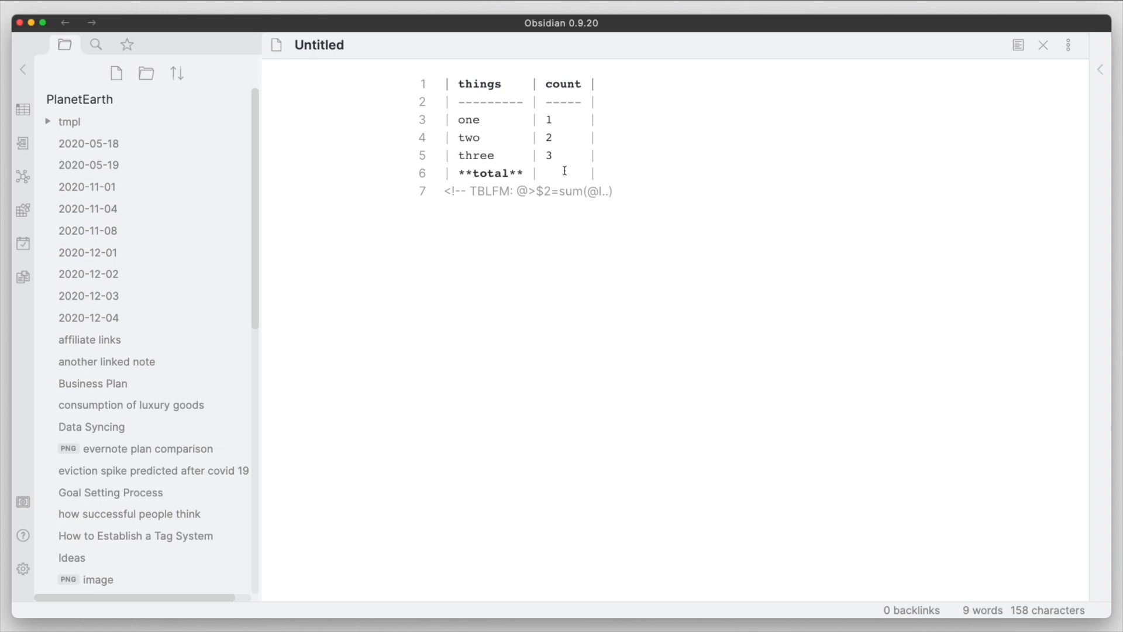
pyautogui.write('@-1)')
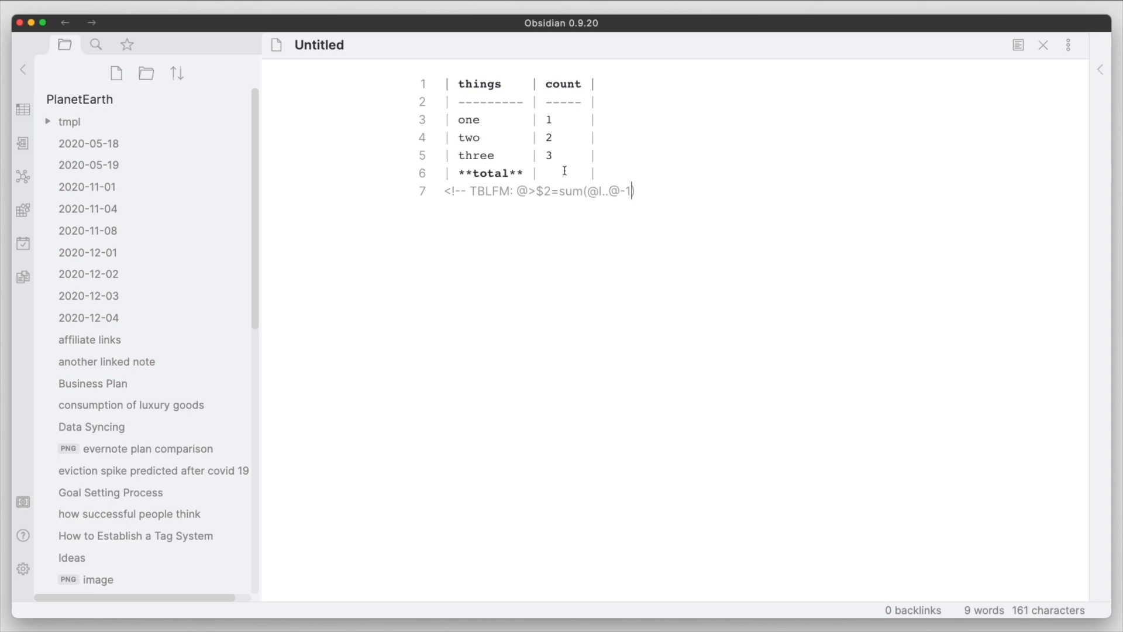
pyautogui.write(')')
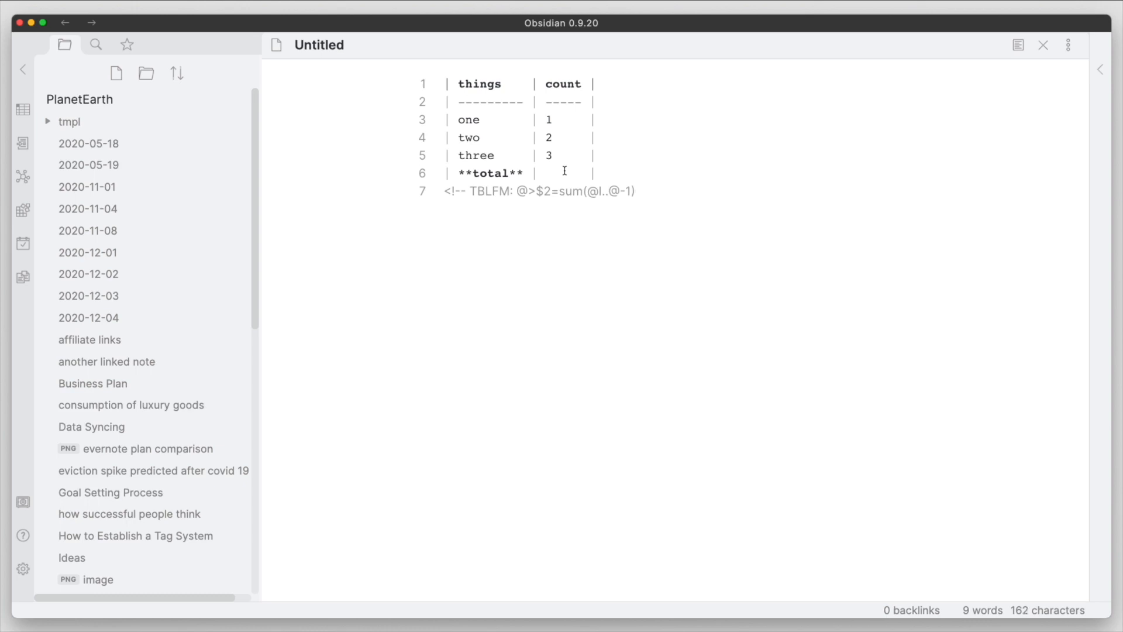
pyautogui.write('--')
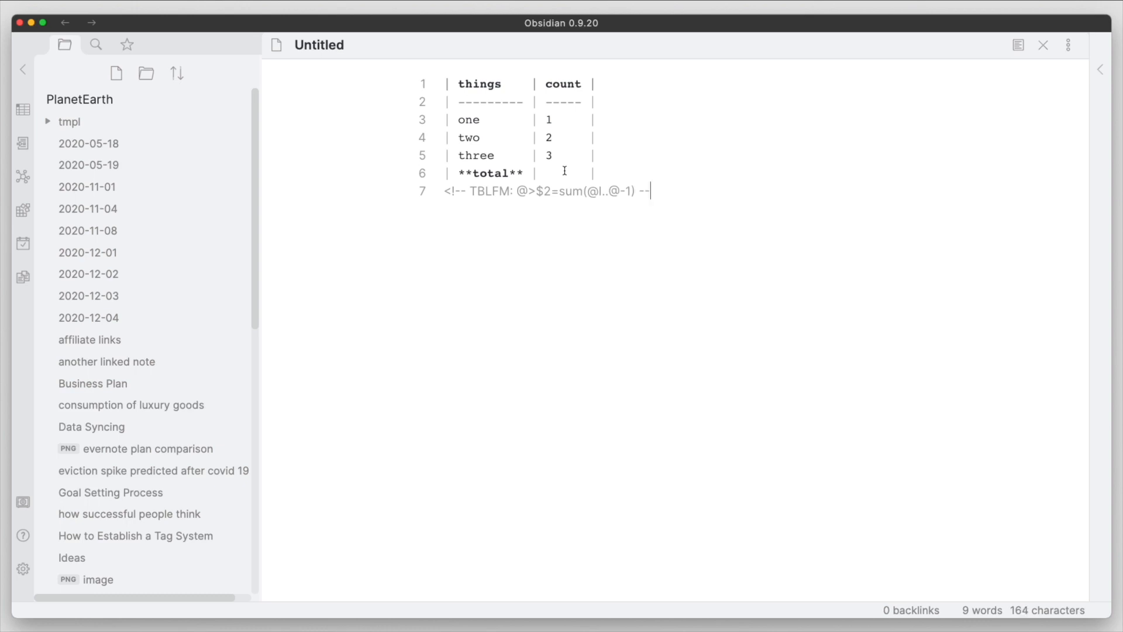
# Type '>' to close the TBLFM comment
pyautogui.write('→')
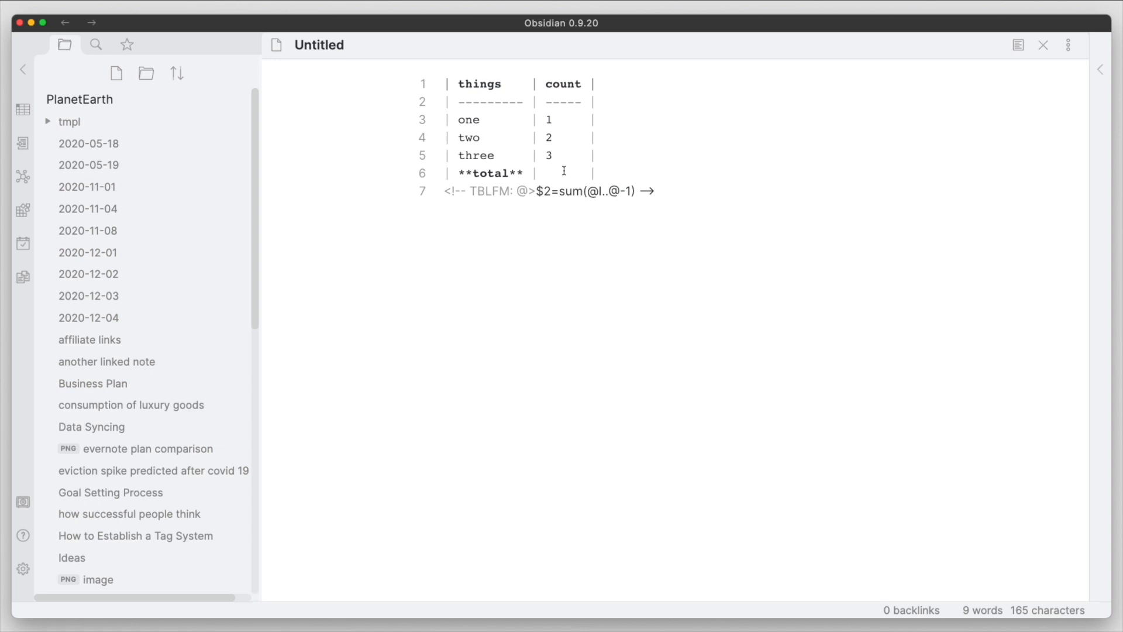
pyautogui.moveTo(594, 172)
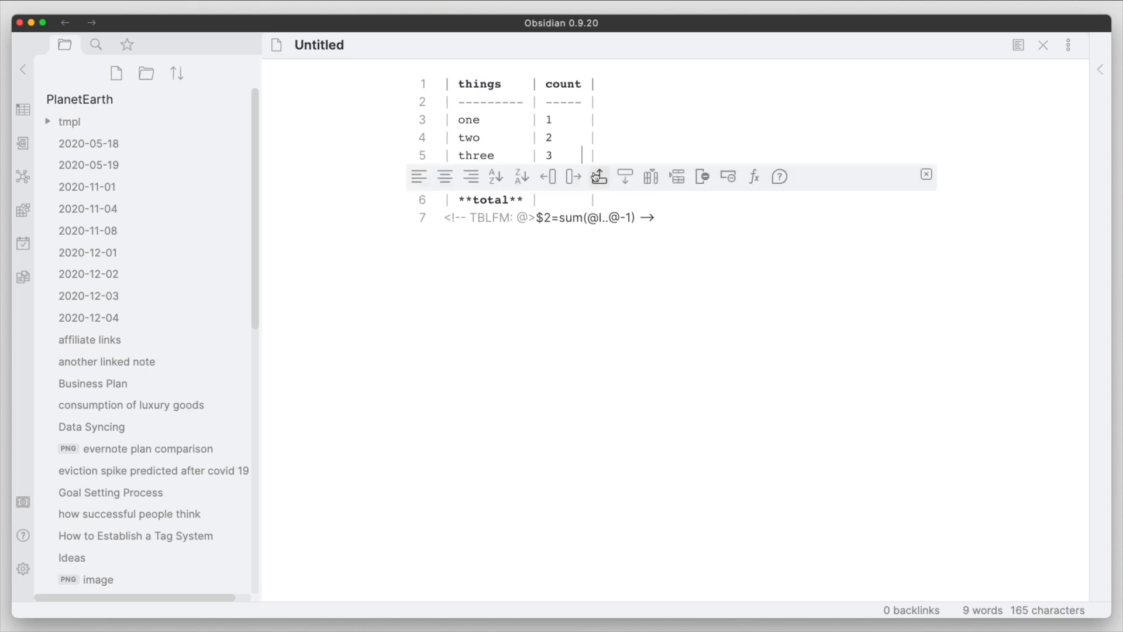
pyautogui.moveTo(737, 168)
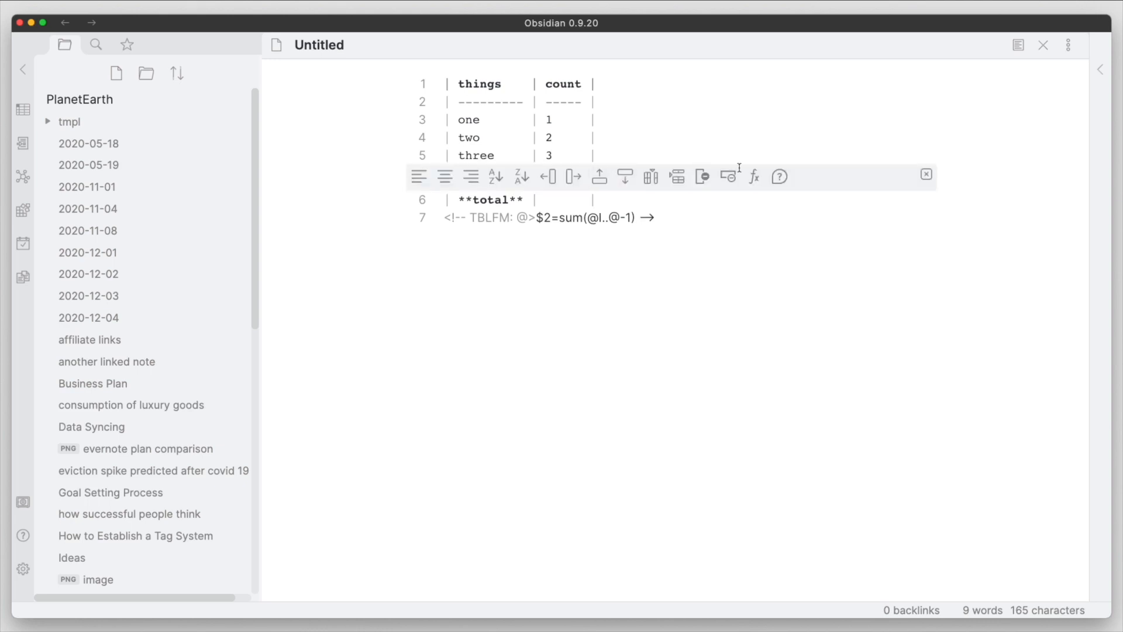
pyautogui.moveTo(753, 177)
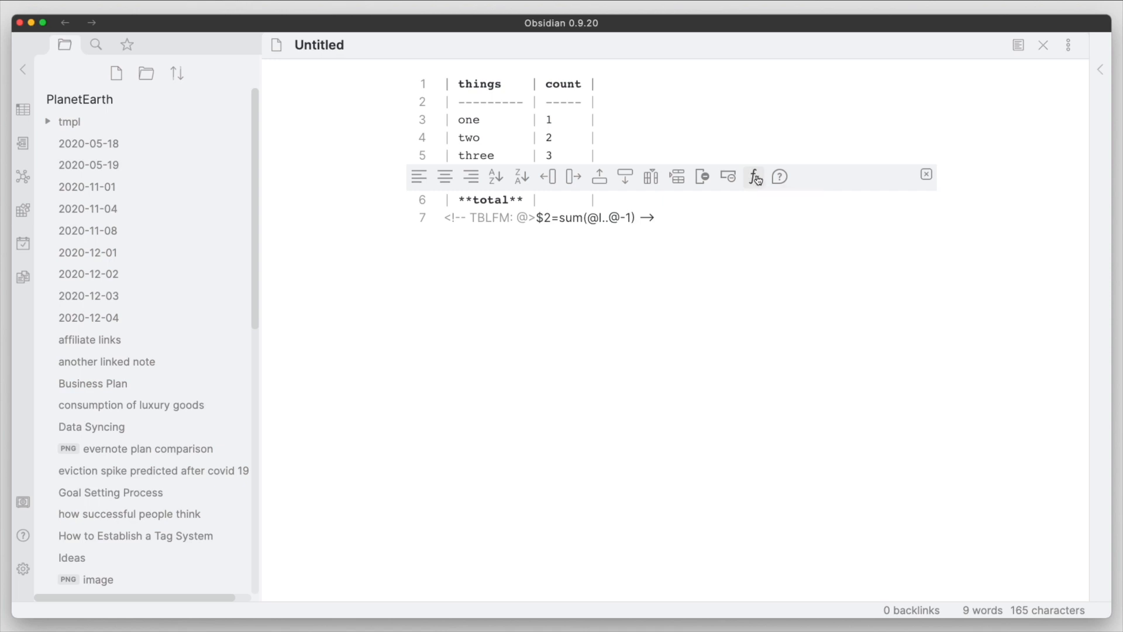
# Evaluate the formula with the fx button so the total count shows 6
pyautogui.click(755, 177)
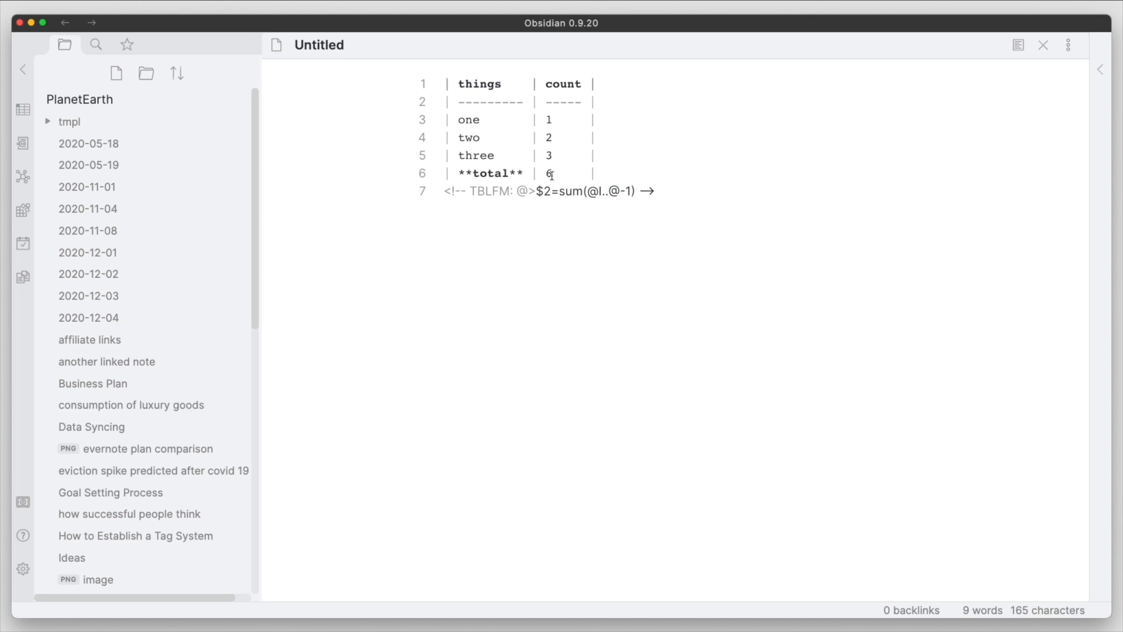
pyautogui.doubleClick(549, 172)
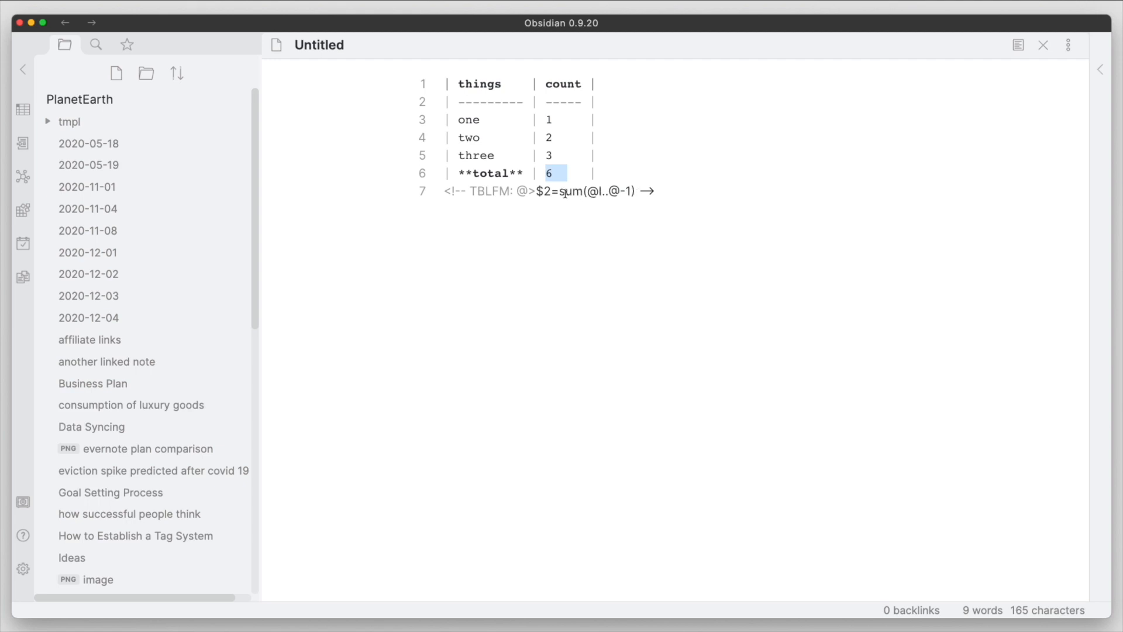
pyautogui.click(548, 173)
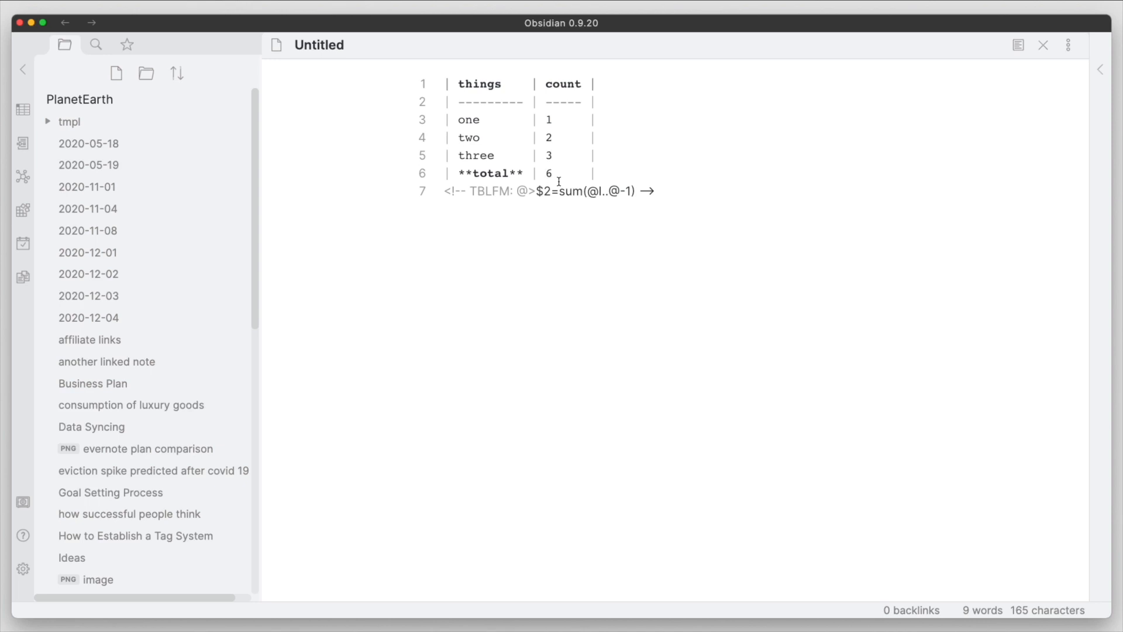
pyautogui.moveTo(580, 165)
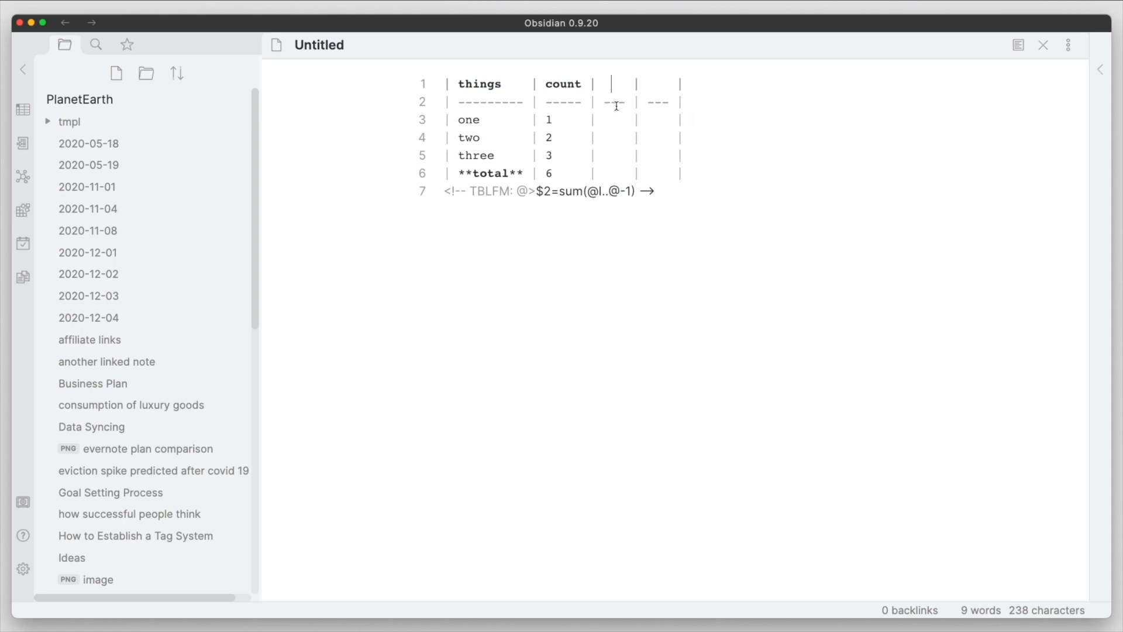
# Add columns c2 and c3 holding values 12, 34, 56 and 26, 111, 65
pyautogui.write('c2')
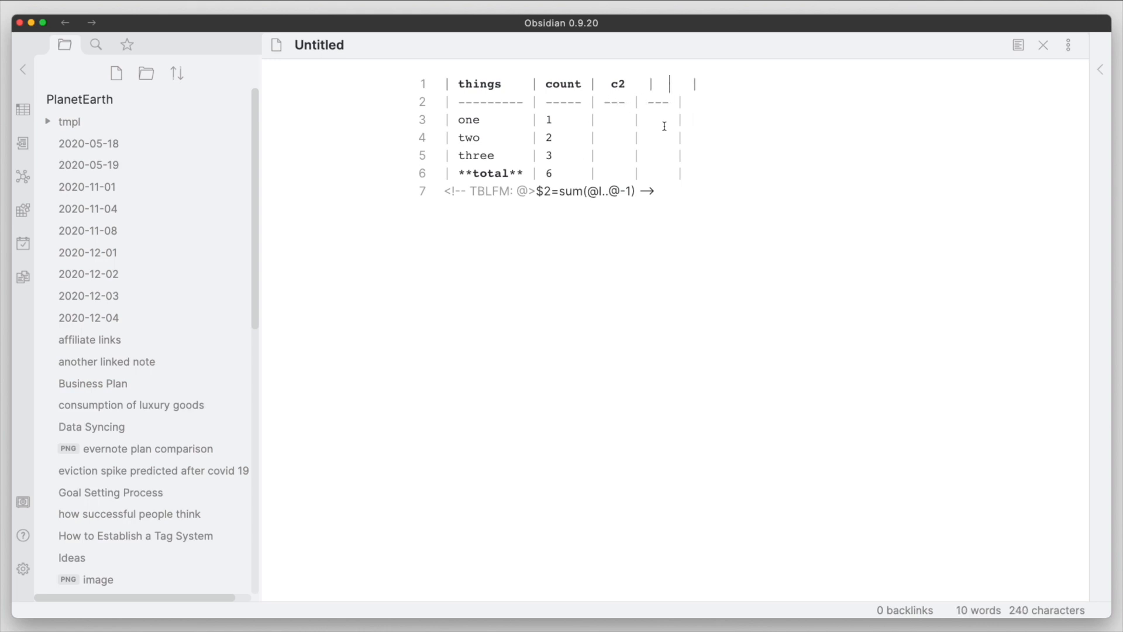
pyautogui.moveTo(669, 114)
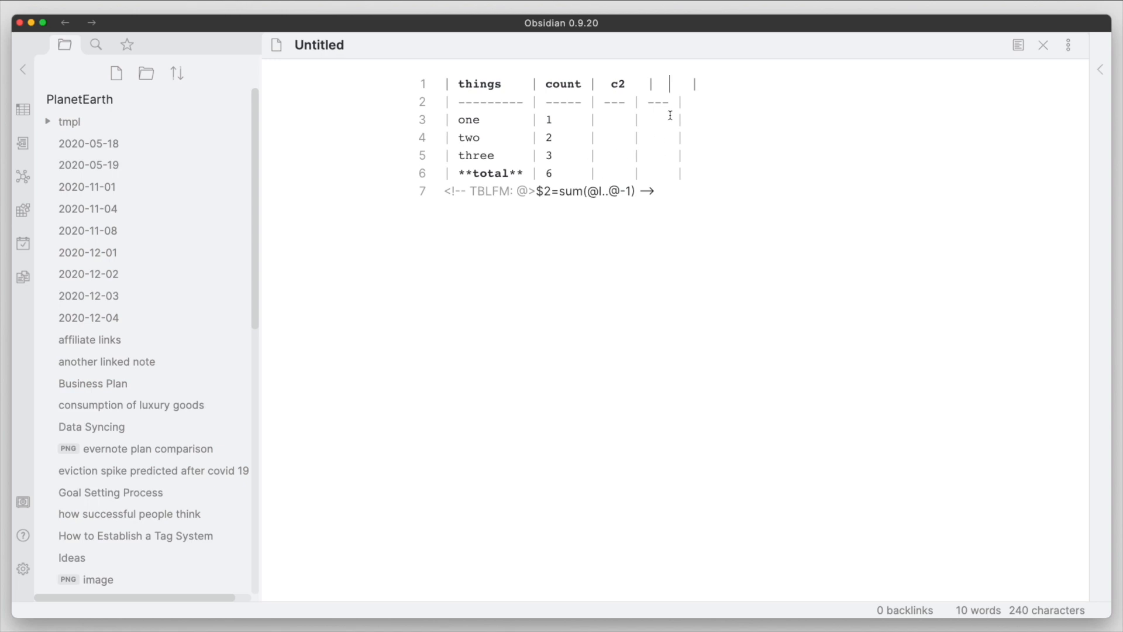
pyautogui.write('c')
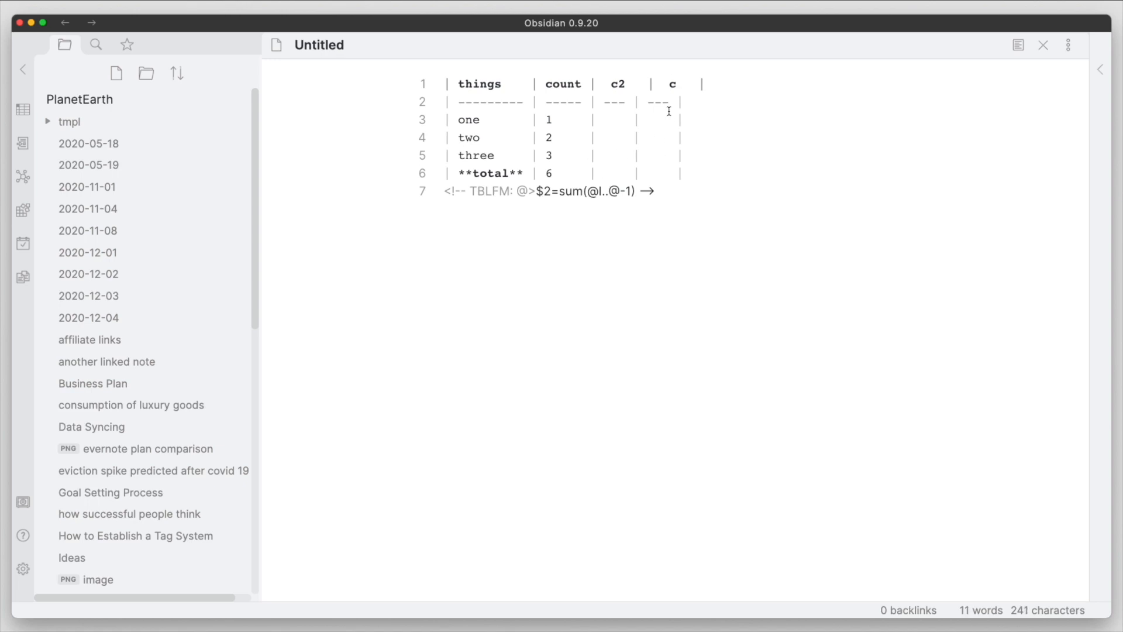
pyautogui.write('3')
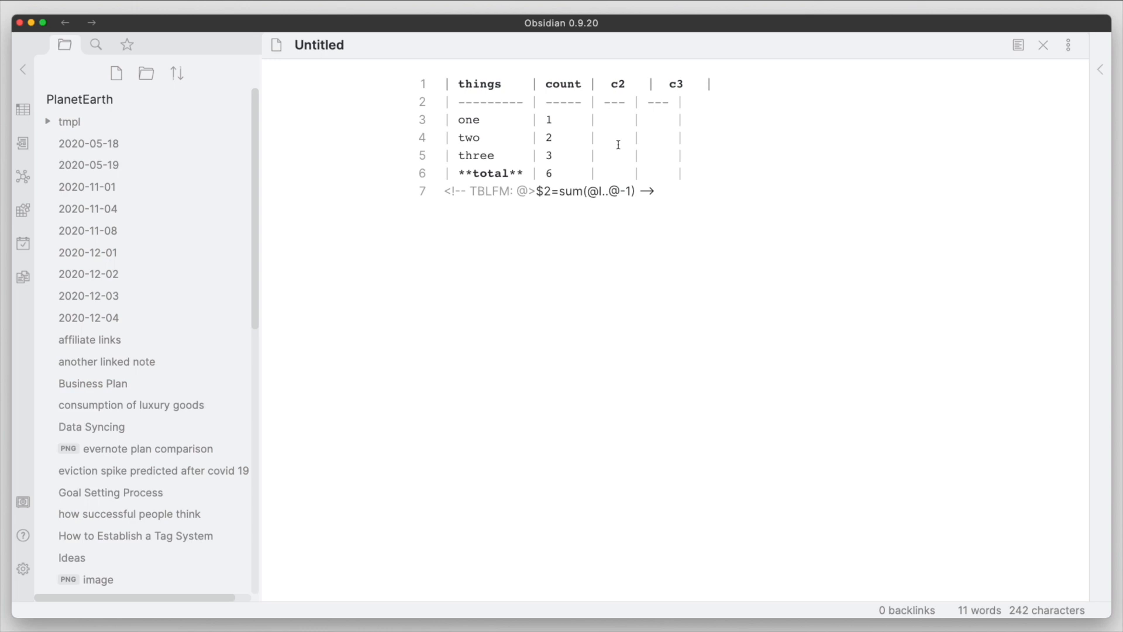
pyautogui.write('12')
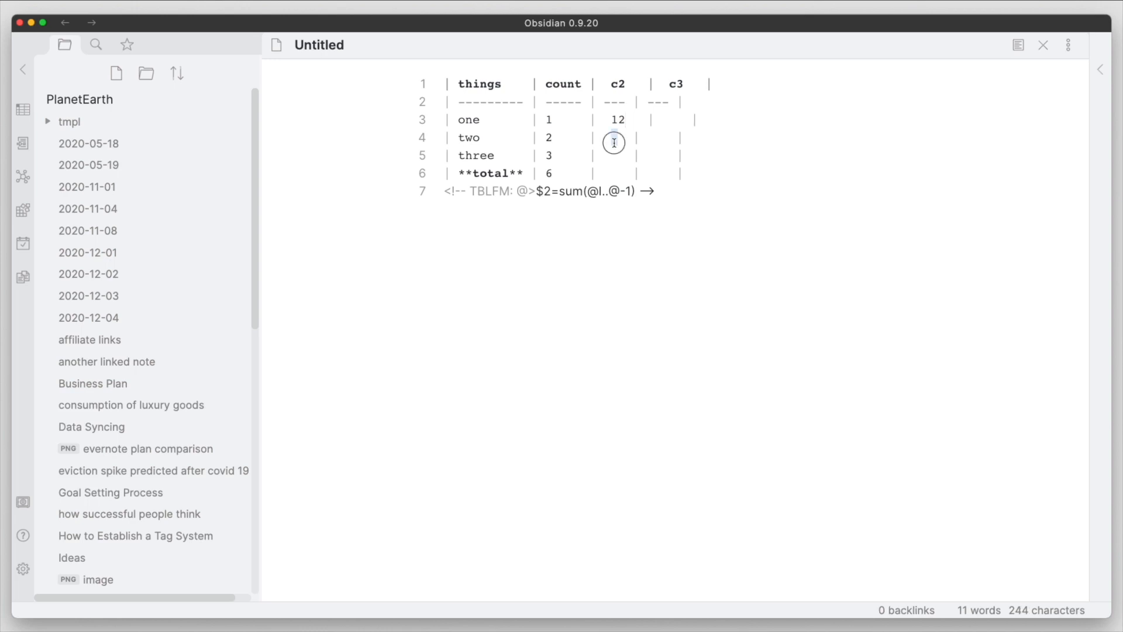
pyautogui.write('34')
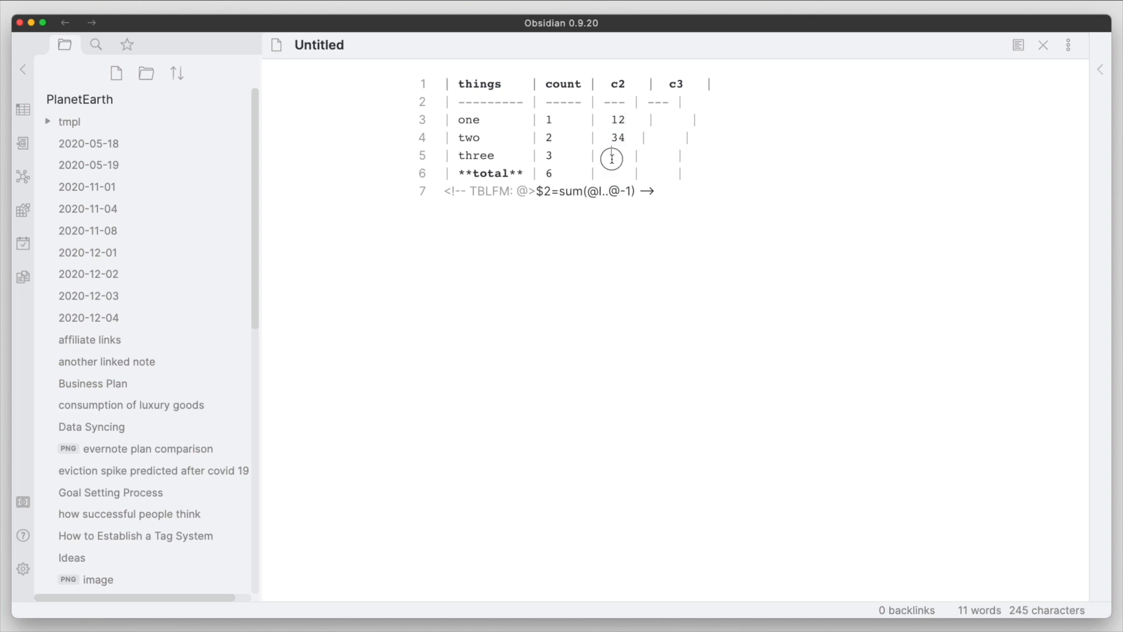
pyautogui.write('56')
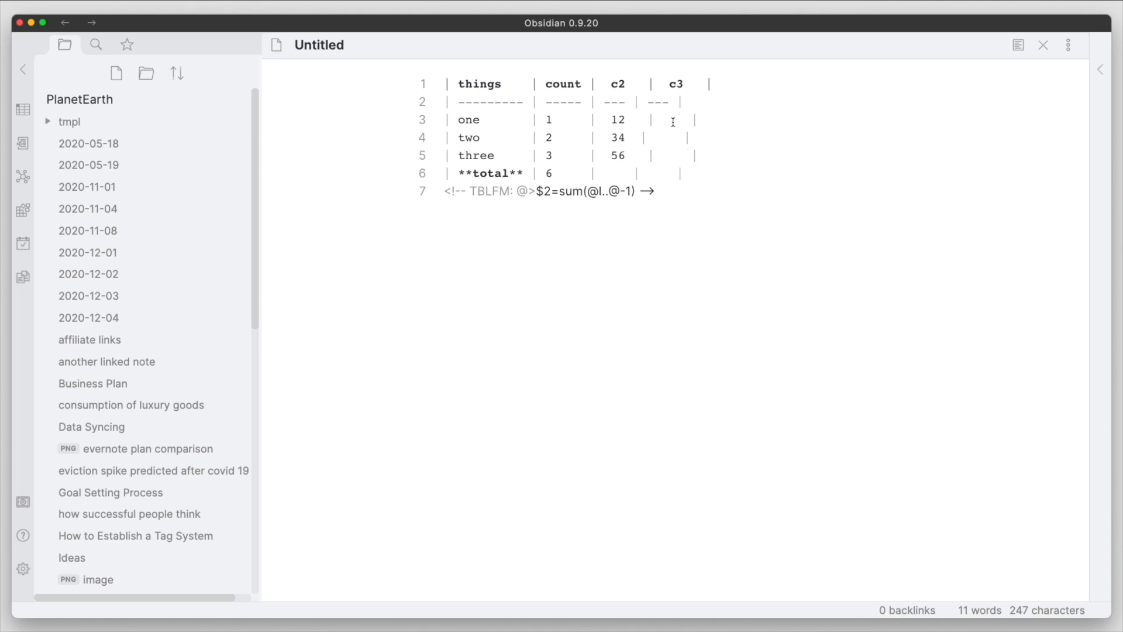
pyautogui.write('26')
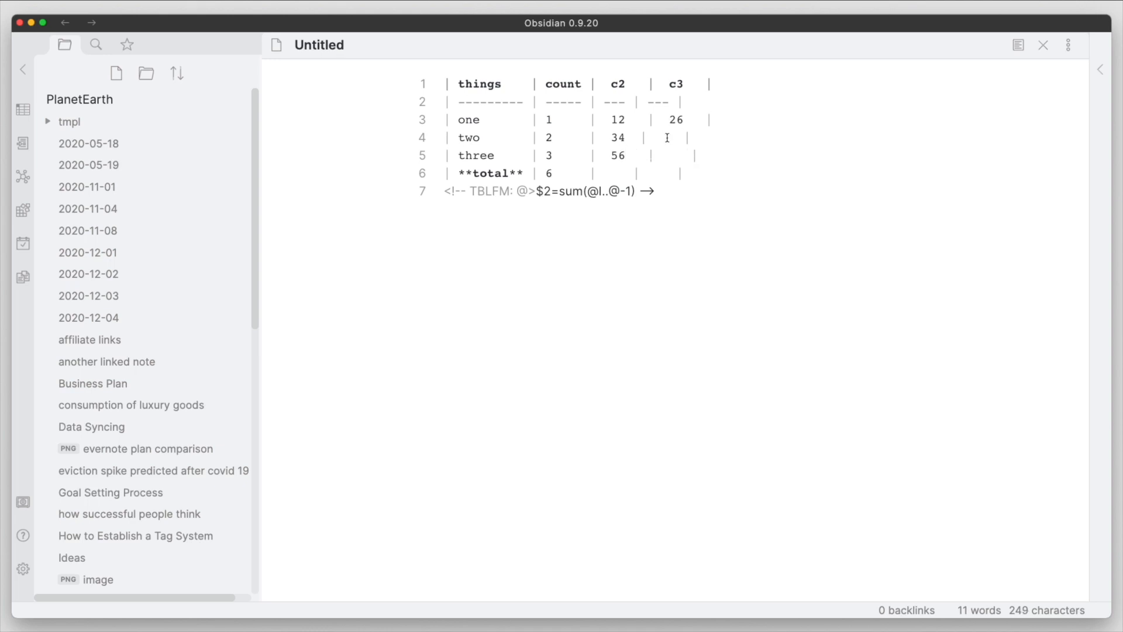
pyautogui.write('111')
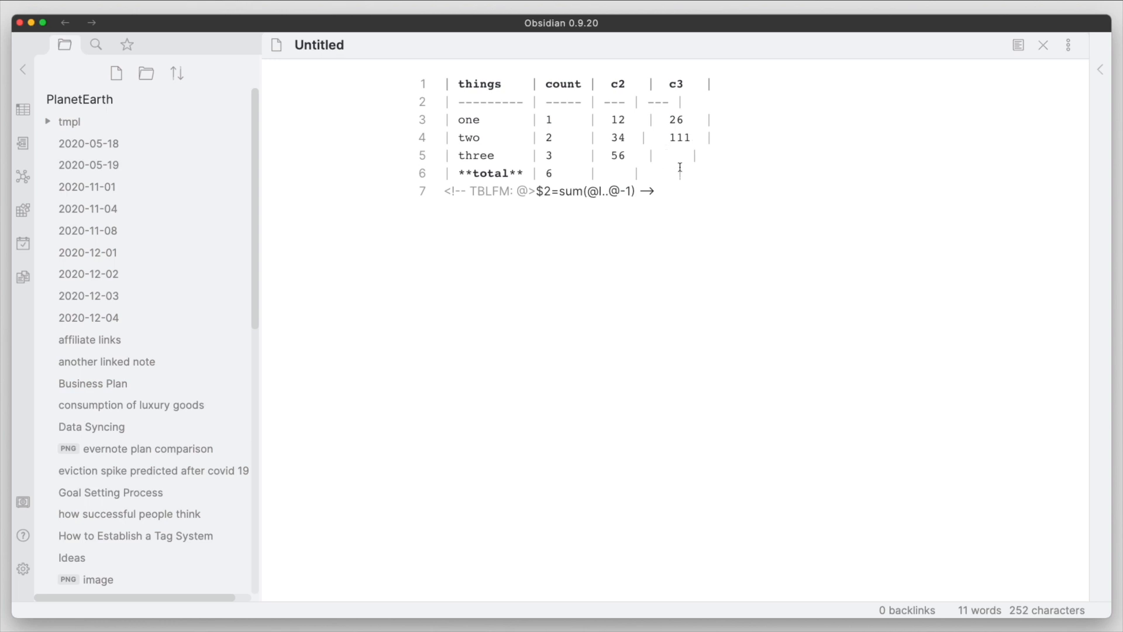
pyautogui.write('65')
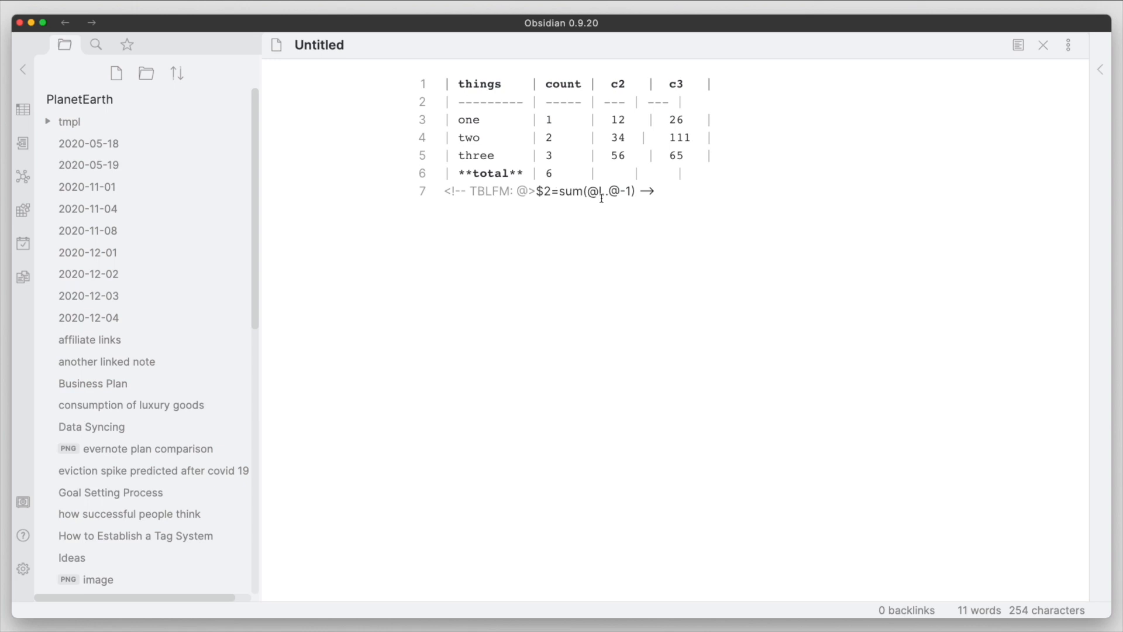
# Change the formula target to '@>$2..@>$>' so it spans the whole total row
pyautogui.click(684, 155)
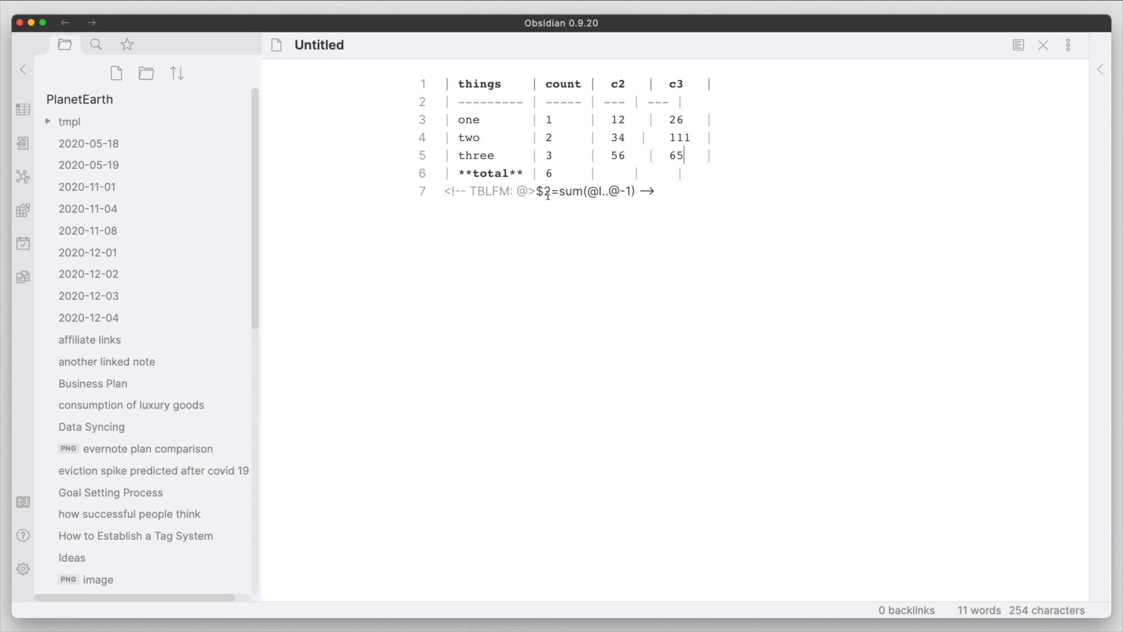
pyautogui.moveTo(577, 238)
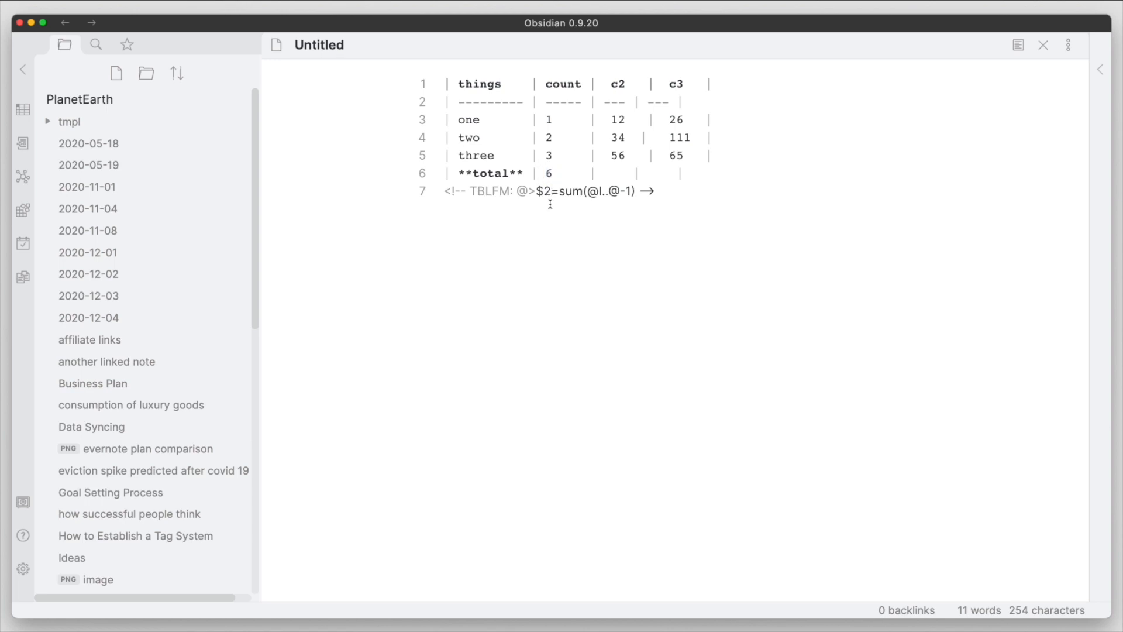
pyautogui.write('..')
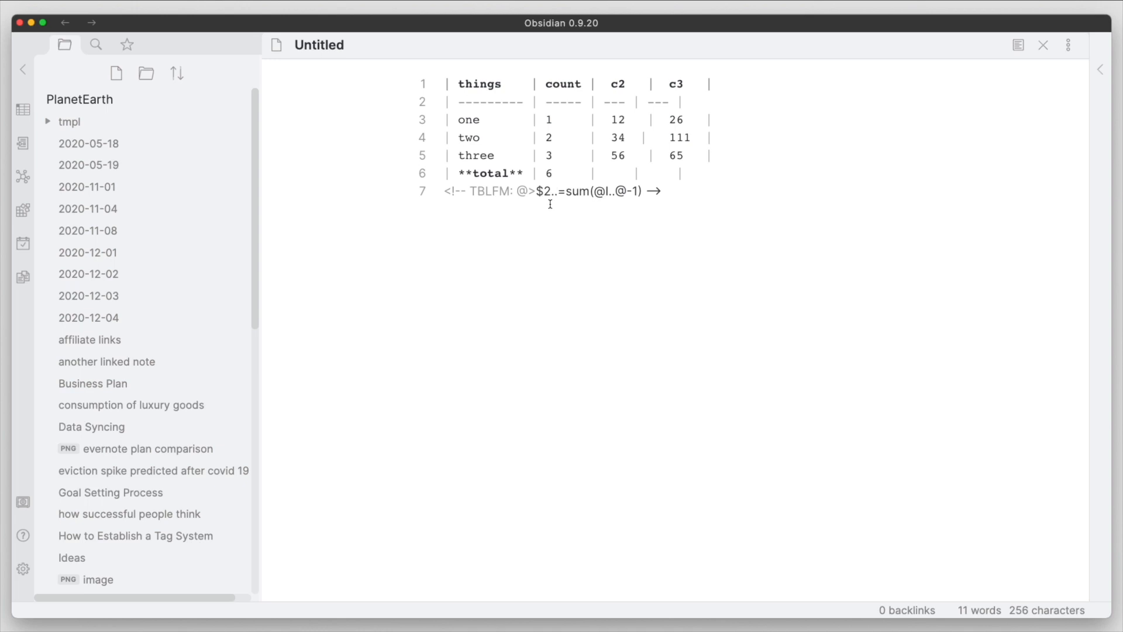
pyautogui.write('@')
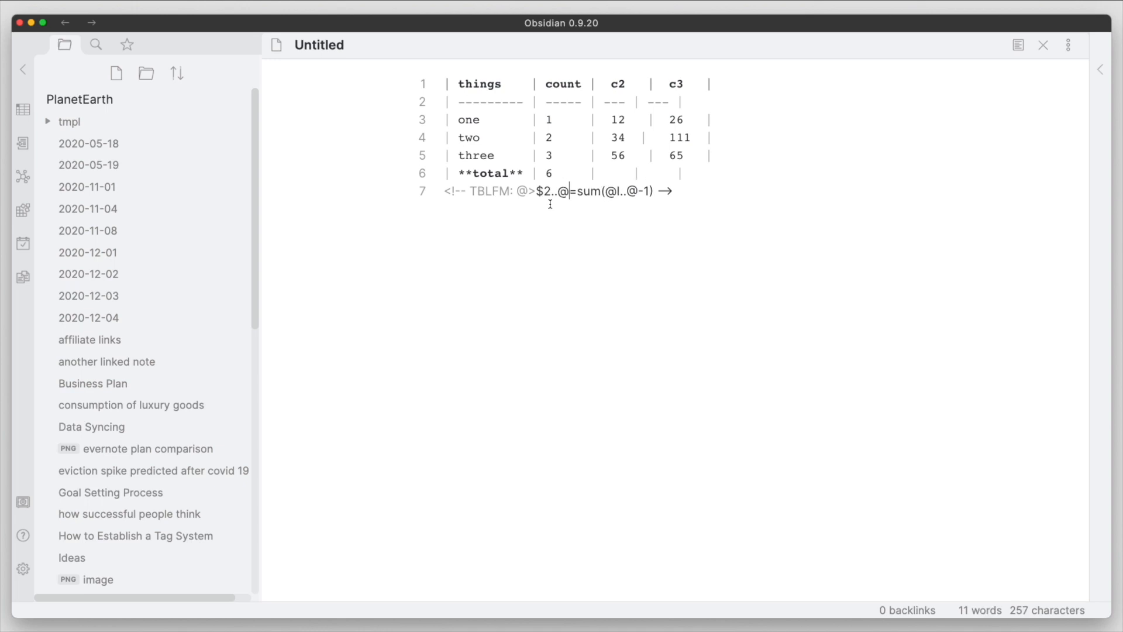
pyautogui.write('>$>')
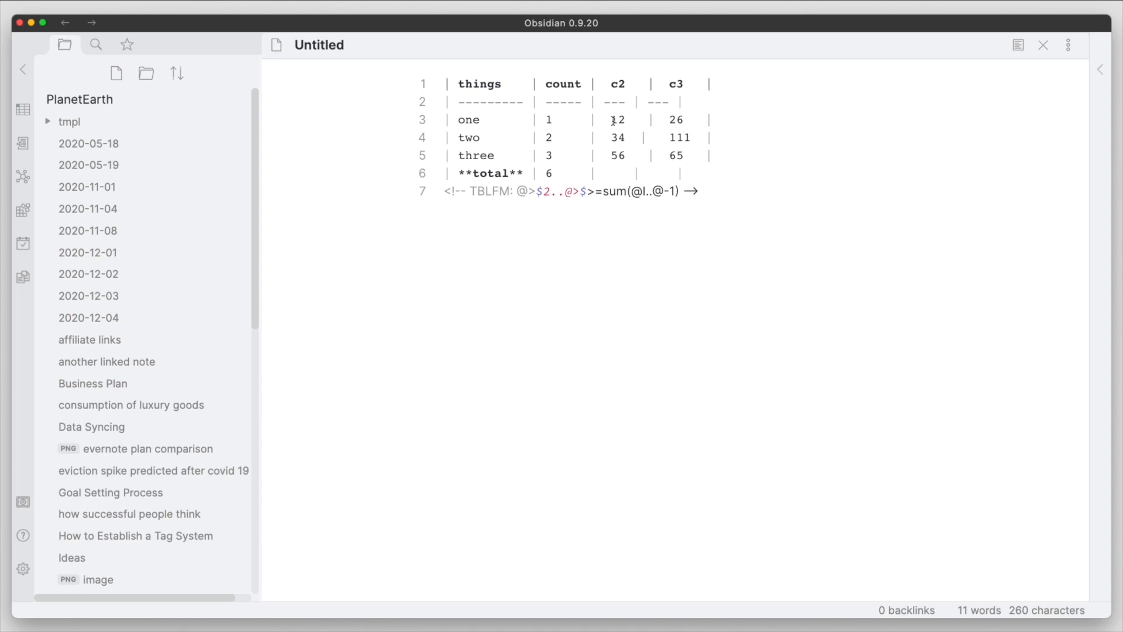
pyautogui.doubleClick(616, 137)
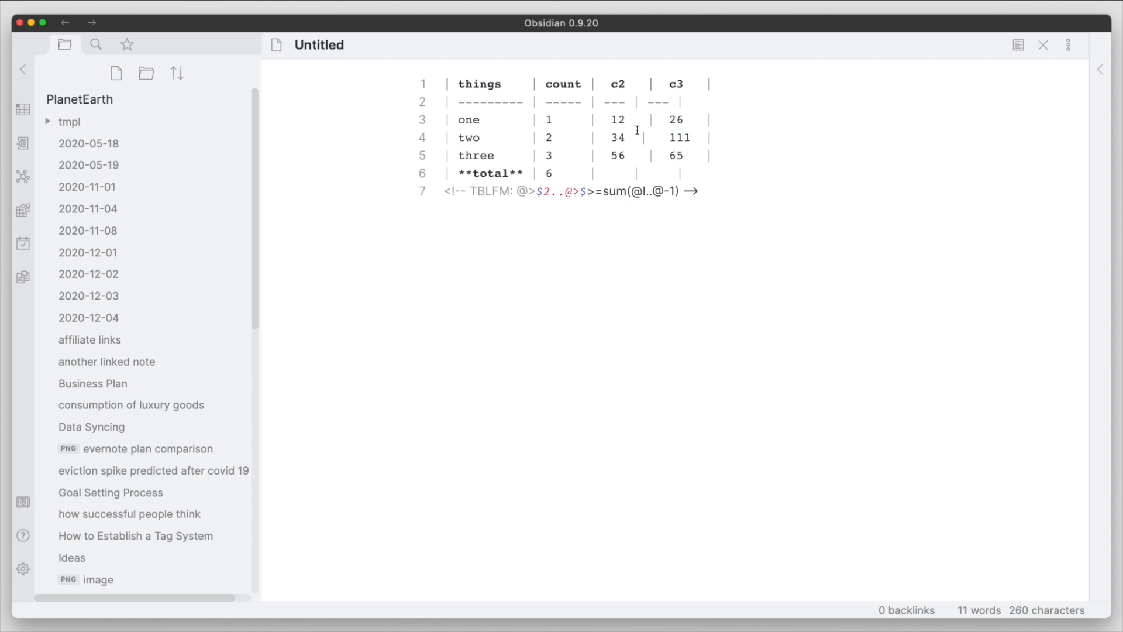
pyautogui.moveTo(615, 119)
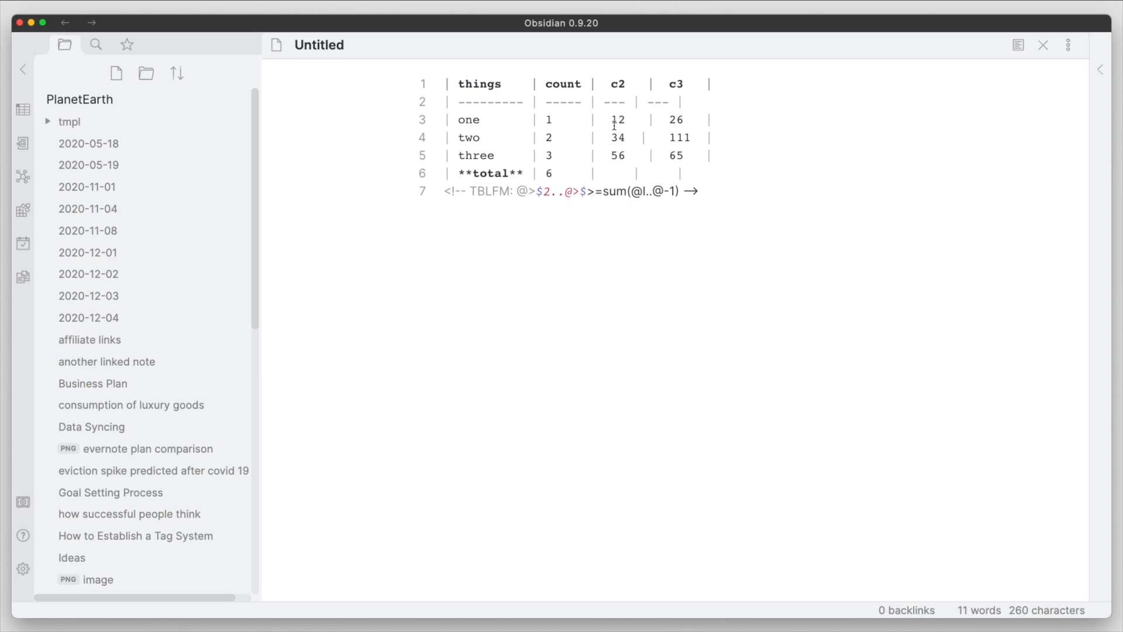
# Evaluate the table formulas so c2 and c3 totals show 102 and 202, then select the TBLFM line
pyautogui.click(604, 173)
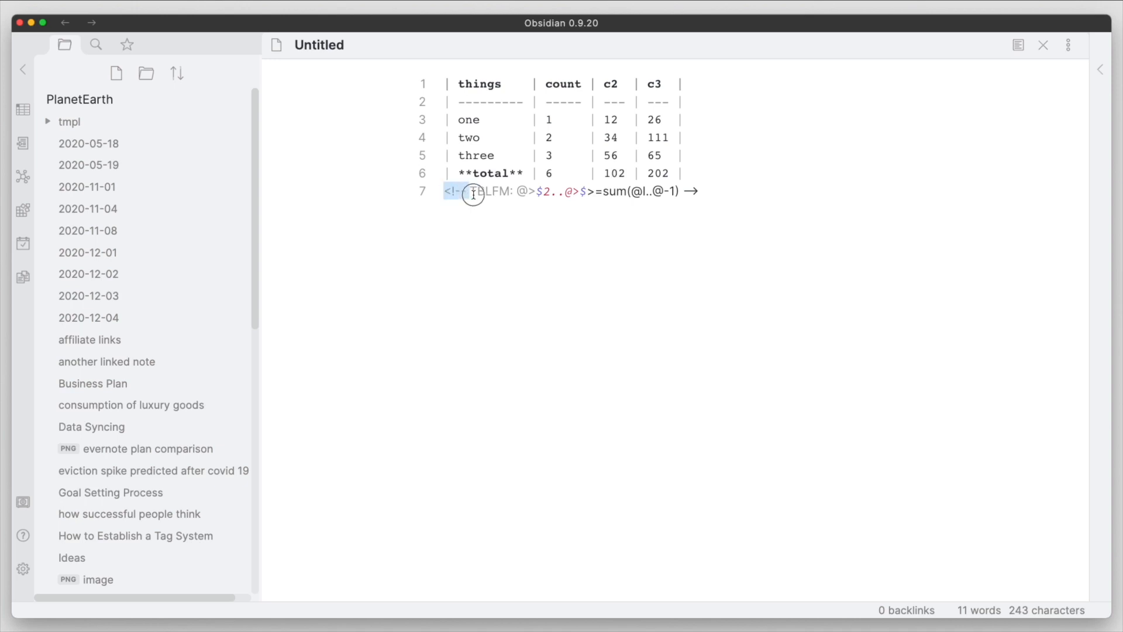
pyautogui.click(704, 191)
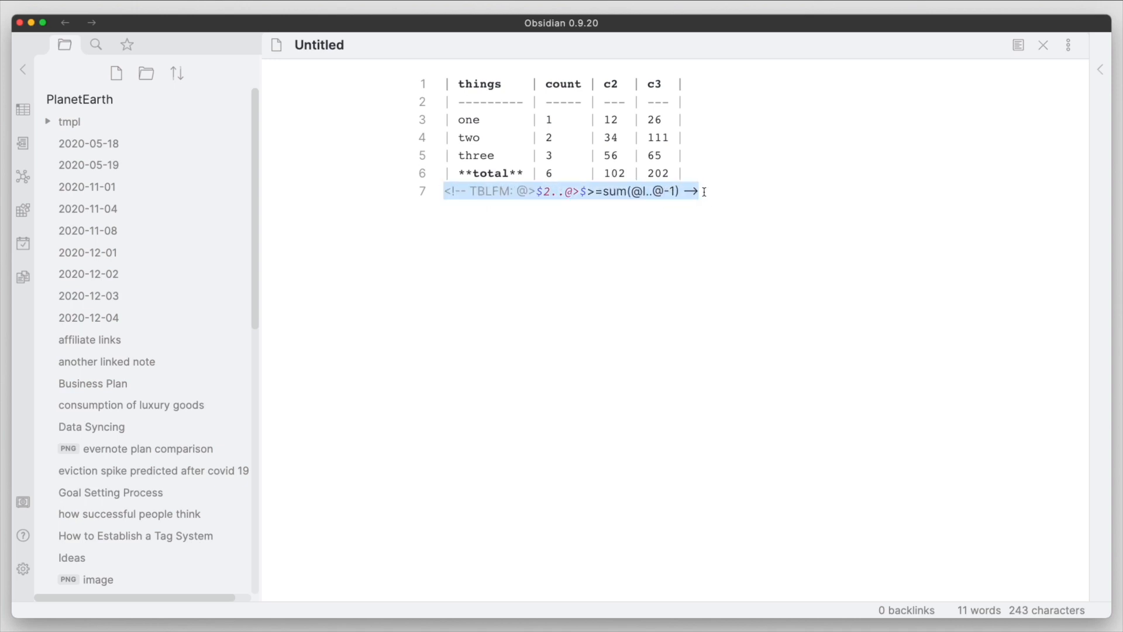
pyautogui.click(561, 191)
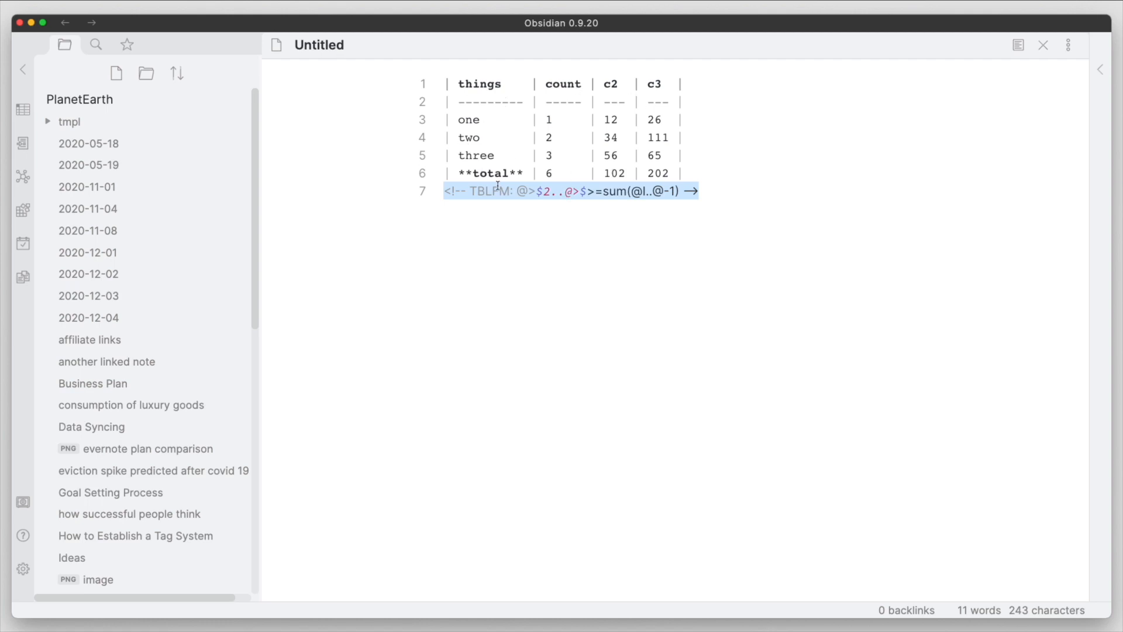
pyautogui.moveTo(561, 195)
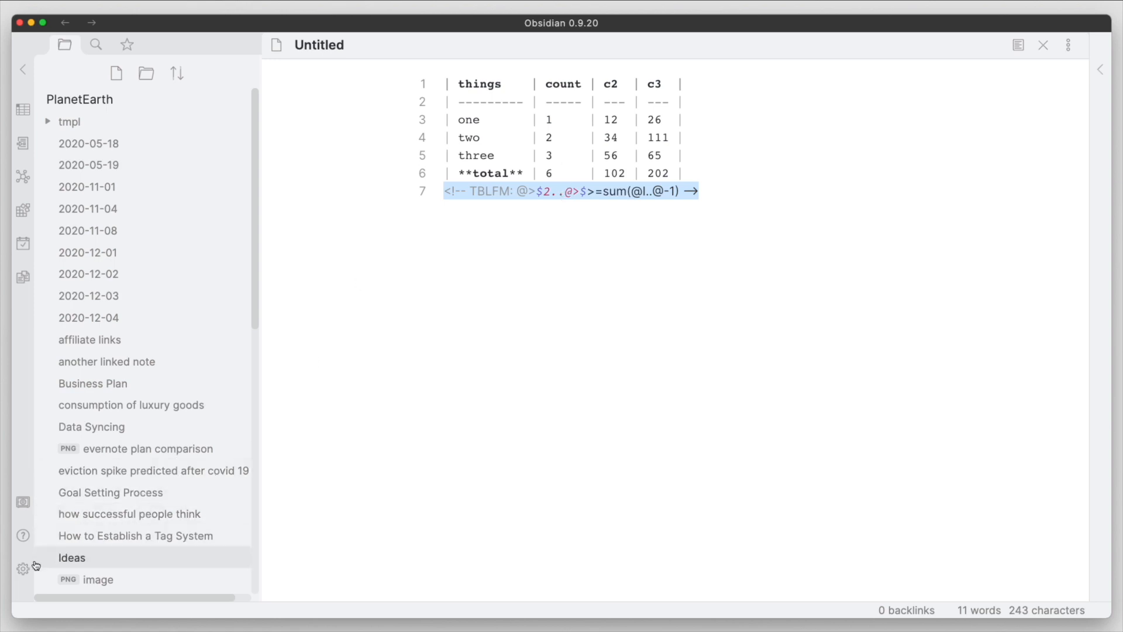
# Open Obsidian settings and scroll the plugin list to find Advanced Tables
pyautogui.click(23, 568)
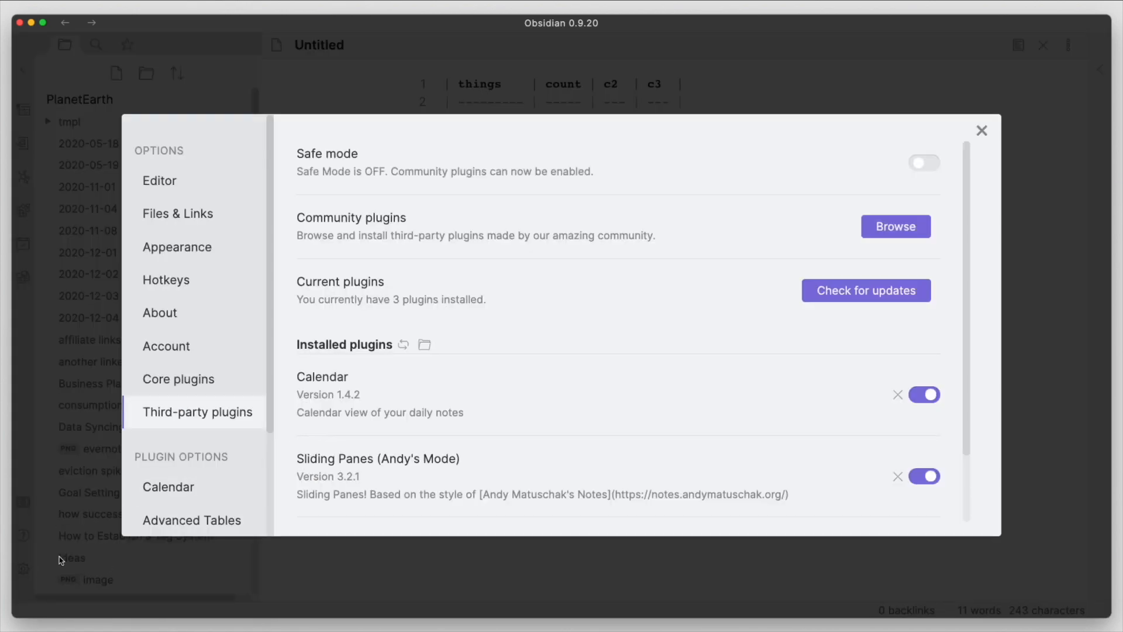
pyautogui.moveTo(269, 429)
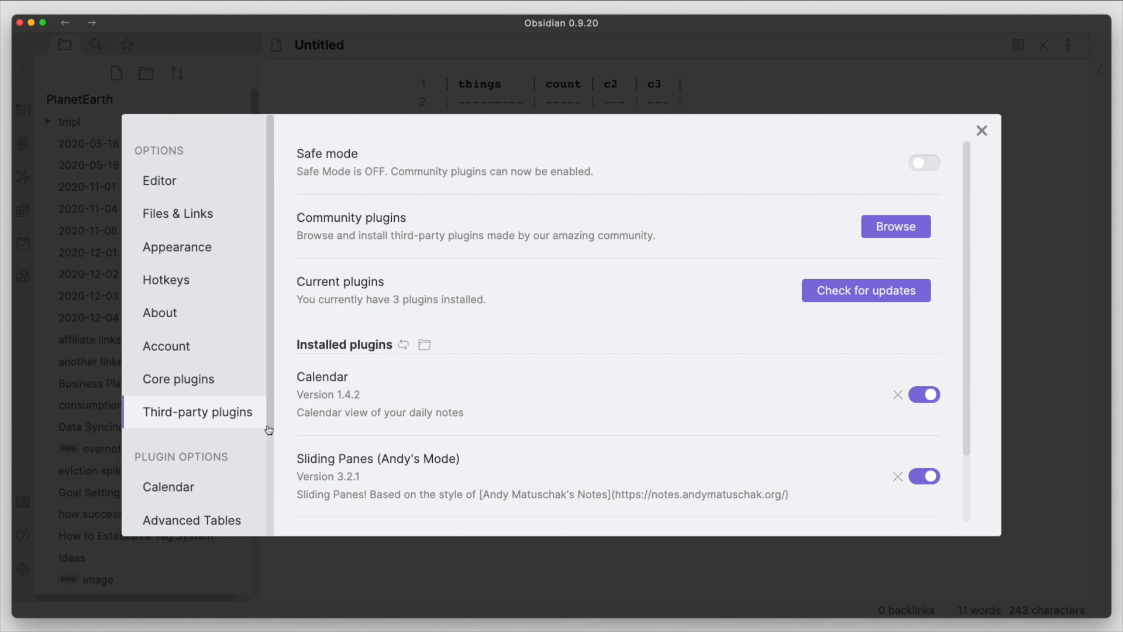
pyautogui.scroll(-3)
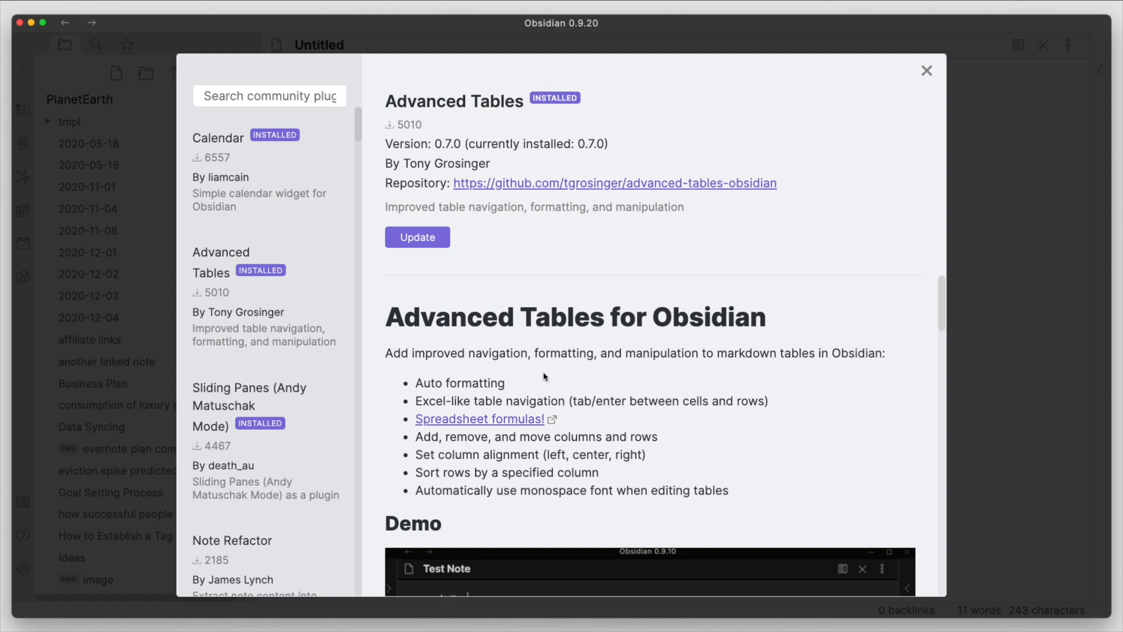
pyautogui.scroll(-3)
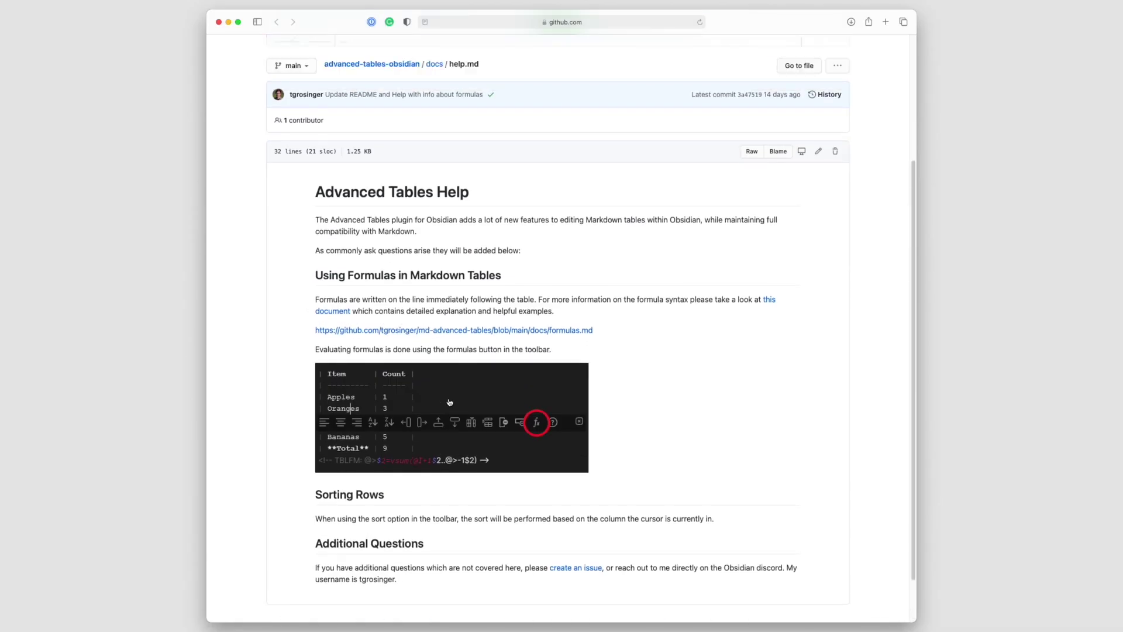
pyautogui.moveTo(478, 363)
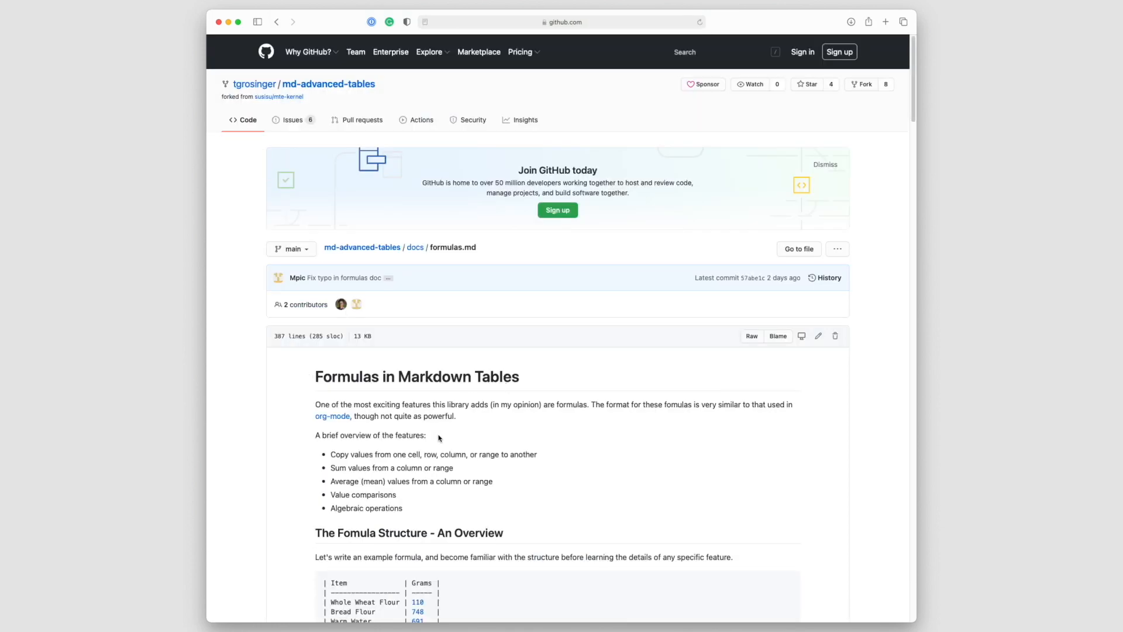
# Scroll the GitHub formulas guide down to the Ranges section
pyautogui.scroll(-3)
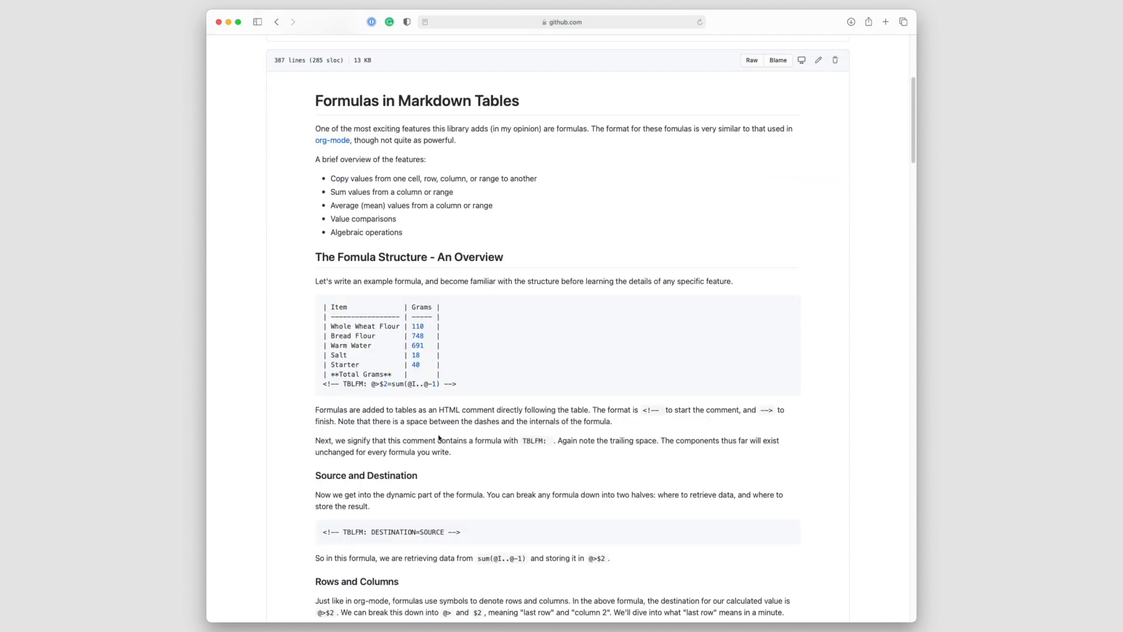
pyautogui.scroll(-3)
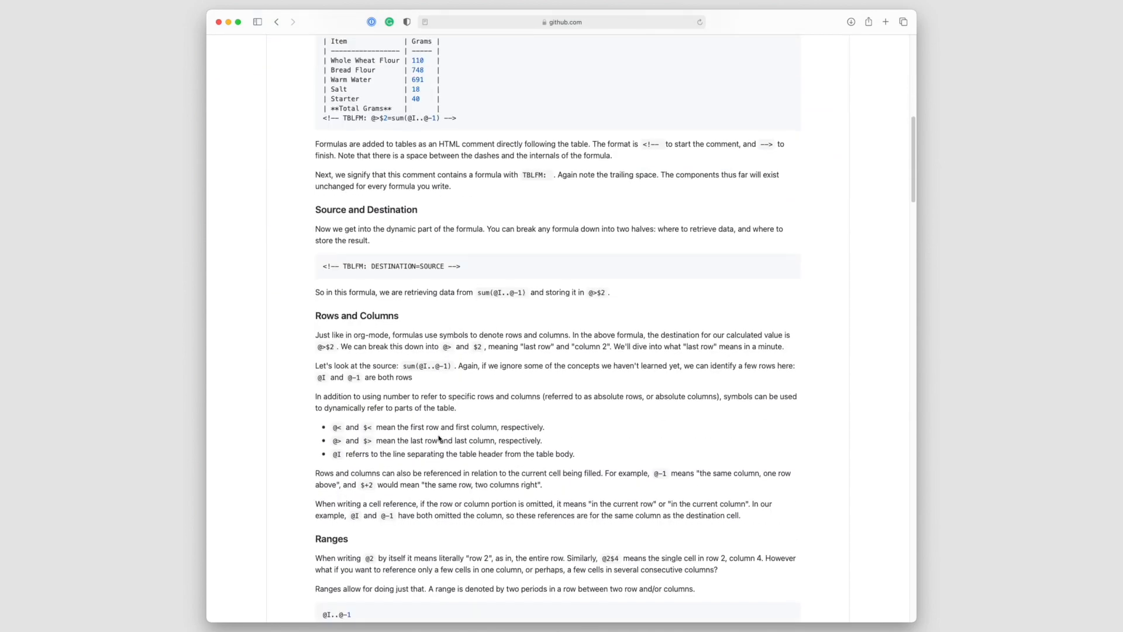
pyautogui.scroll(-3)
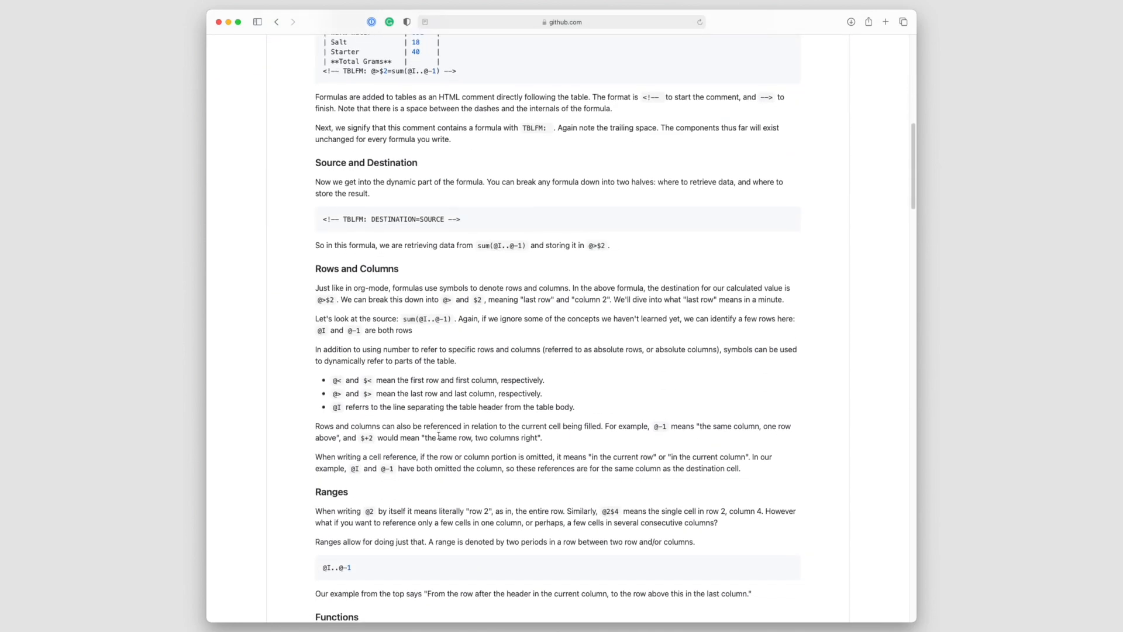
pyautogui.scroll(-3)
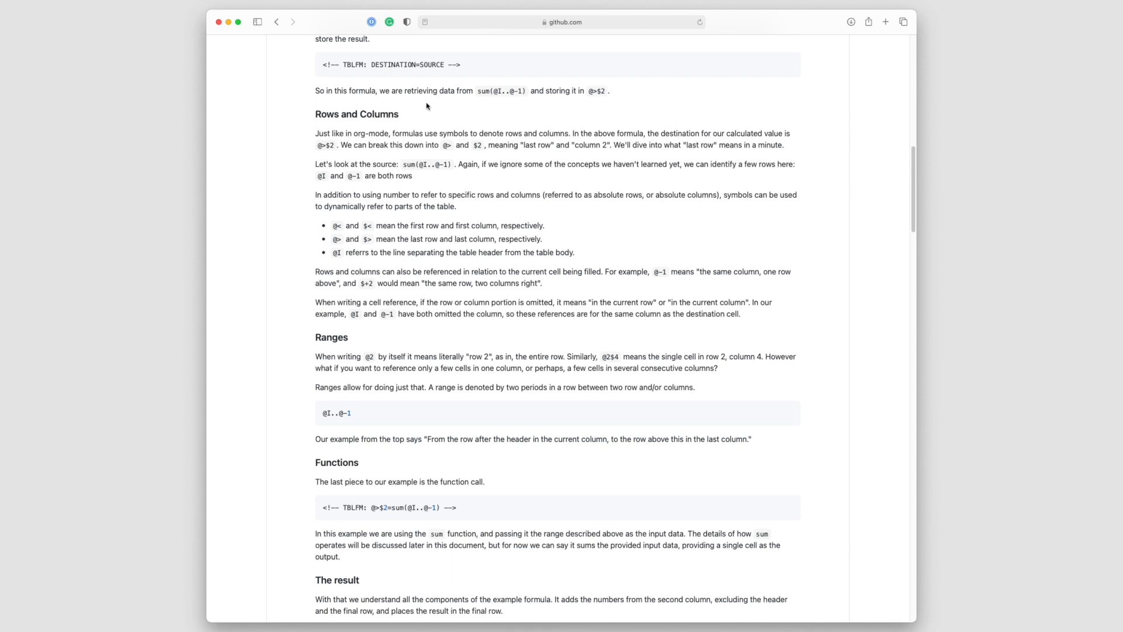
pyautogui.scroll(3)
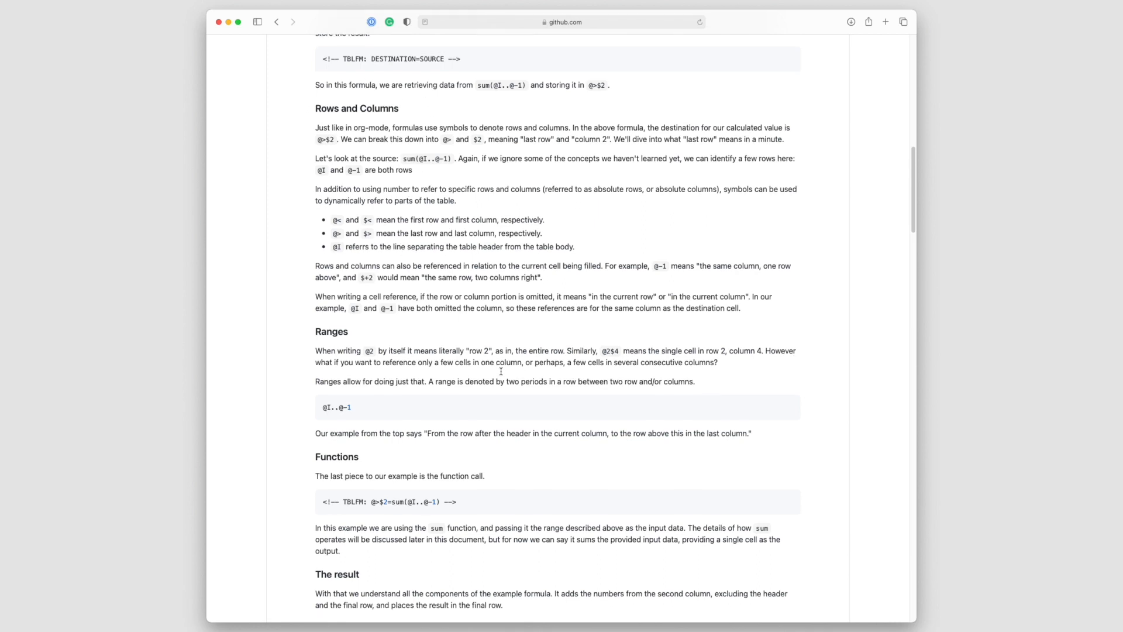
pyautogui.scroll(-3)
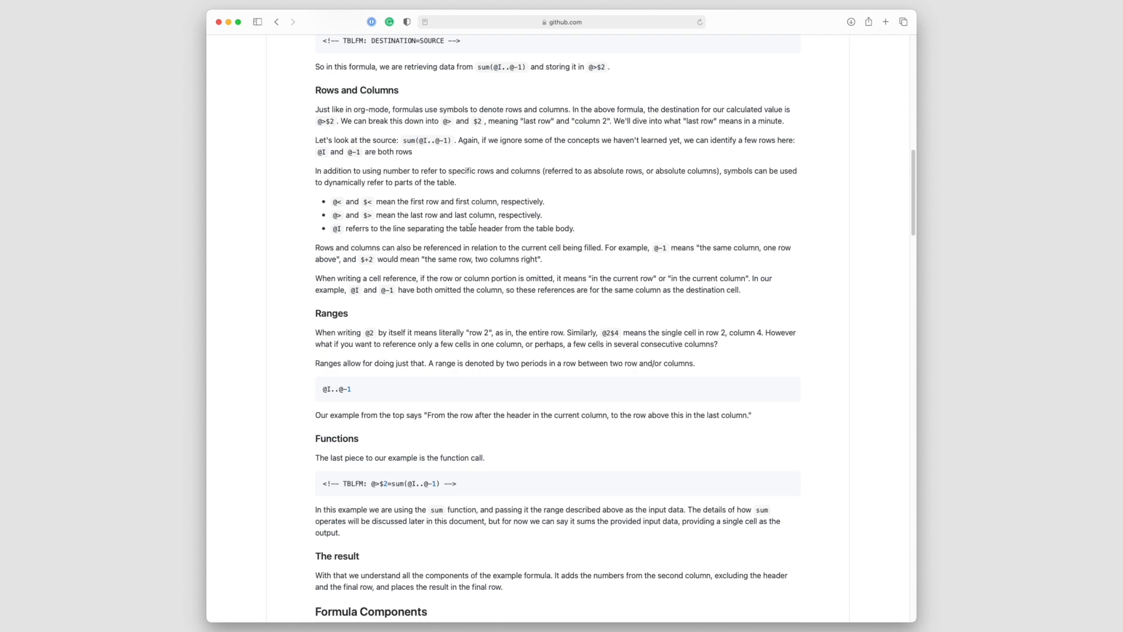
# Read the Functions and Algebraic Operations sections, then place the cursor at the note's formula line
pyautogui.scroll(-3)
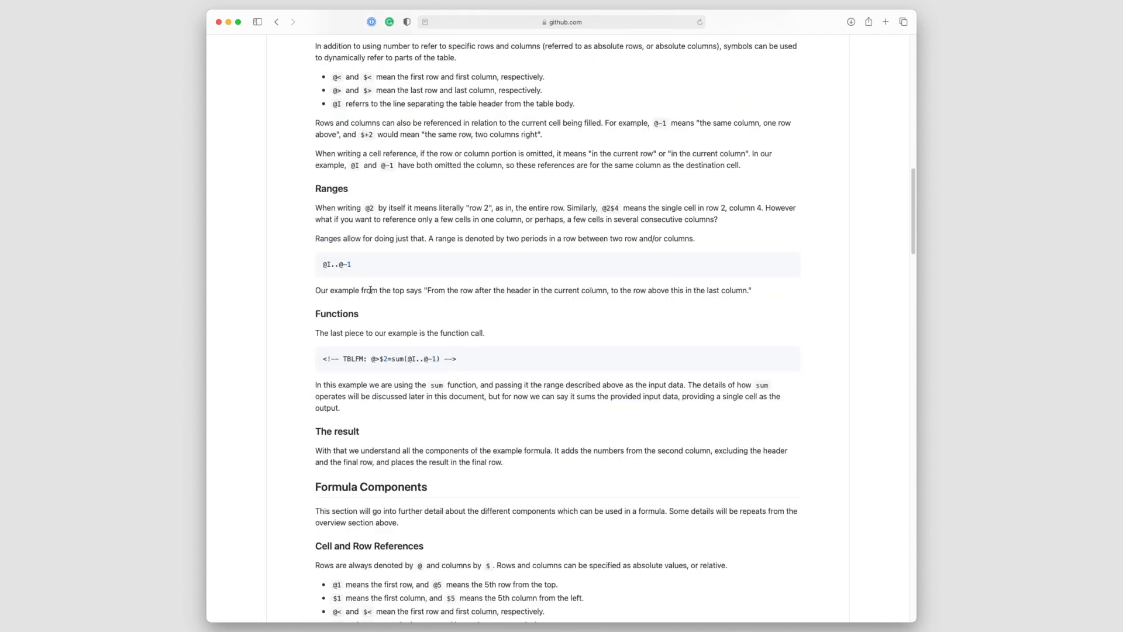
pyautogui.scroll(-3)
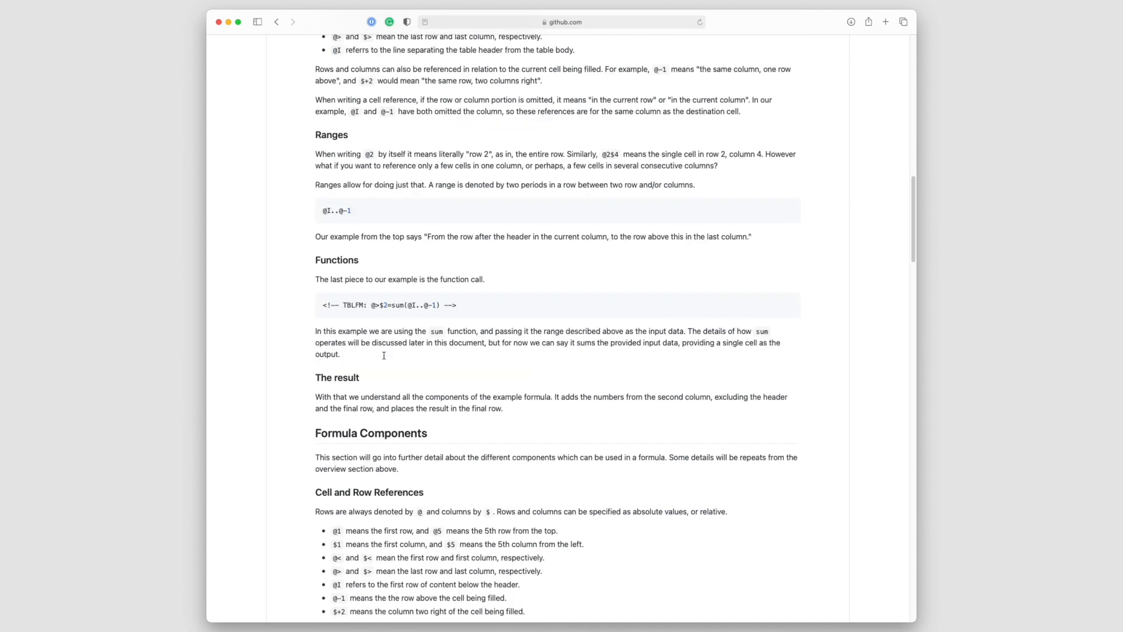
pyautogui.scroll(-3)
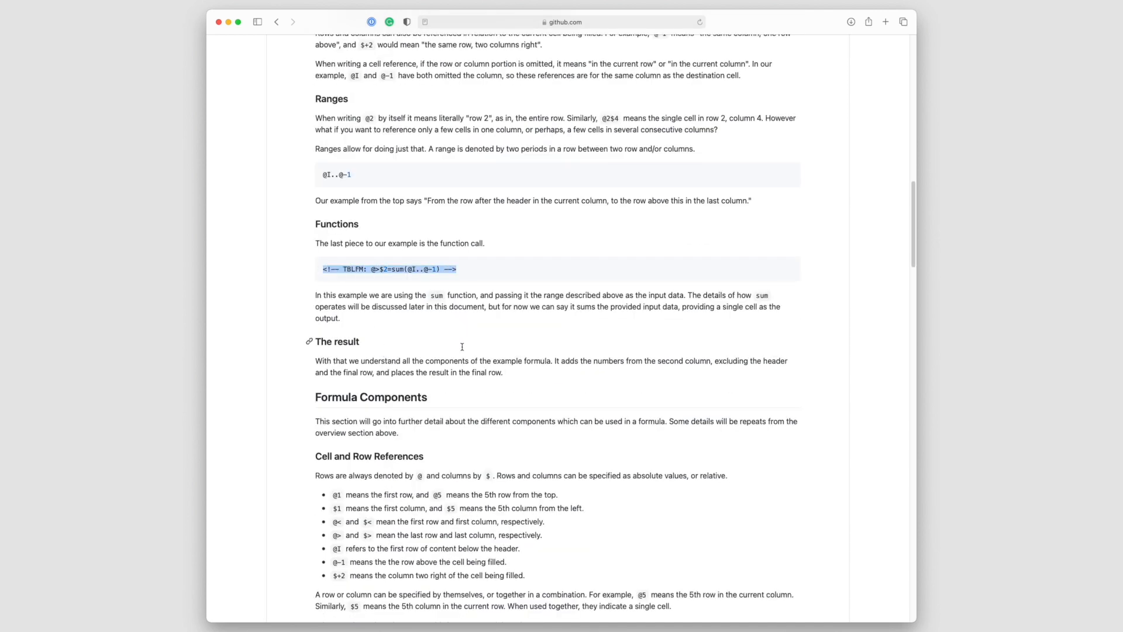
pyautogui.scroll(-3)
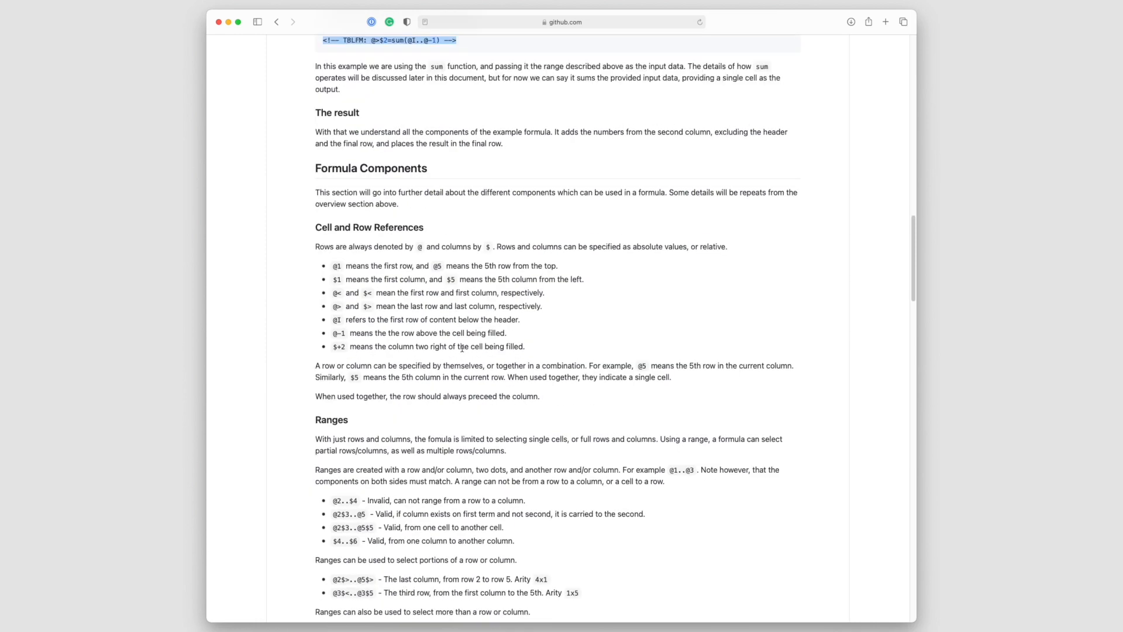
pyautogui.scroll(-3)
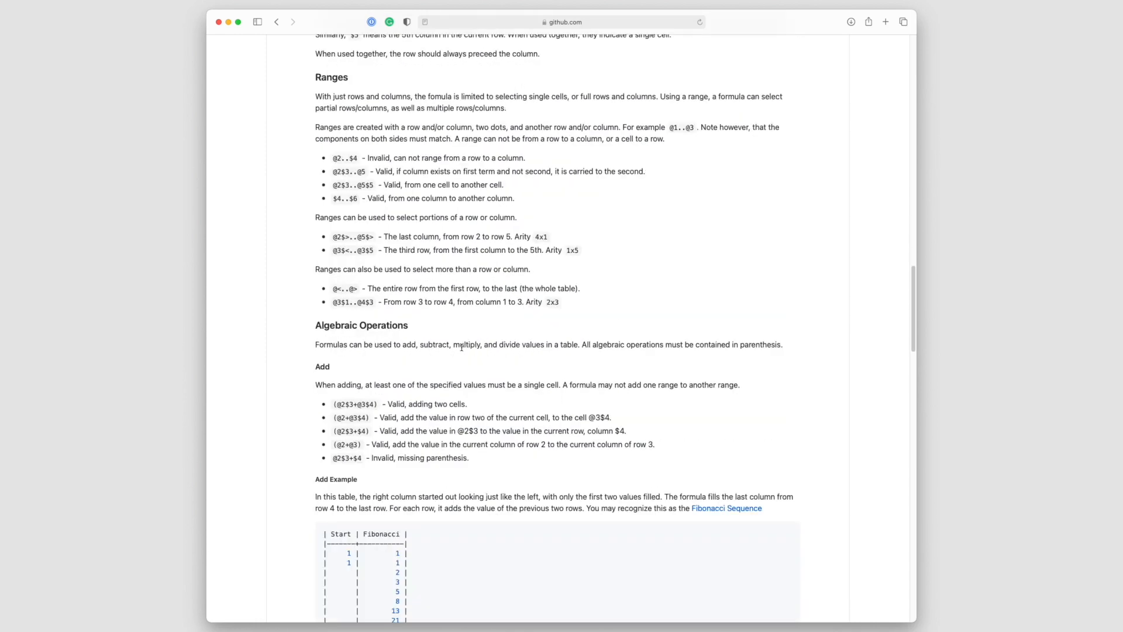
pyautogui.scroll(-3)
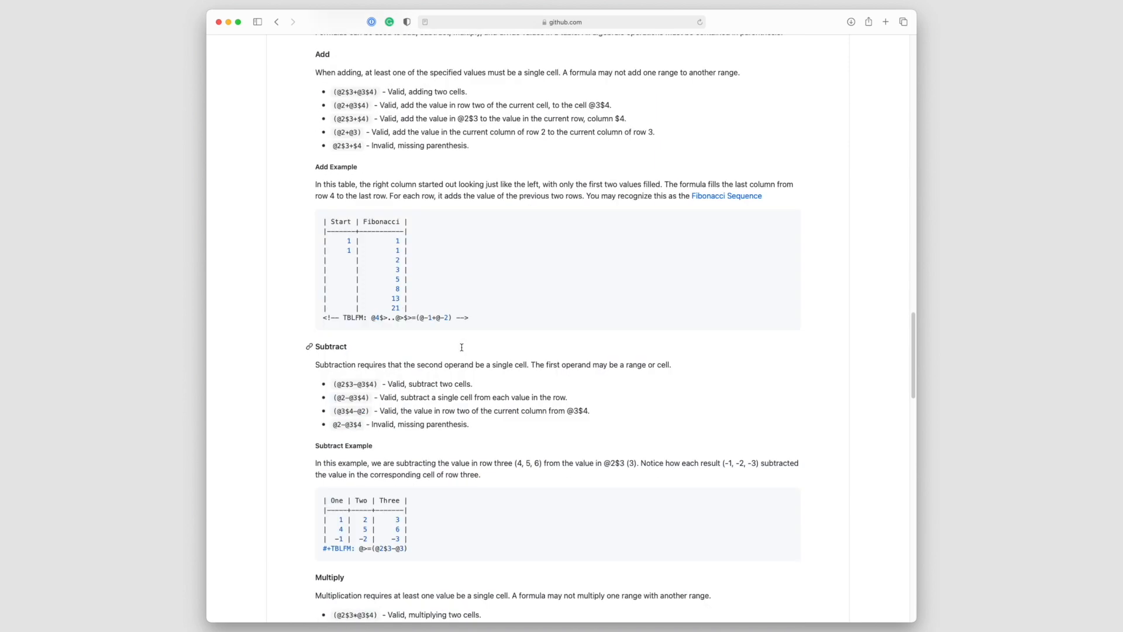
pyautogui.scroll(-3)
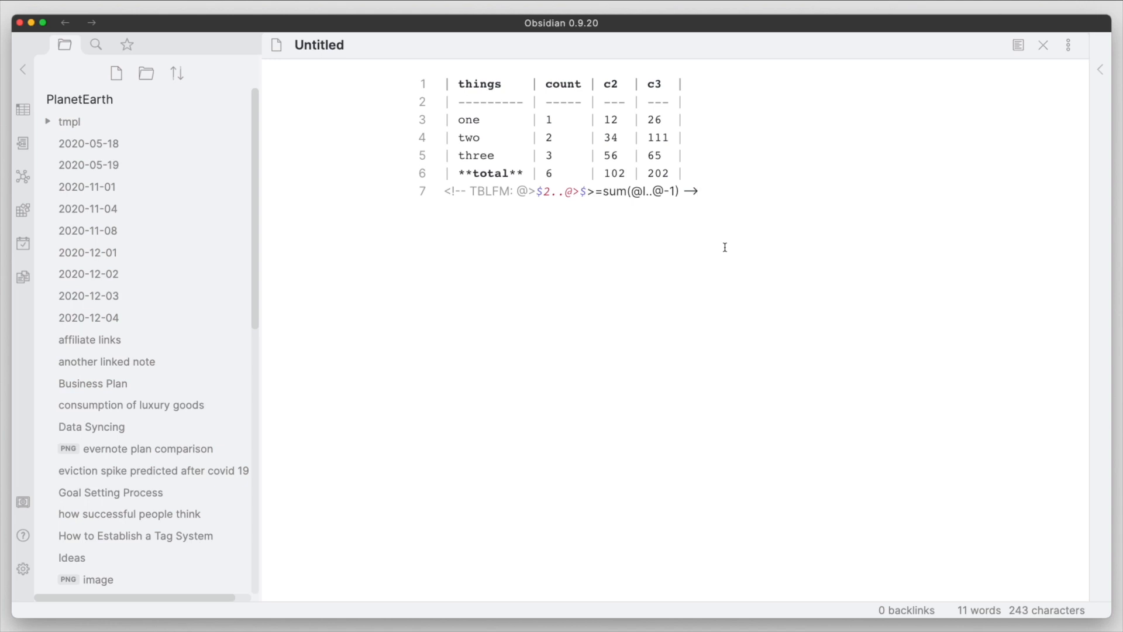
pyautogui.click(696, 191)
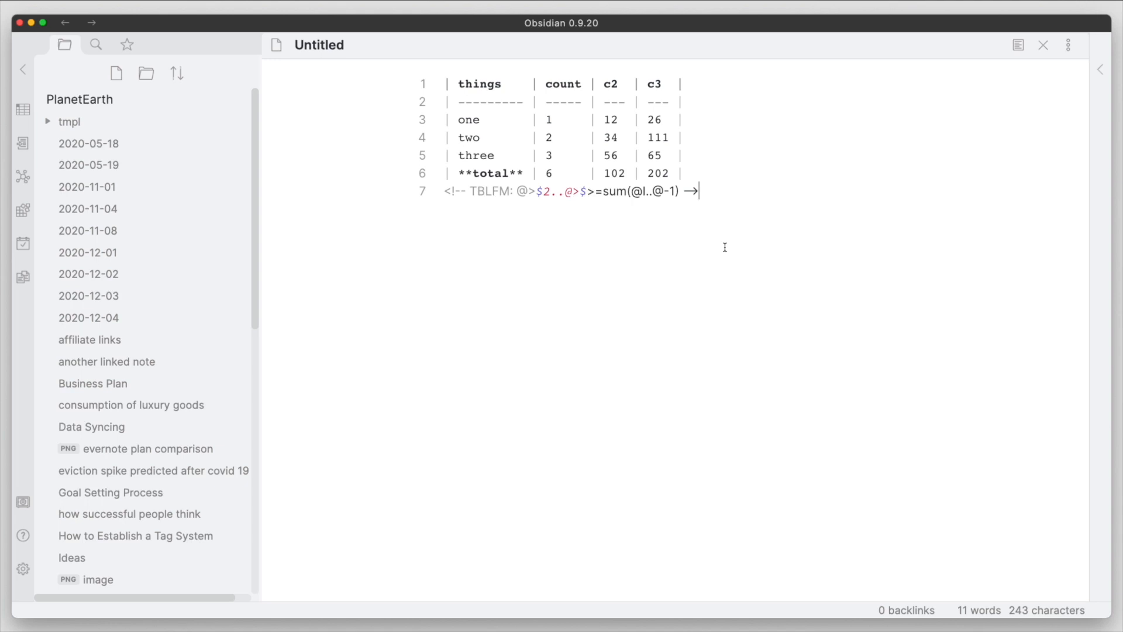